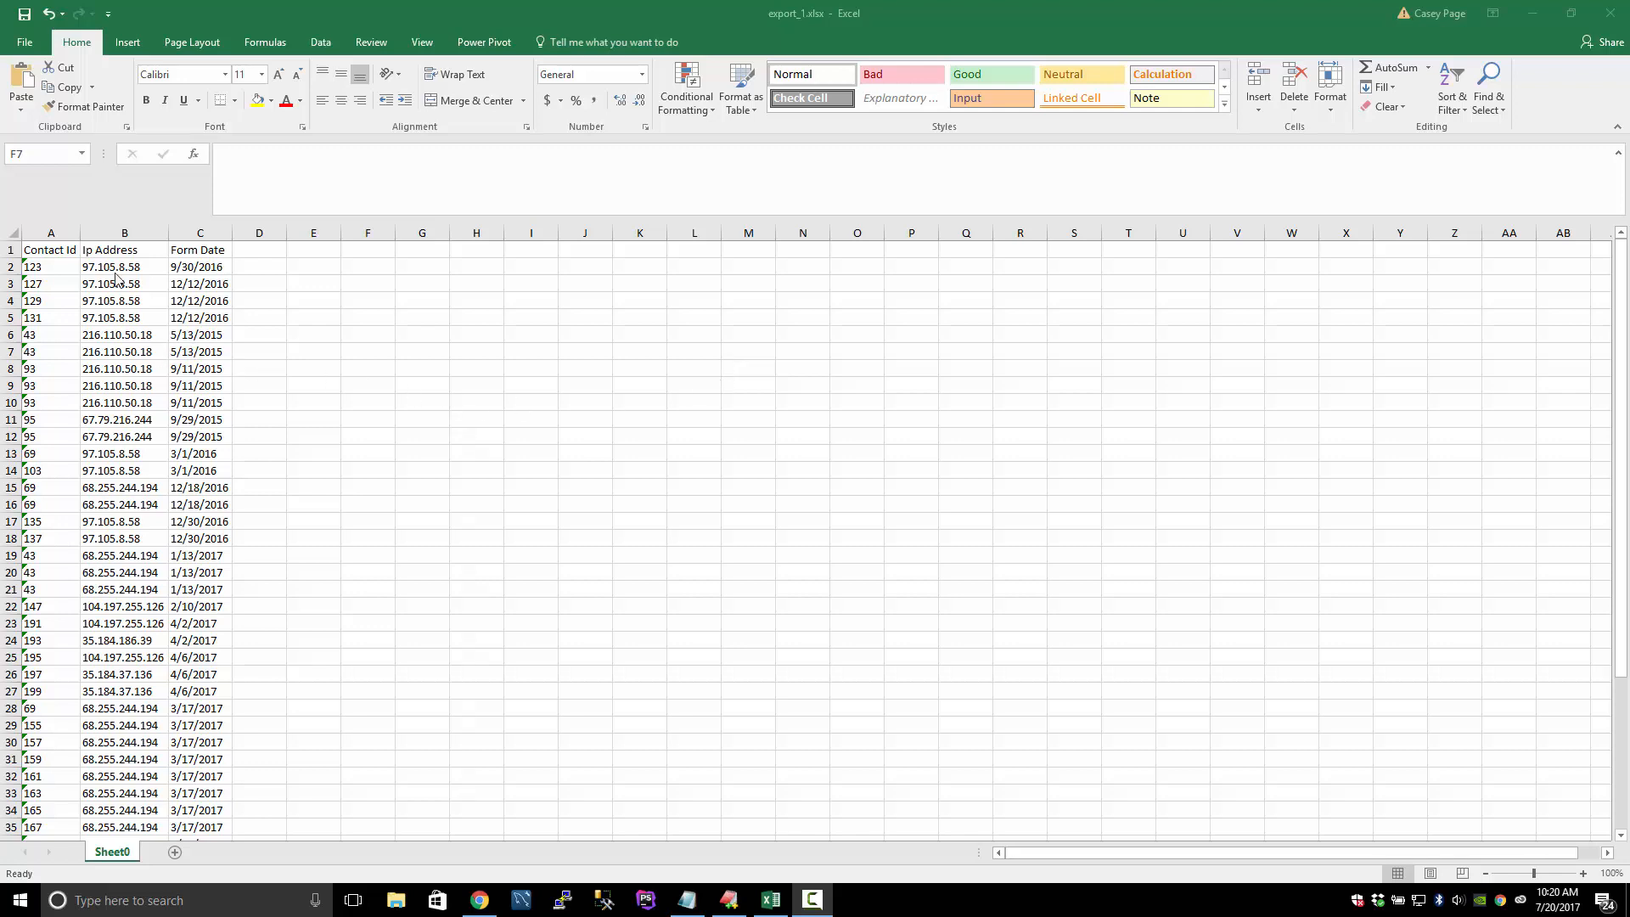
Look over the form dates and IP addresses, then convert the contact data range into a table with headers.
{"action": "left_click_drag", "start_coordinate": [49, 267], "coordinate": [49, 335]}
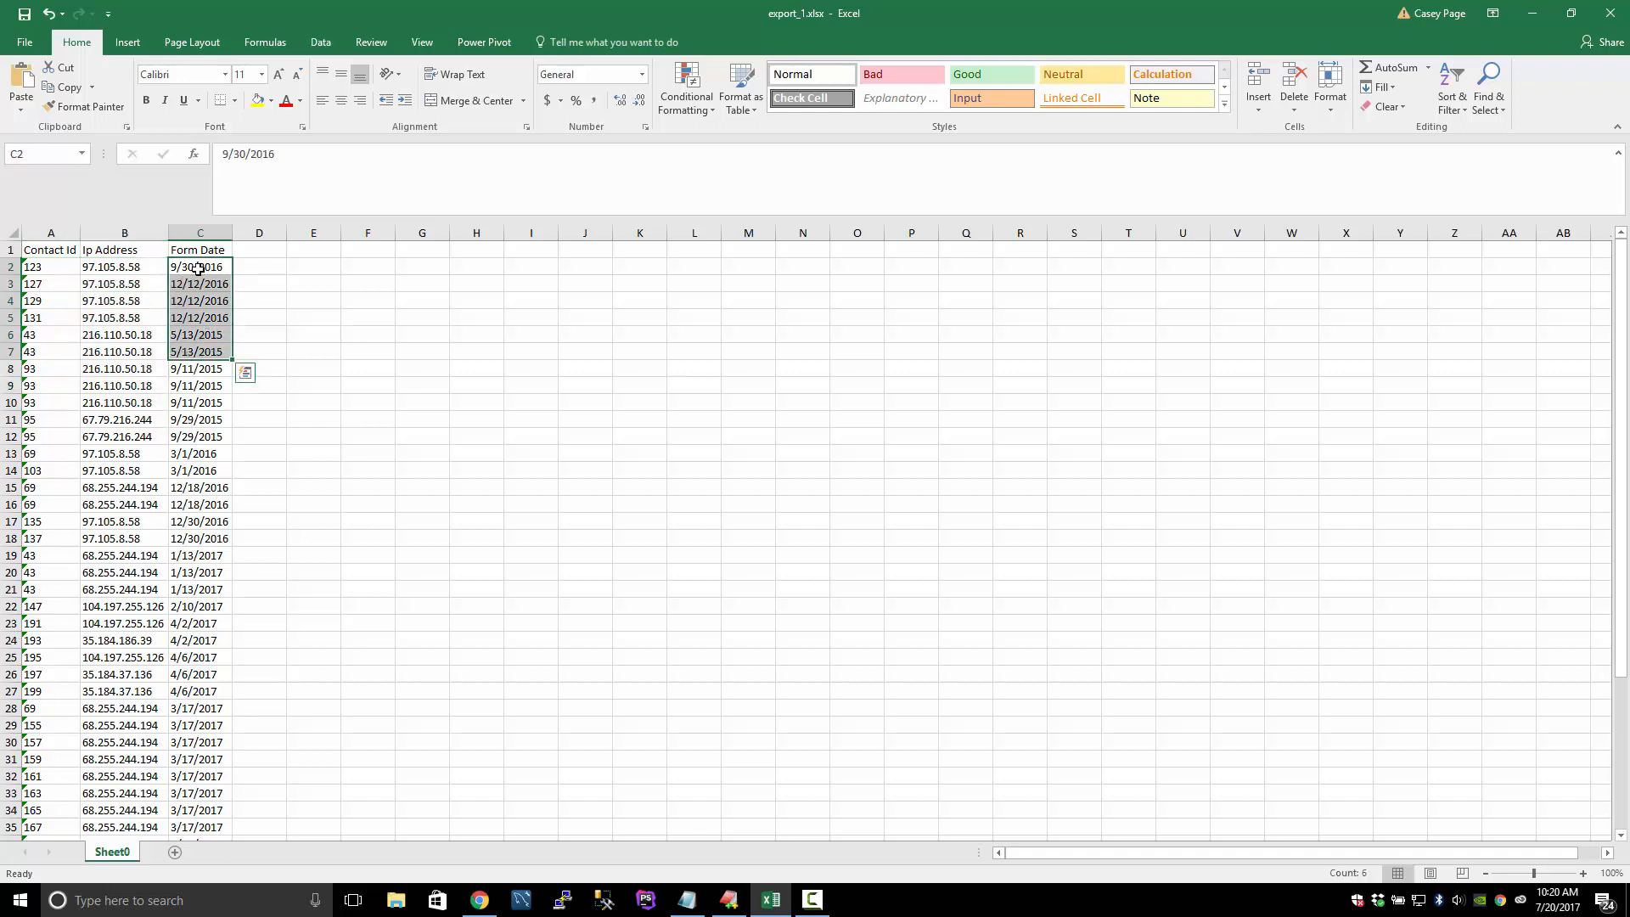
{"action": "left_click", "coordinate": [124, 267]}
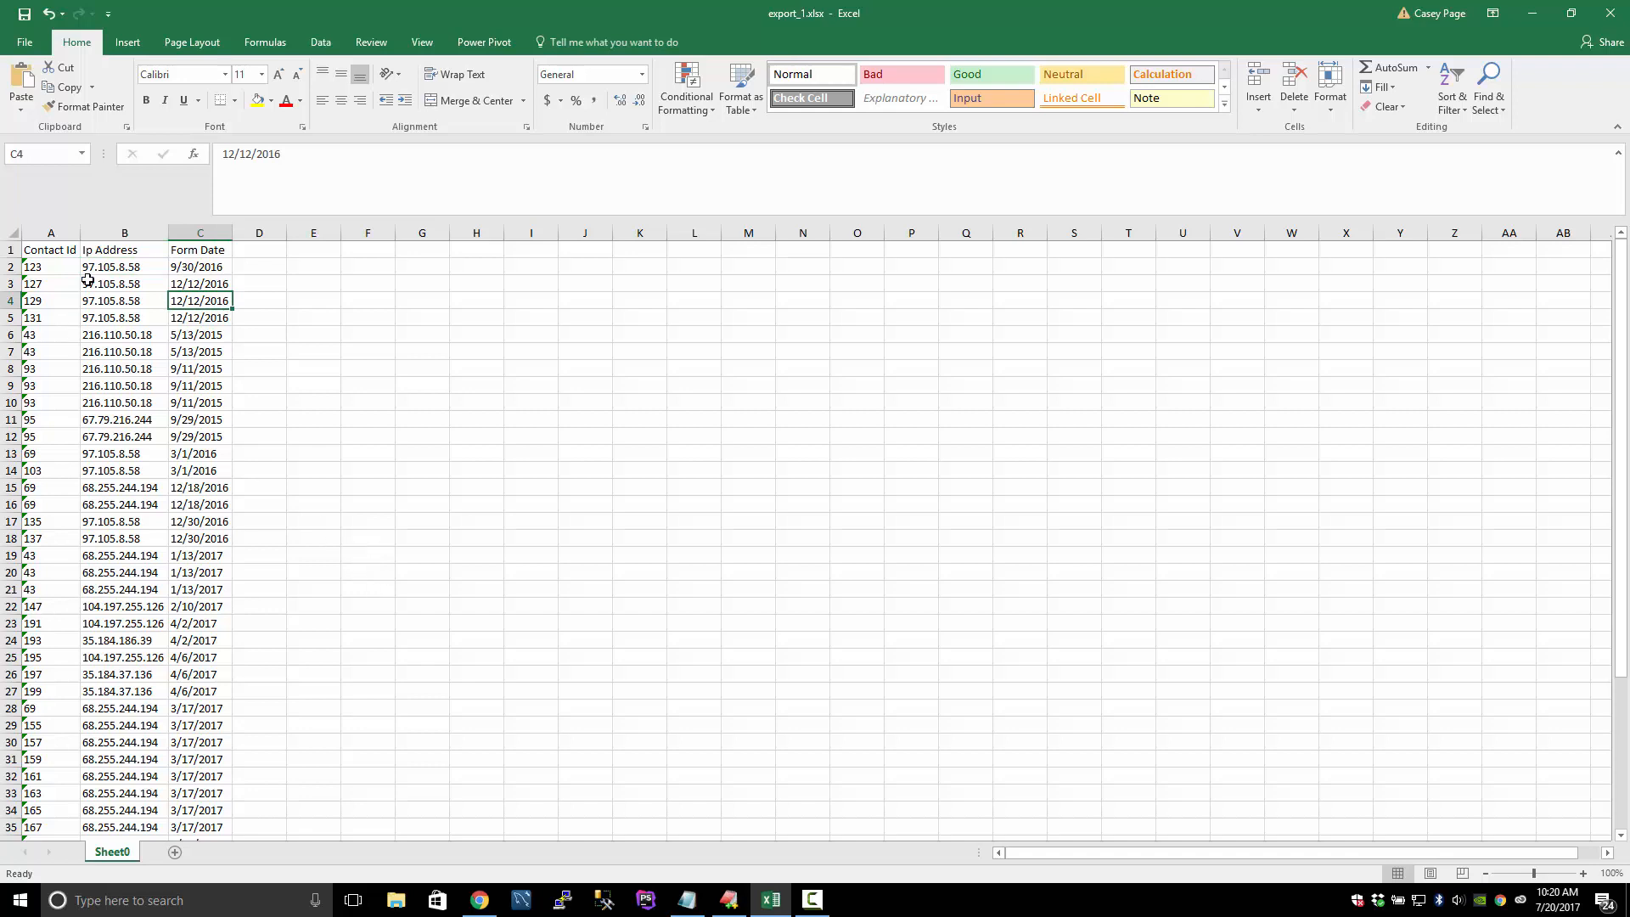
{"action": "left_click_drag", "start_coordinate": [124, 266], "coordinate": [124, 487]}
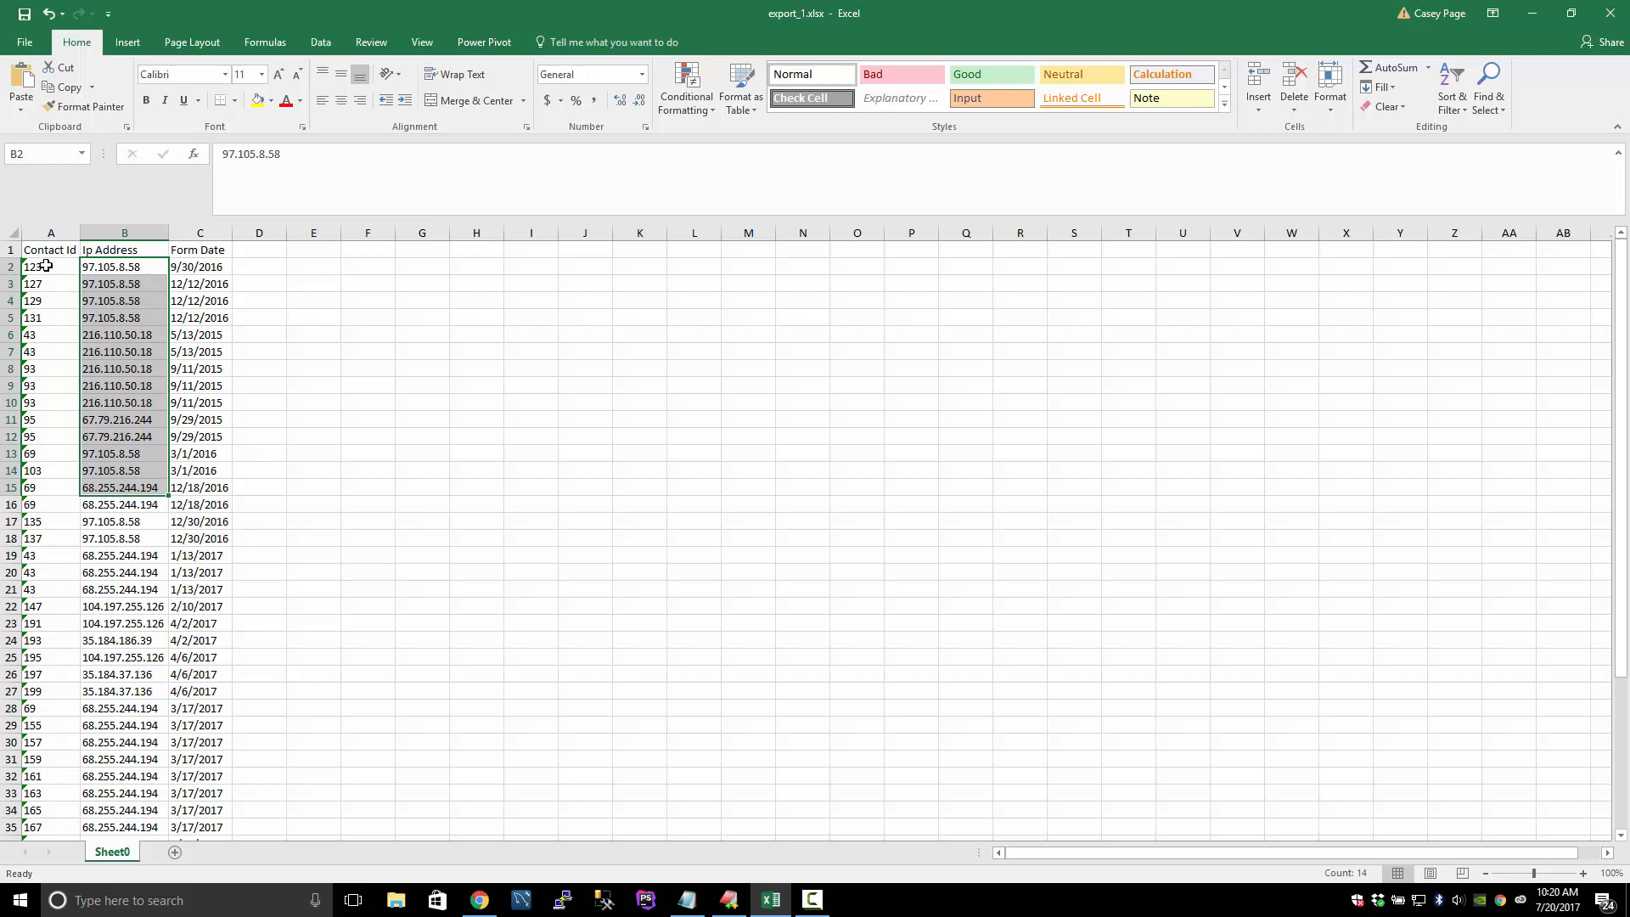
{"action": "left_click", "coordinate": [124, 301]}
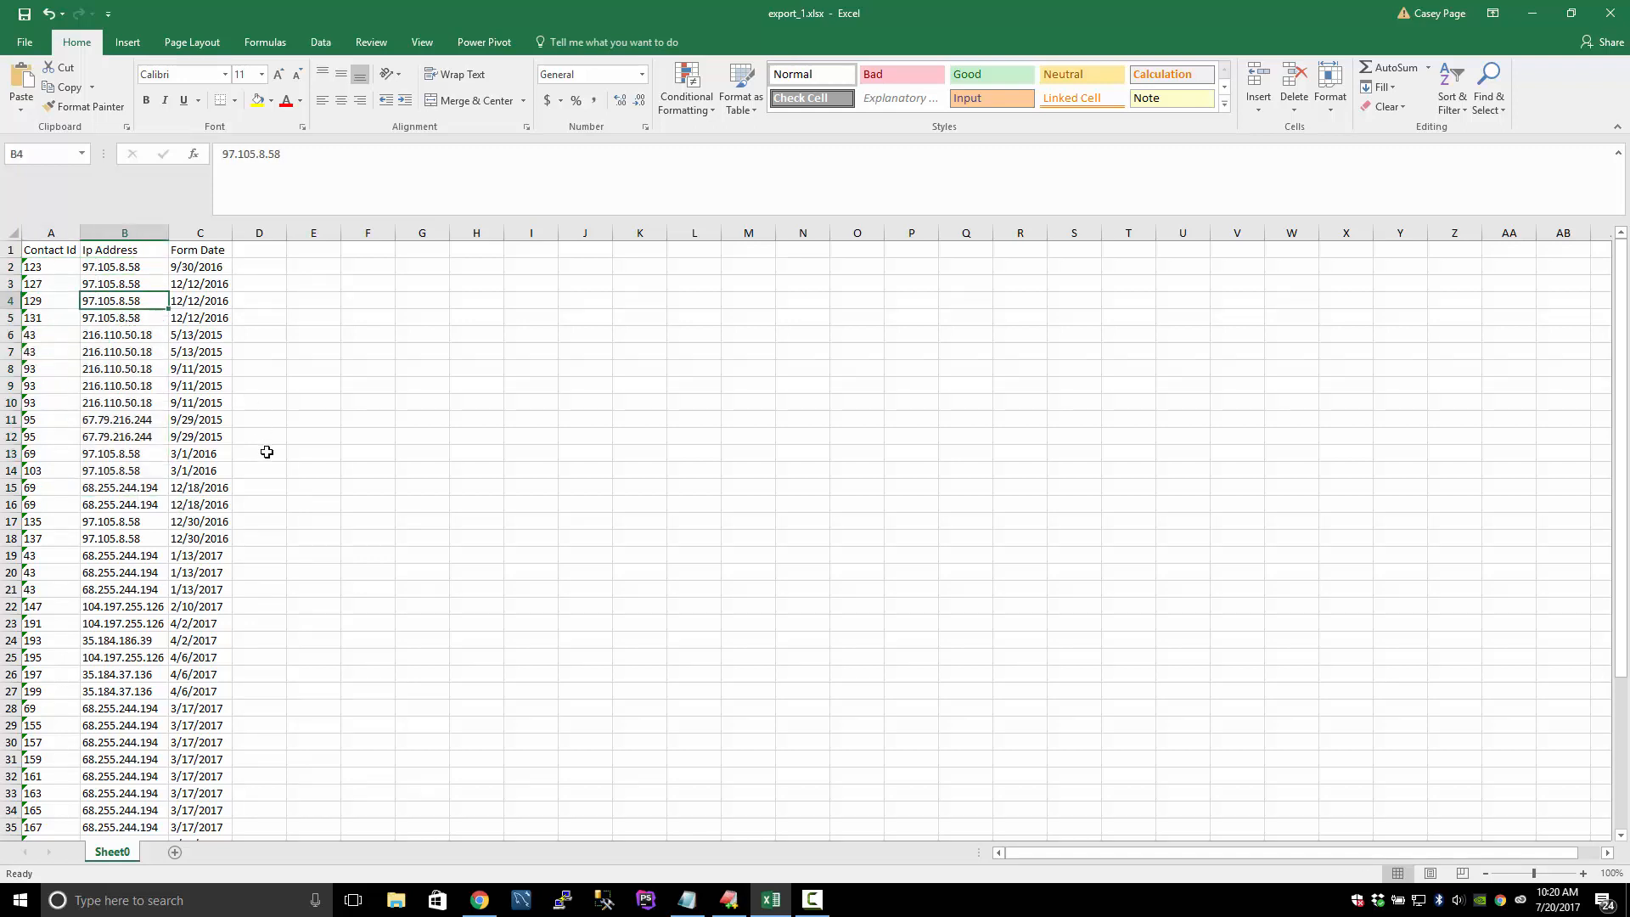
{"action": "left_click", "coordinate": [258, 403]}
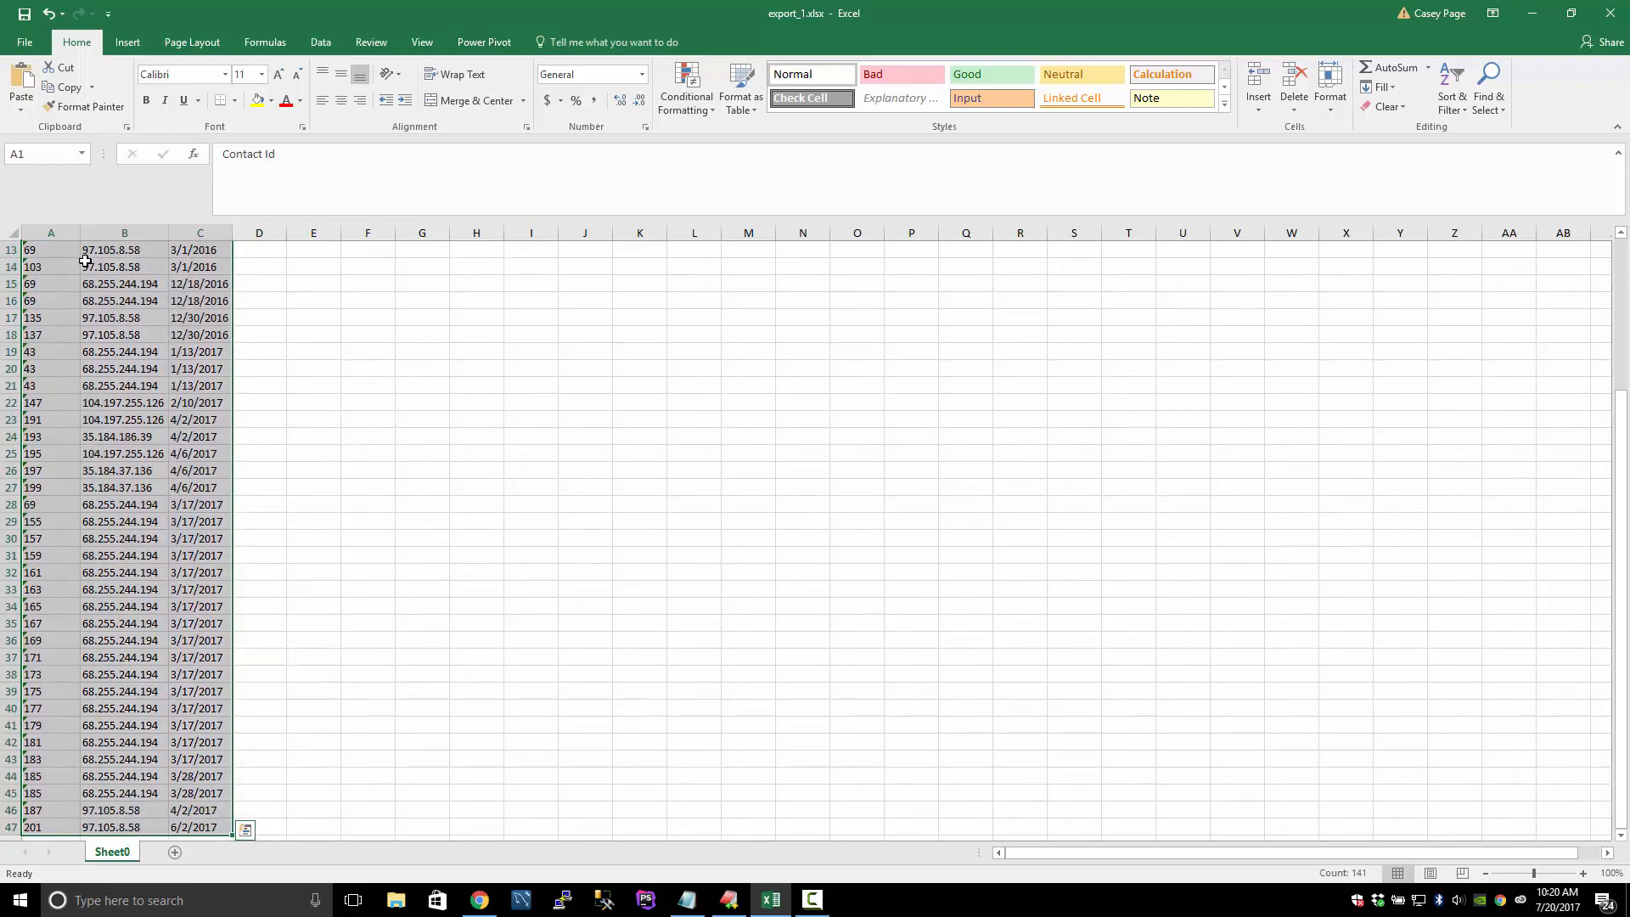
{"action": "mouse_move", "coordinate": [207, 360]}
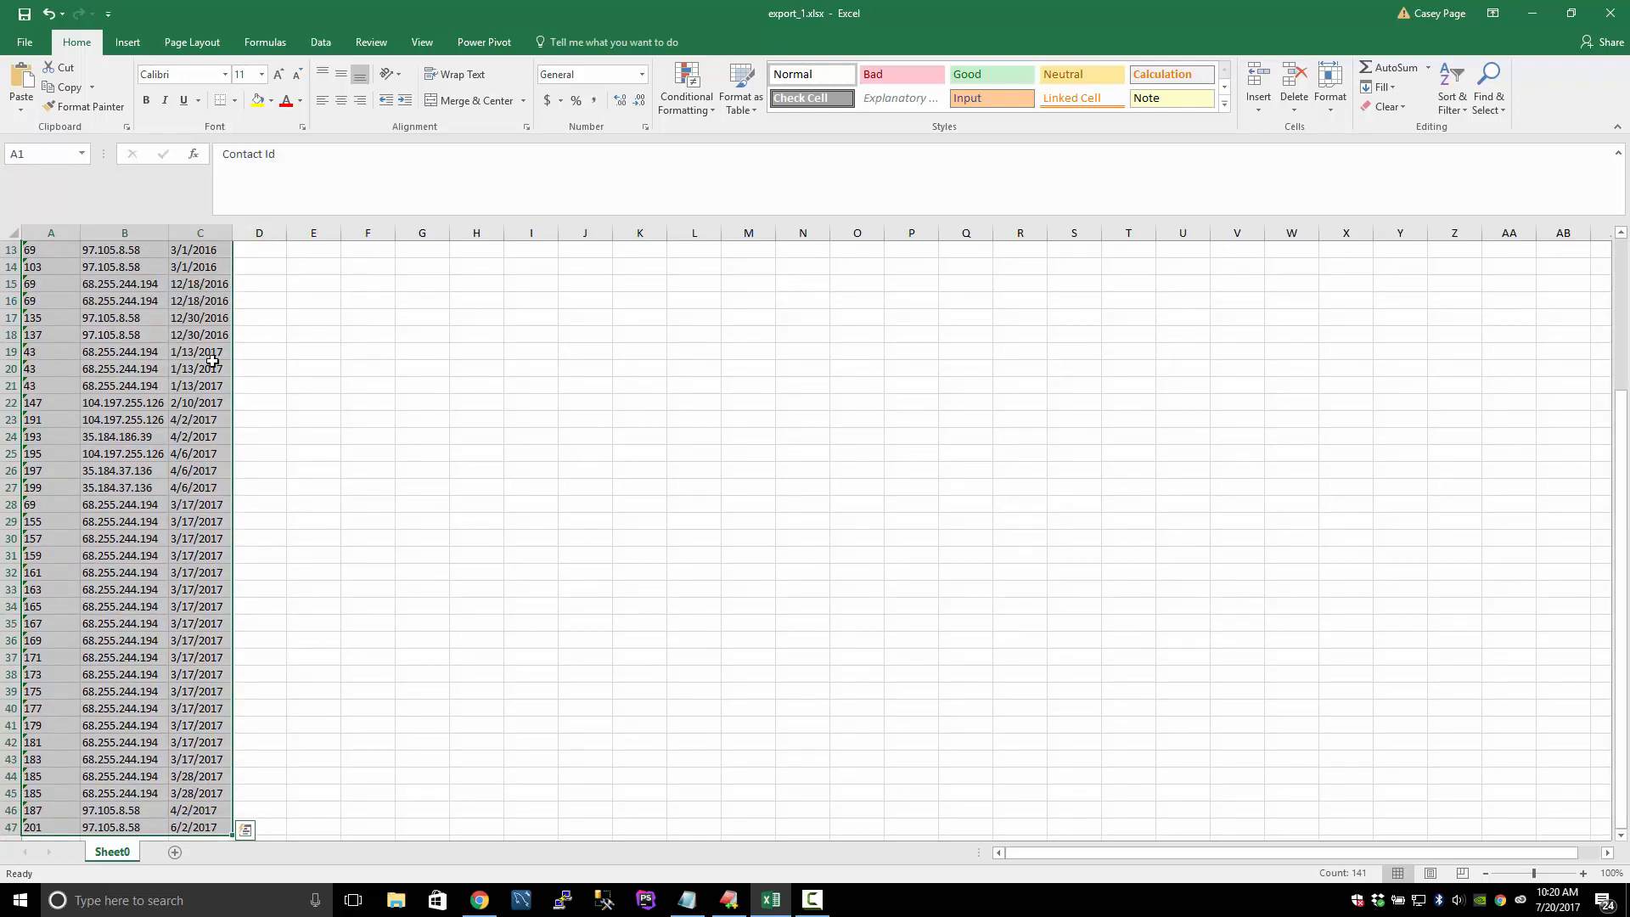
{"action": "mouse_move", "coordinate": [127, 41]}
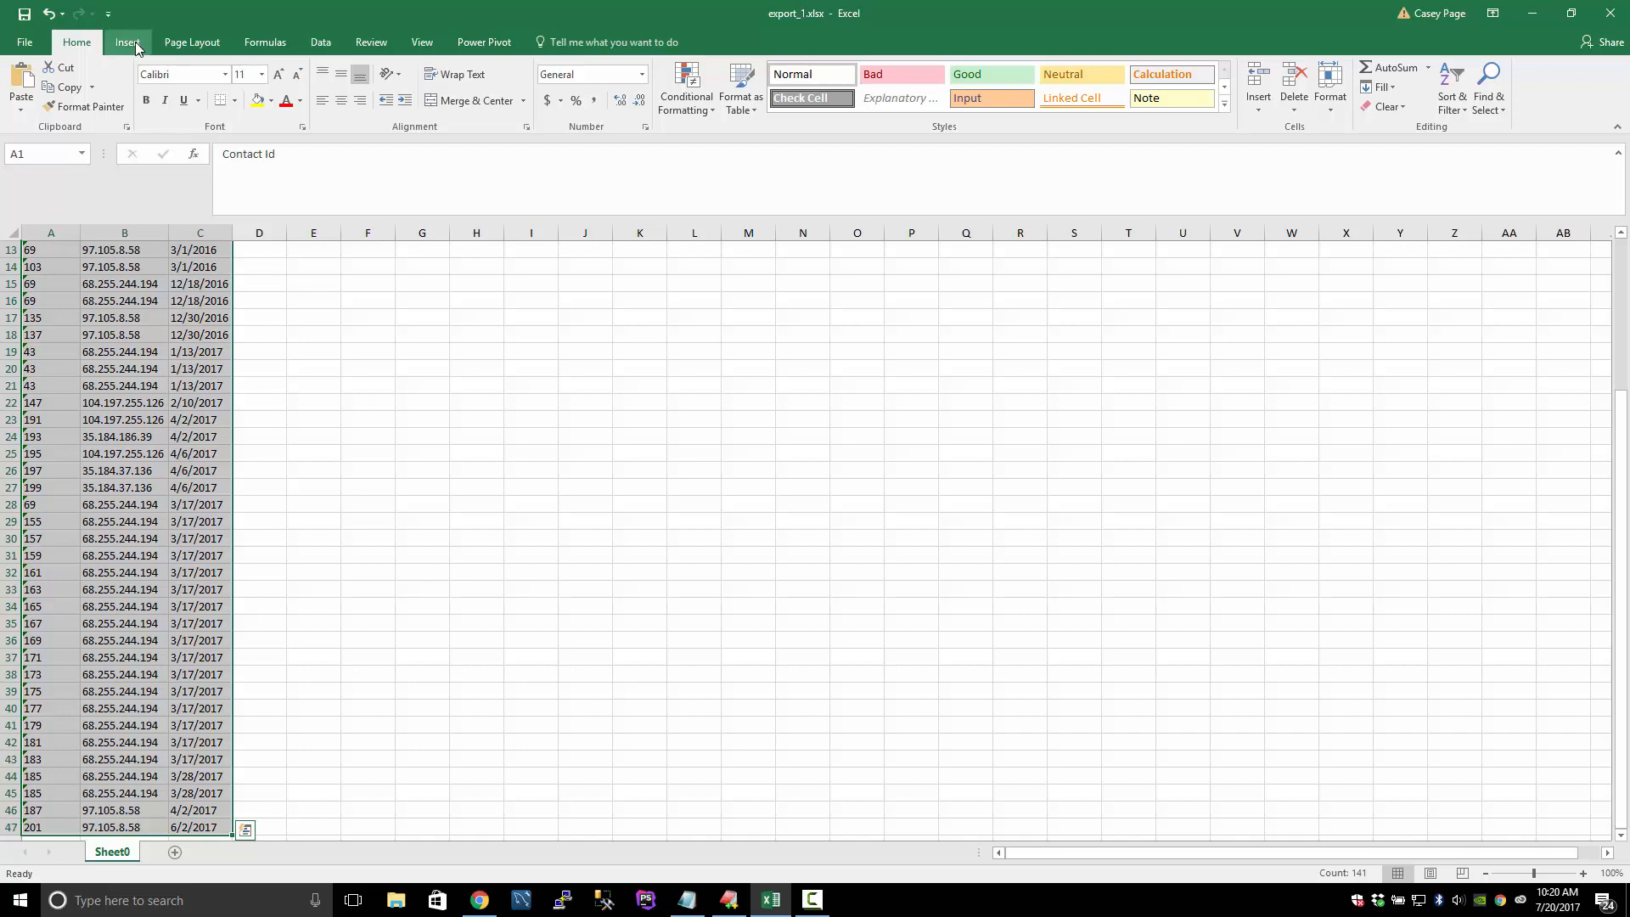
{"action": "left_click", "coordinate": [142, 88]}
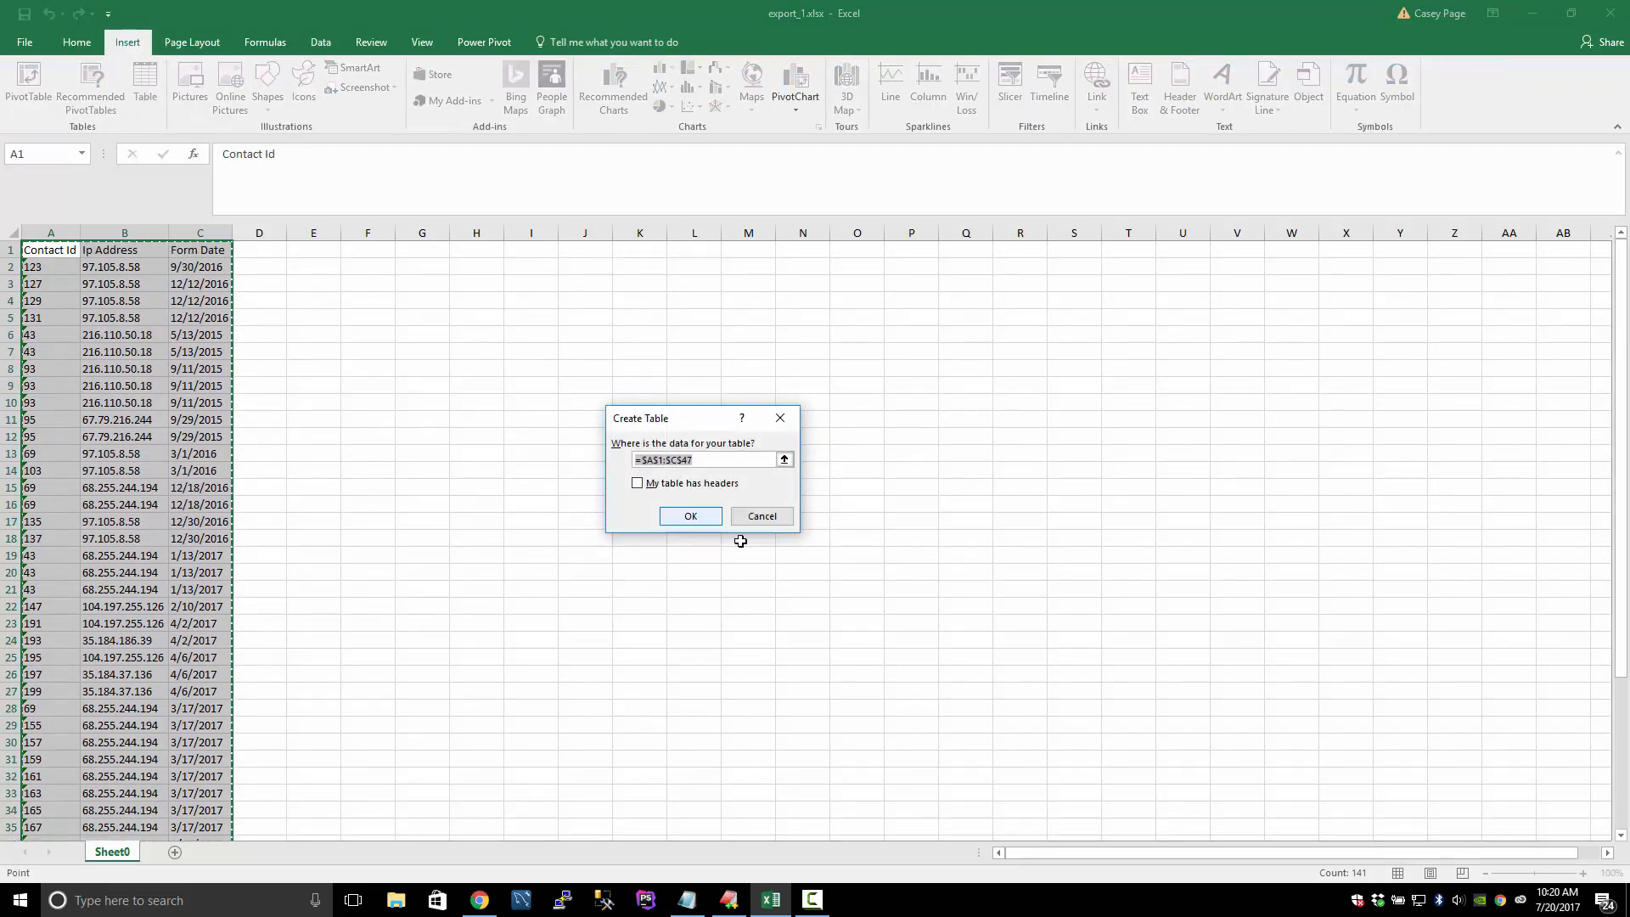
{"action": "left_click", "coordinate": [689, 516]}
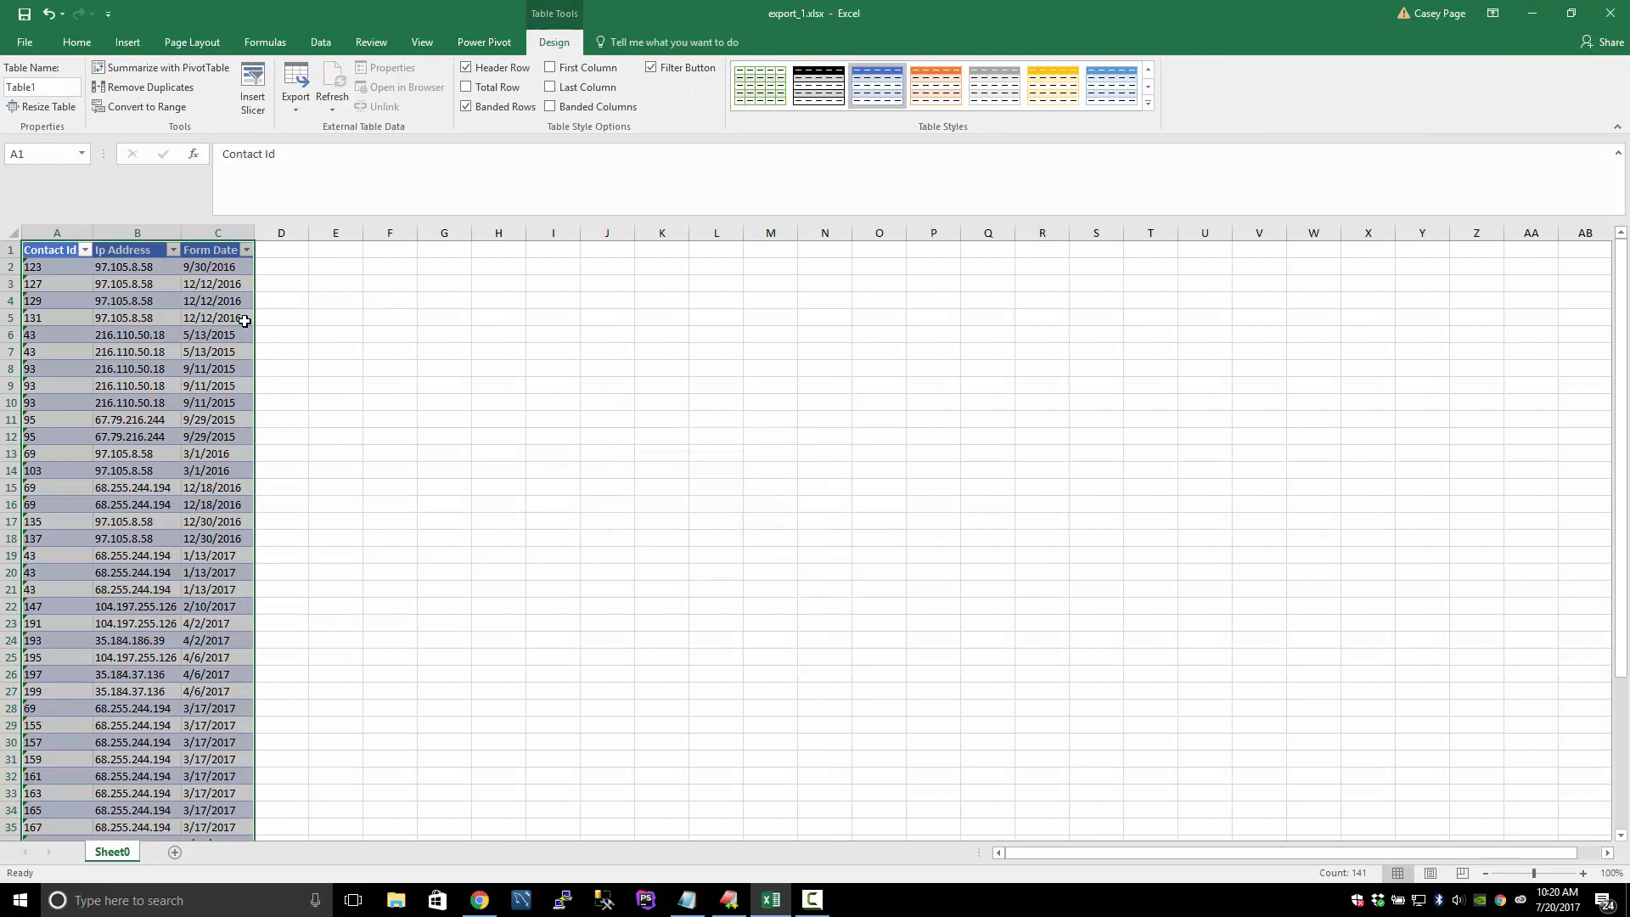
Sort the table by Form Date ascending (A to Z).
{"action": "left_click", "coordinate": [244, 250]}
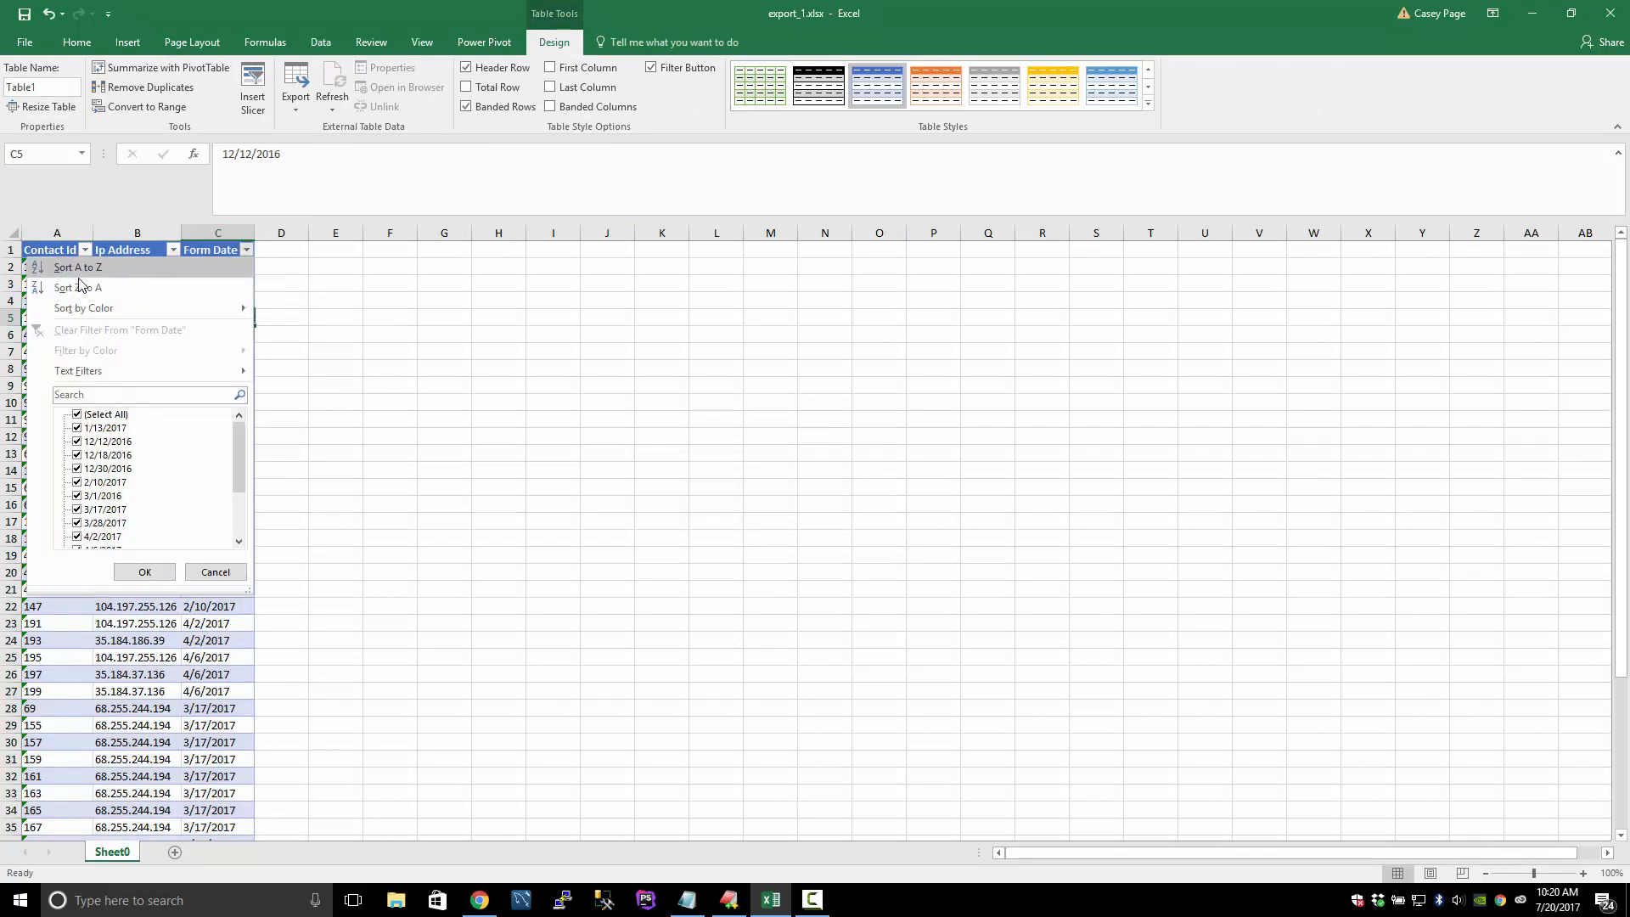
{"action": "mouse_move", "coordinate": [103, 266]}
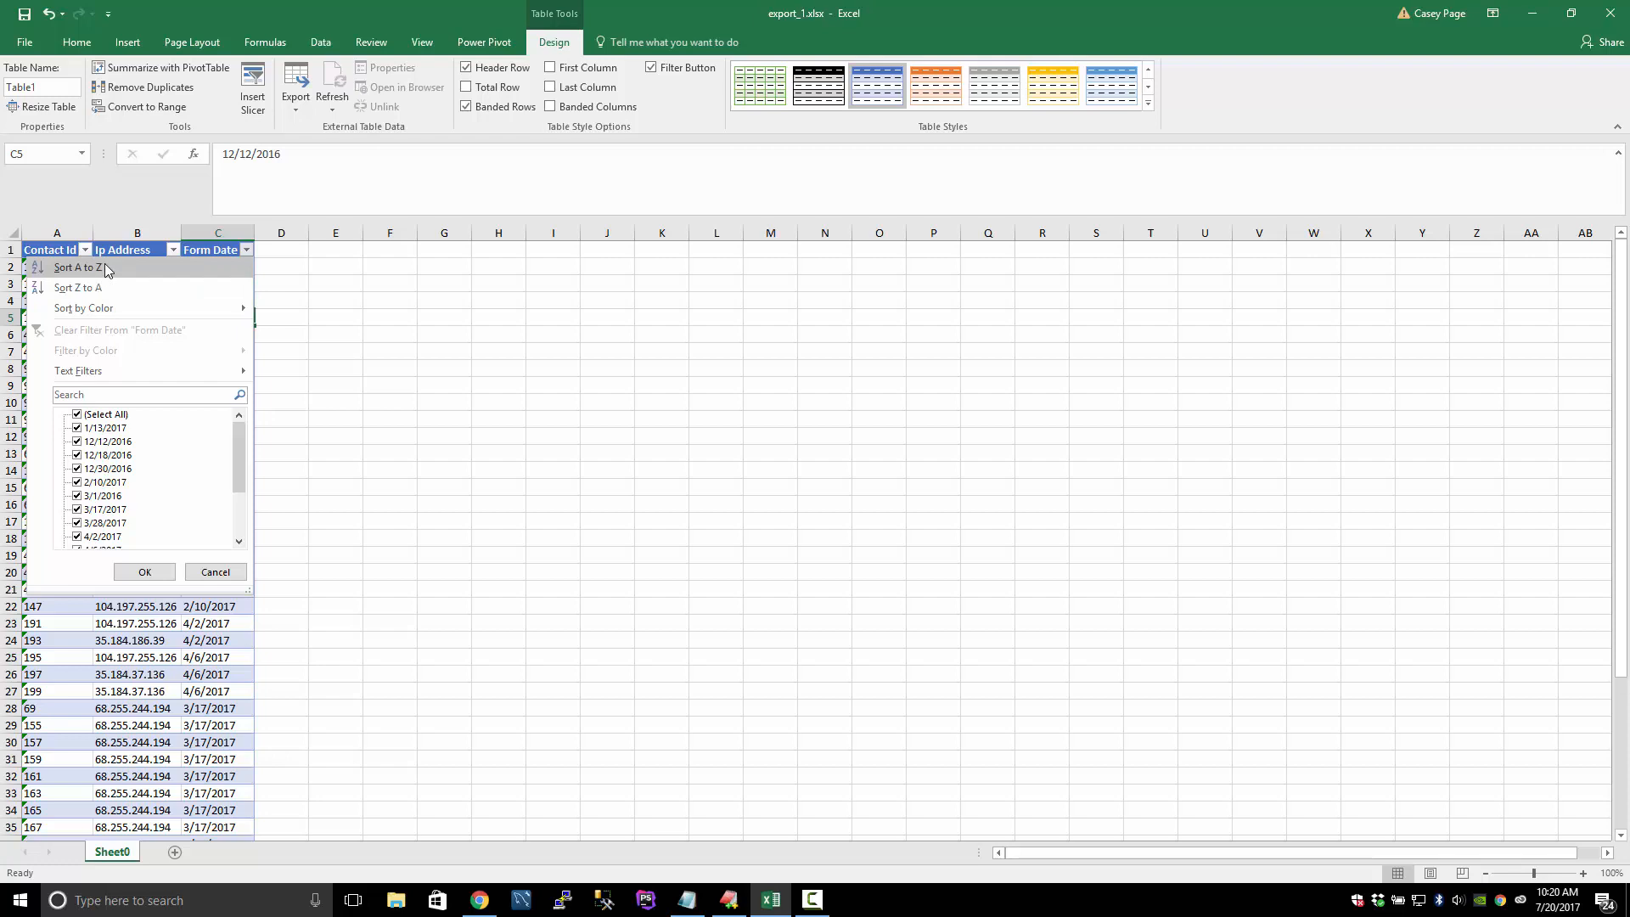
{"action": "left_click", "coordinate": [73, 267]}
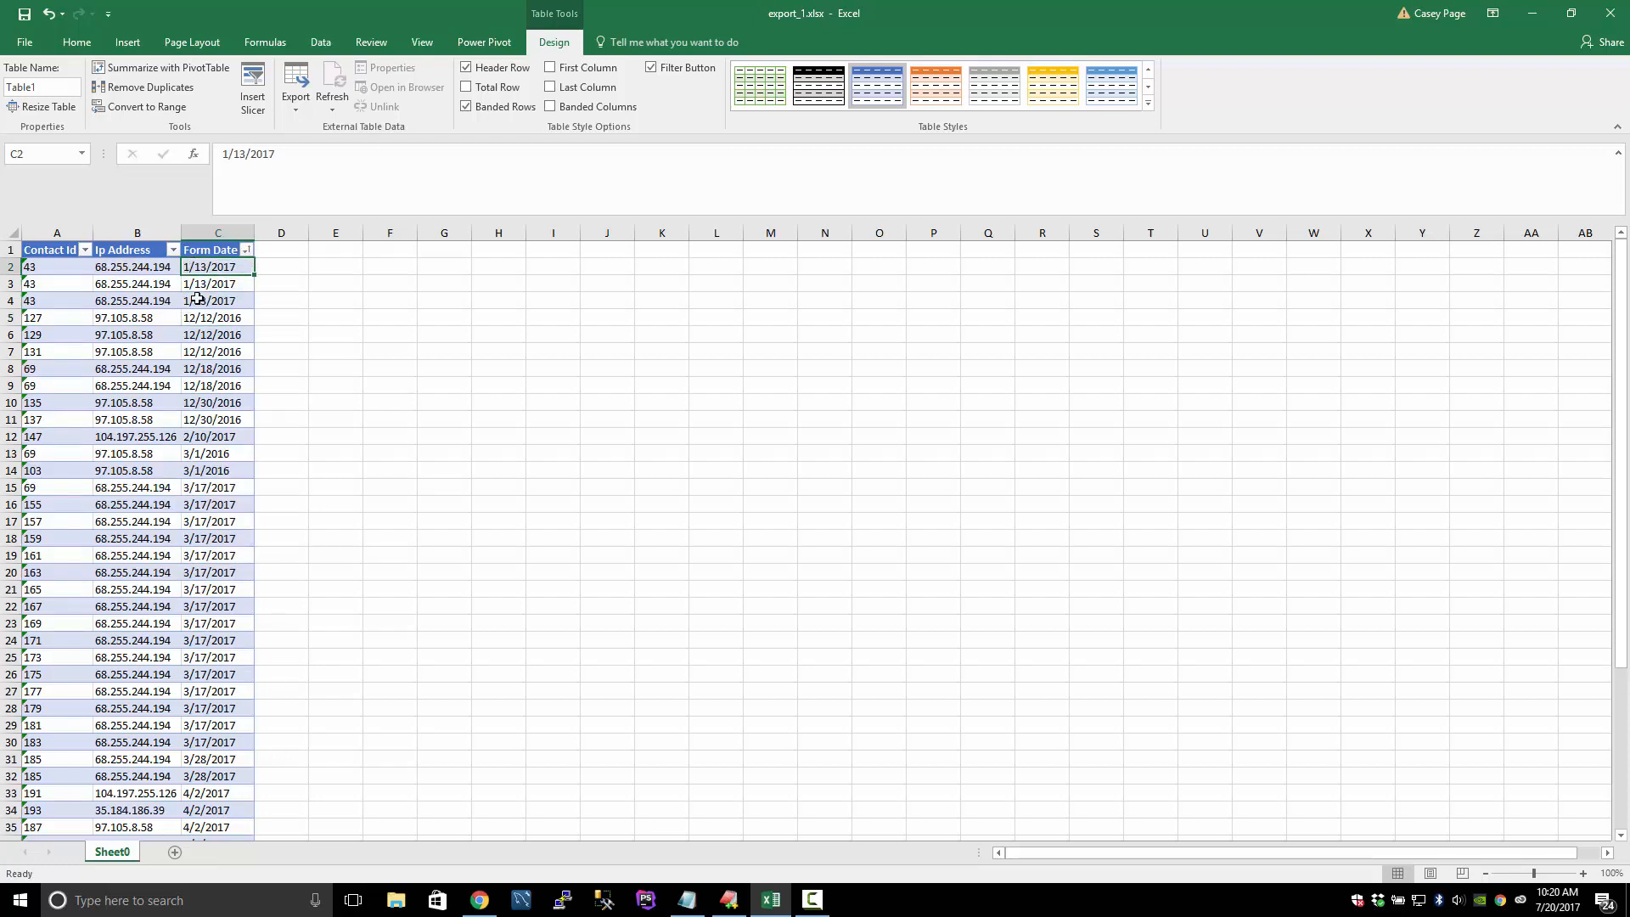
{"action": "mouse_move", "coordinate": [189, 452]}
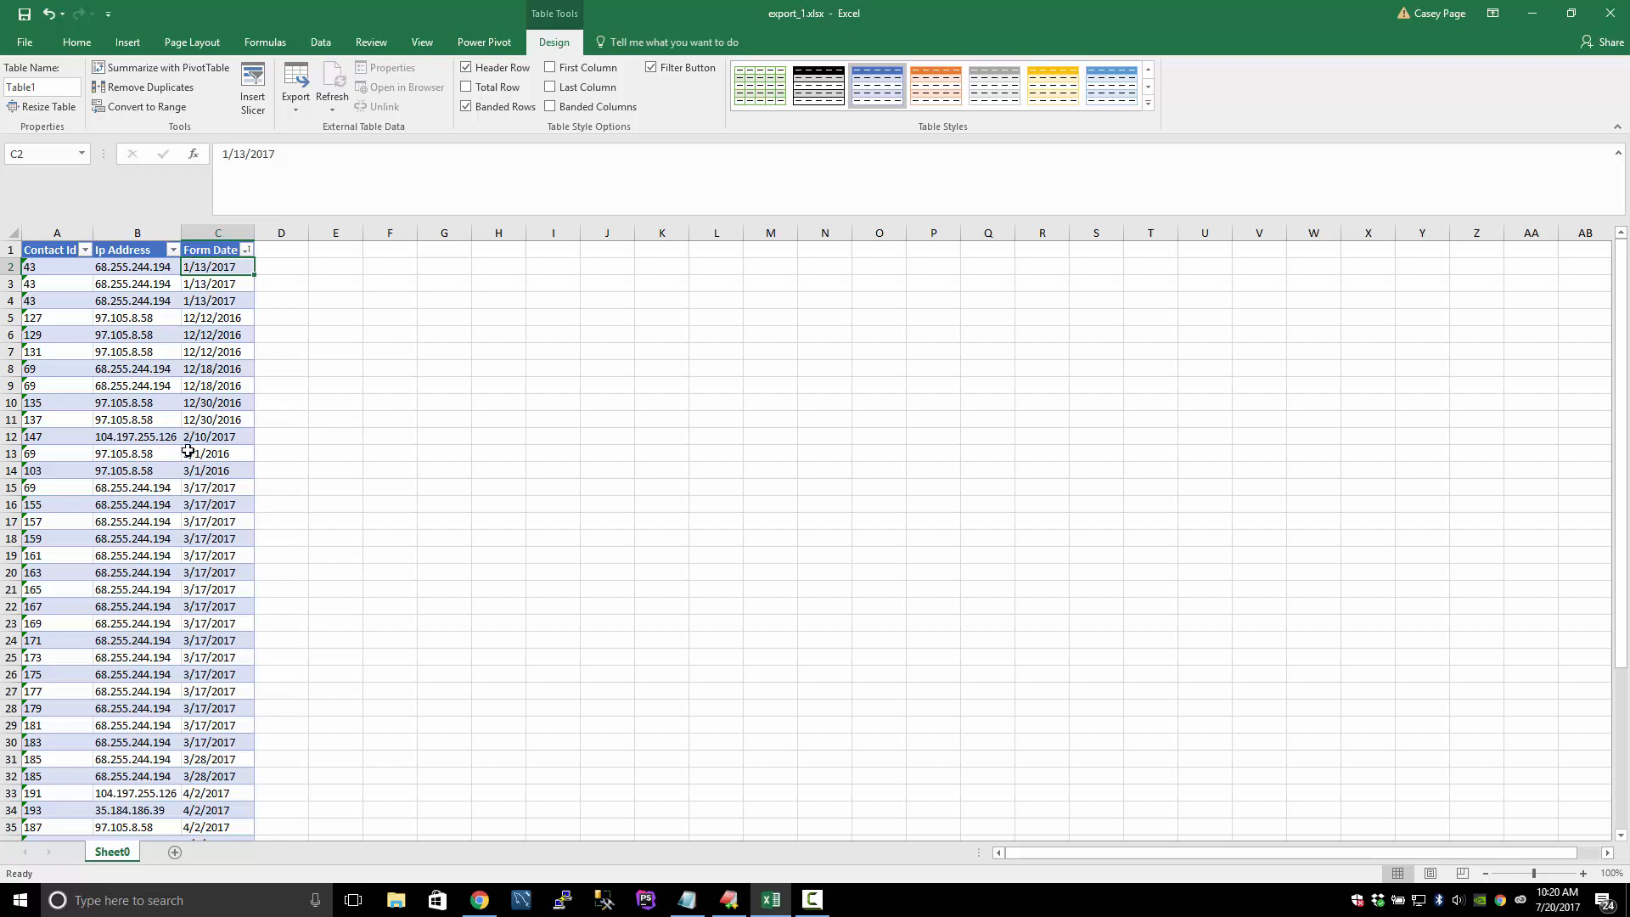
{"action": "left_click", "coordinate": [334, 538]}
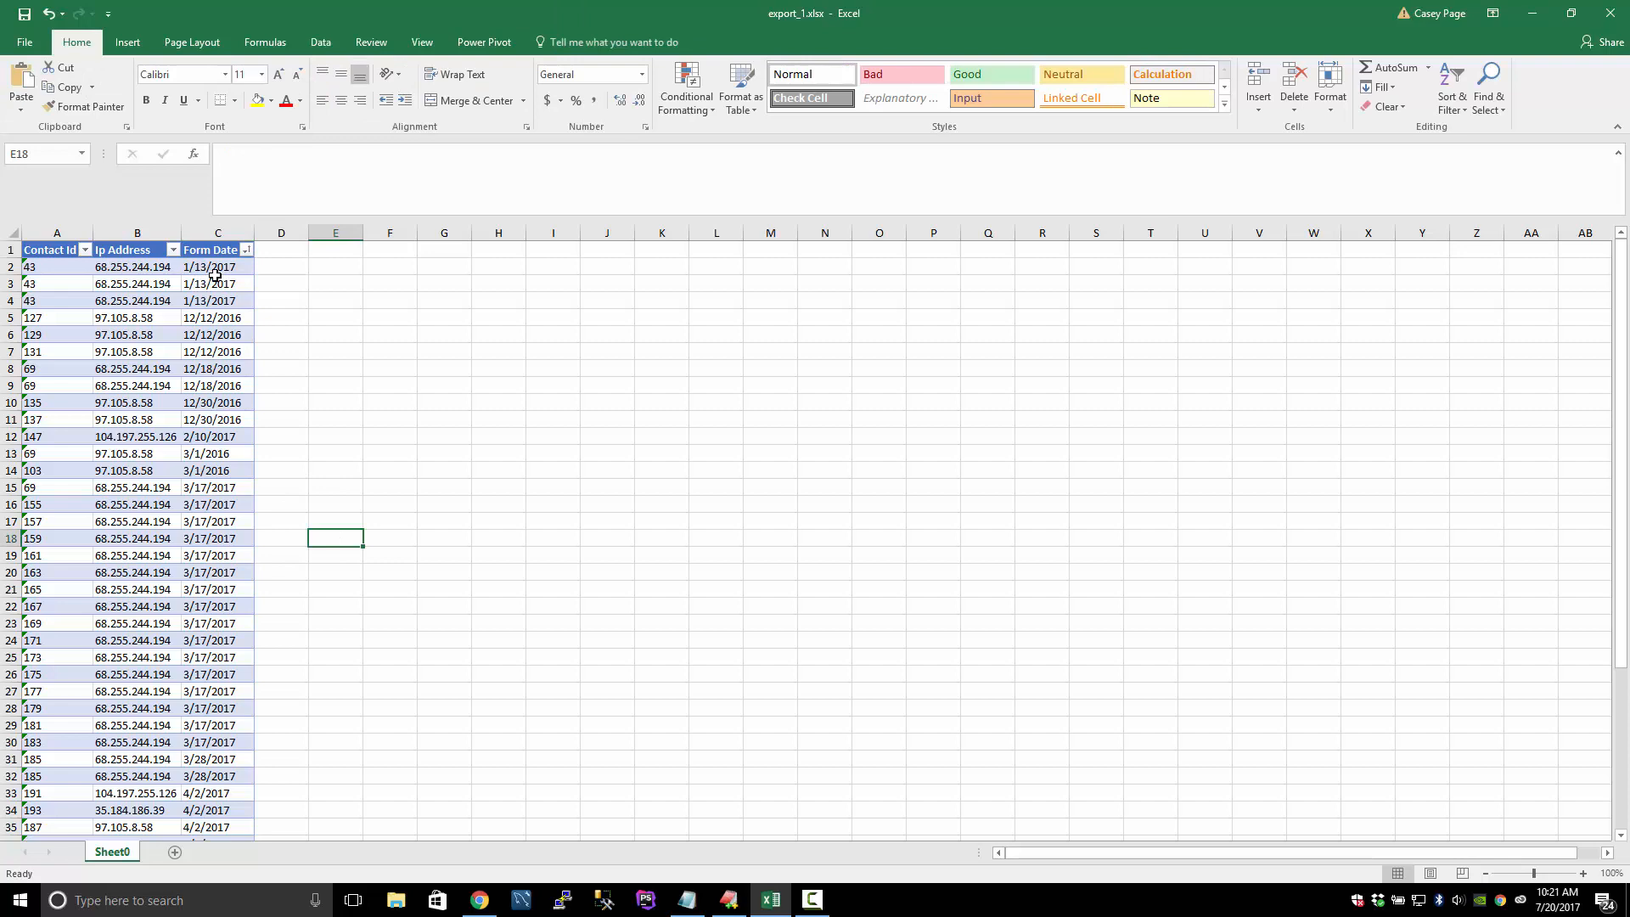
{"action": "left_click", "coordinate": [217, 267]}
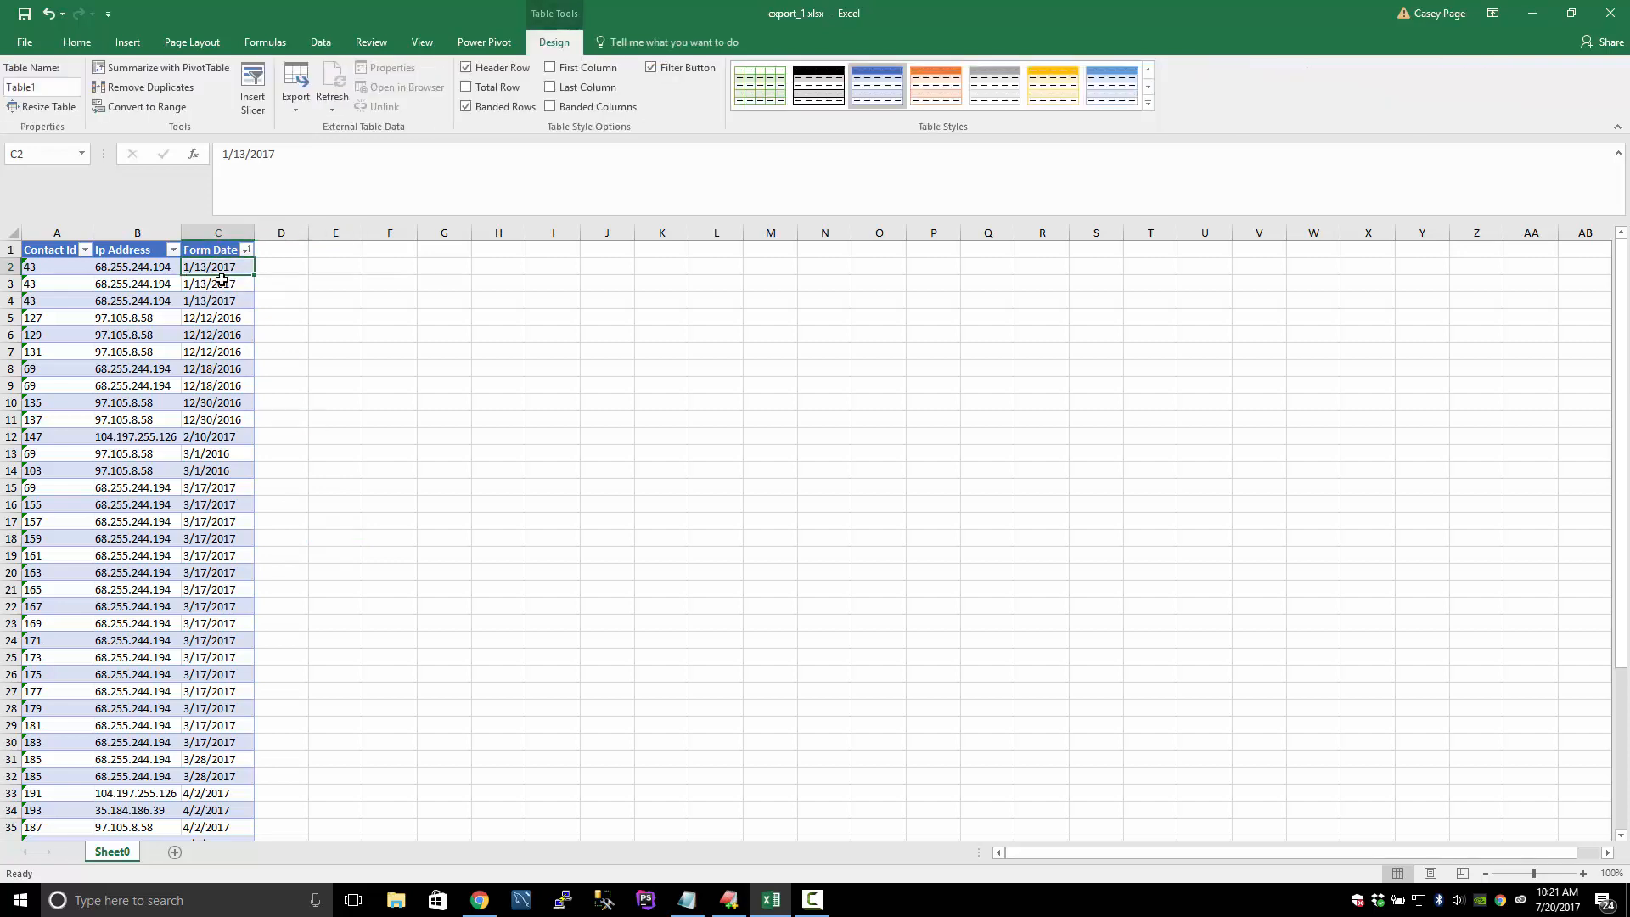
{"action": "left_click", "coordinate": [50, 248]}
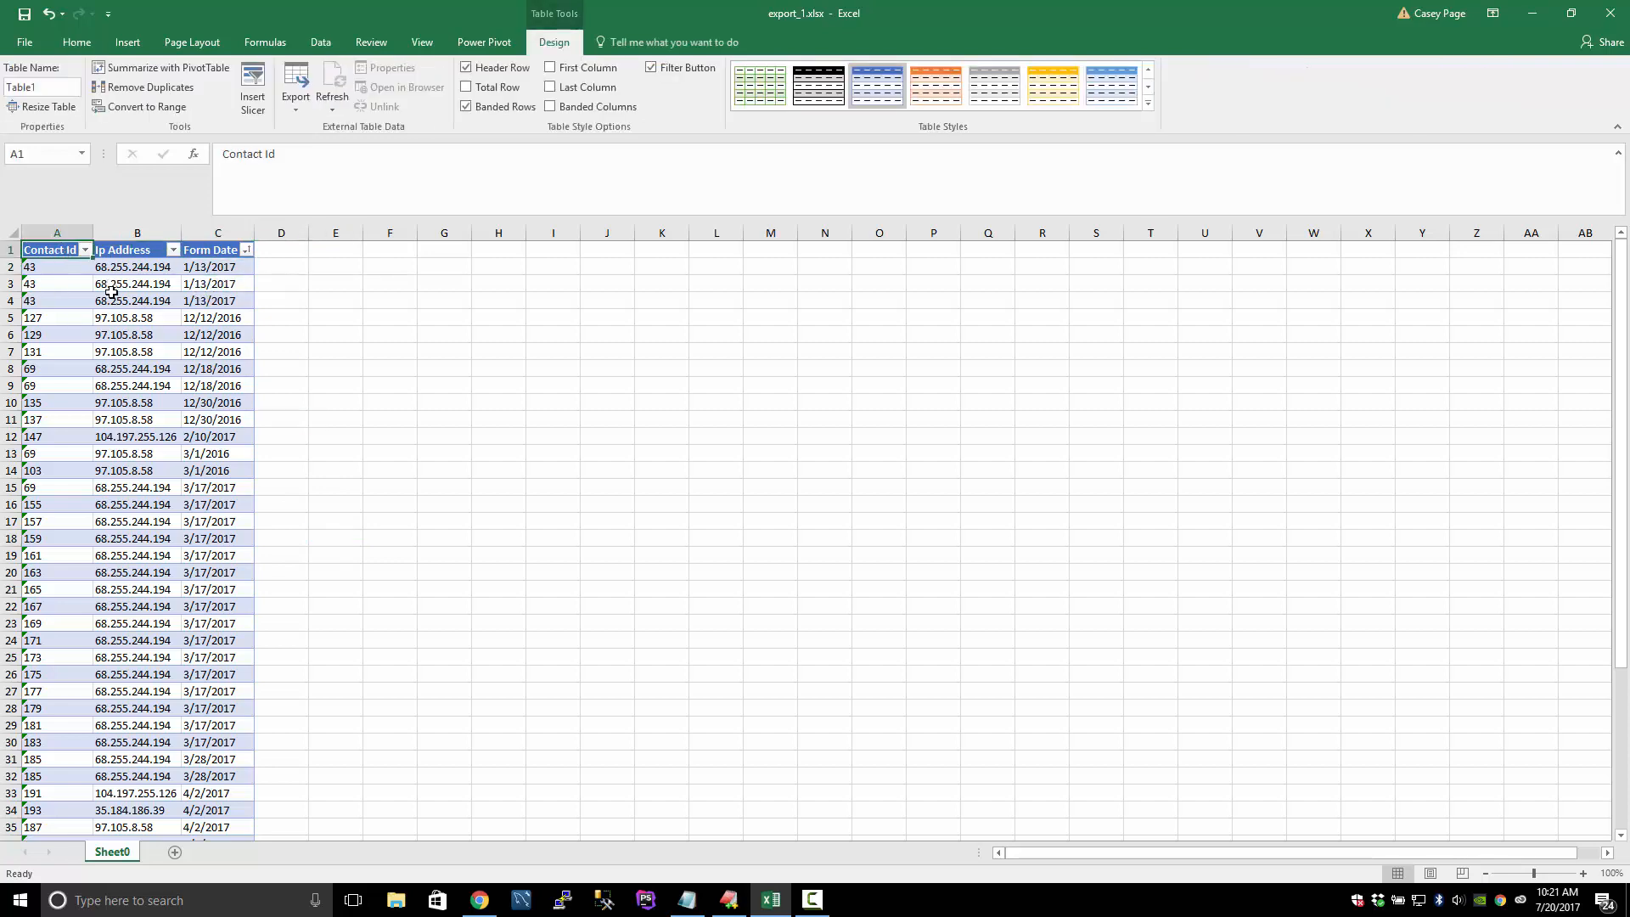
Sort the pasted data on the new sheet oldest to newest by Form Date.
{"action": "scroll", "scroll_direction": "down", "scroll_amount": 3}
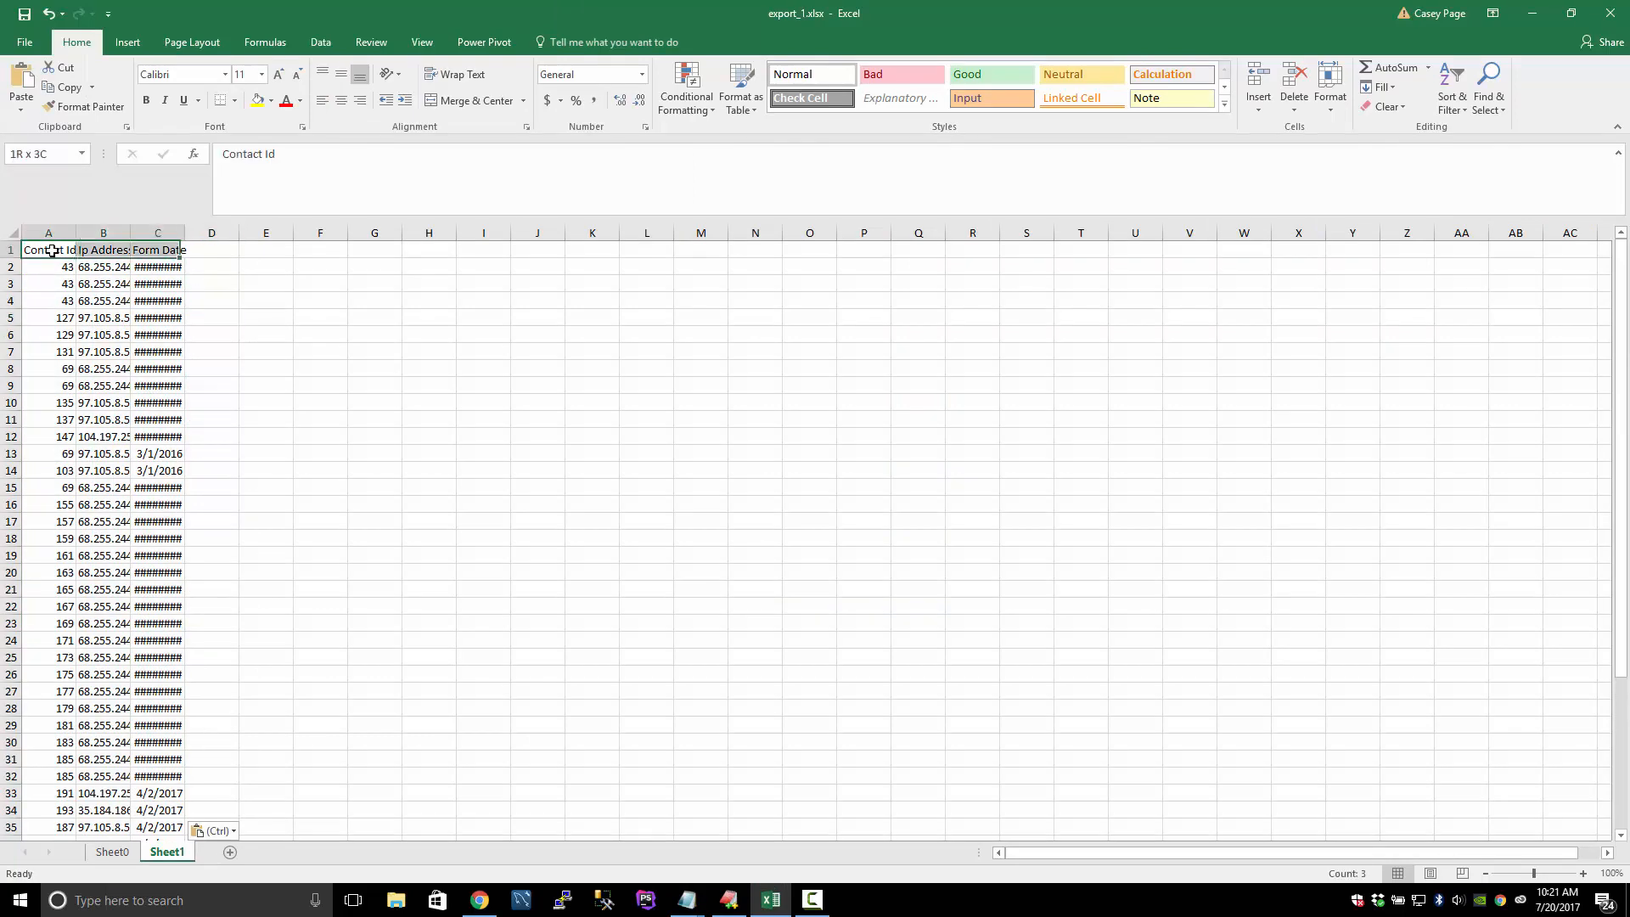
{"action": "left_click", "coordinate": [127, 40]}
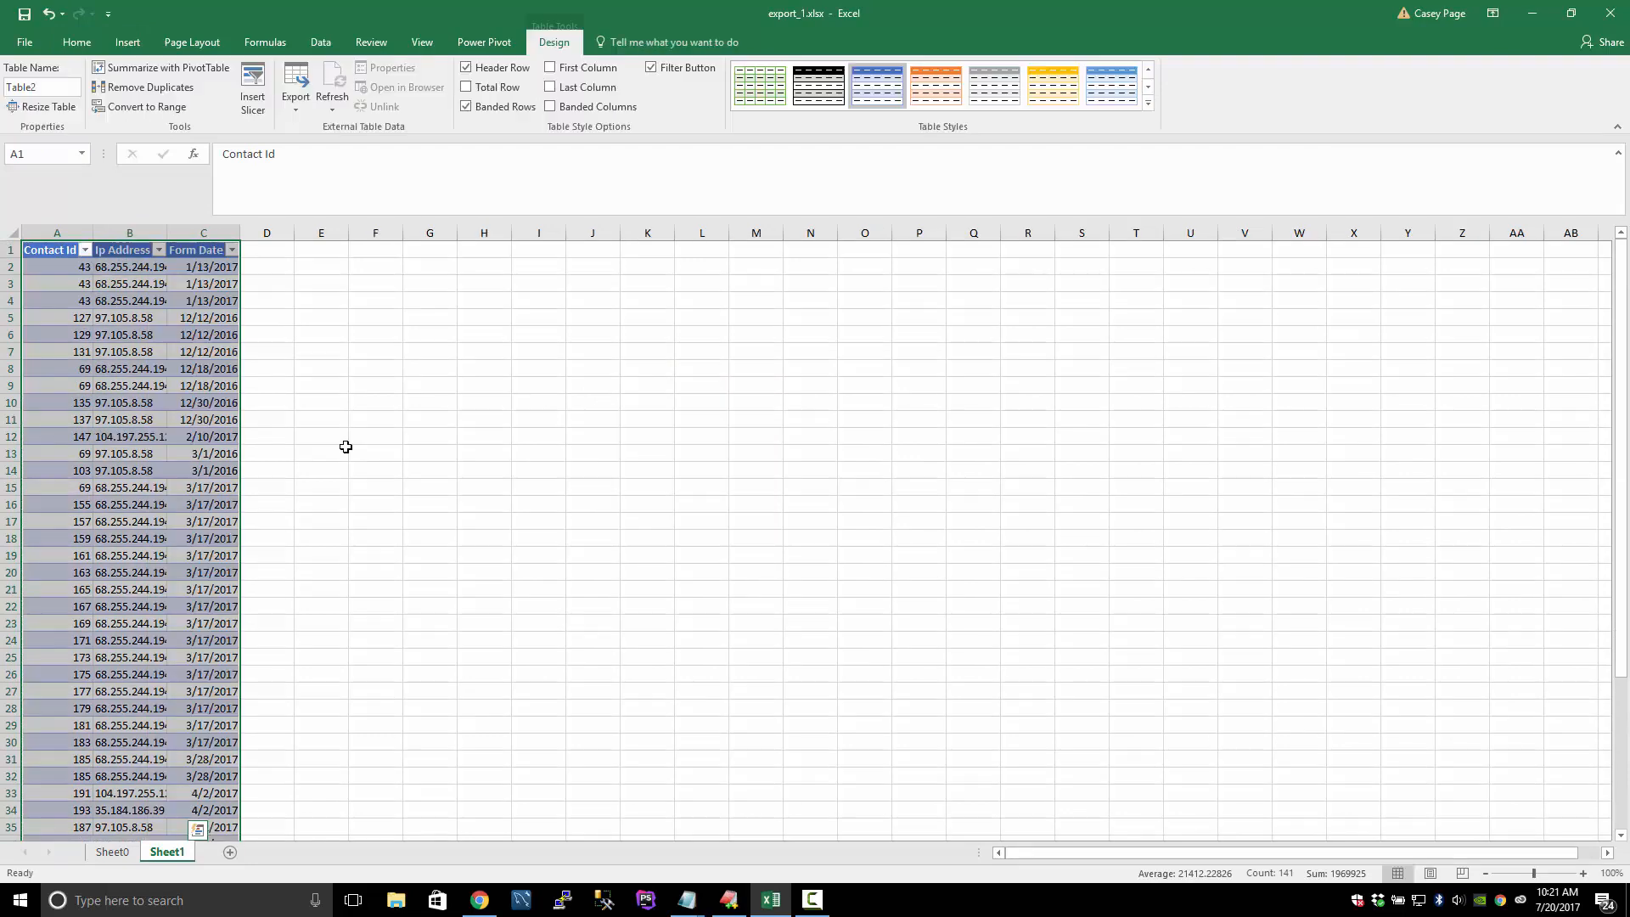
{"action": "left_click", "coordinate": [231, 249]}
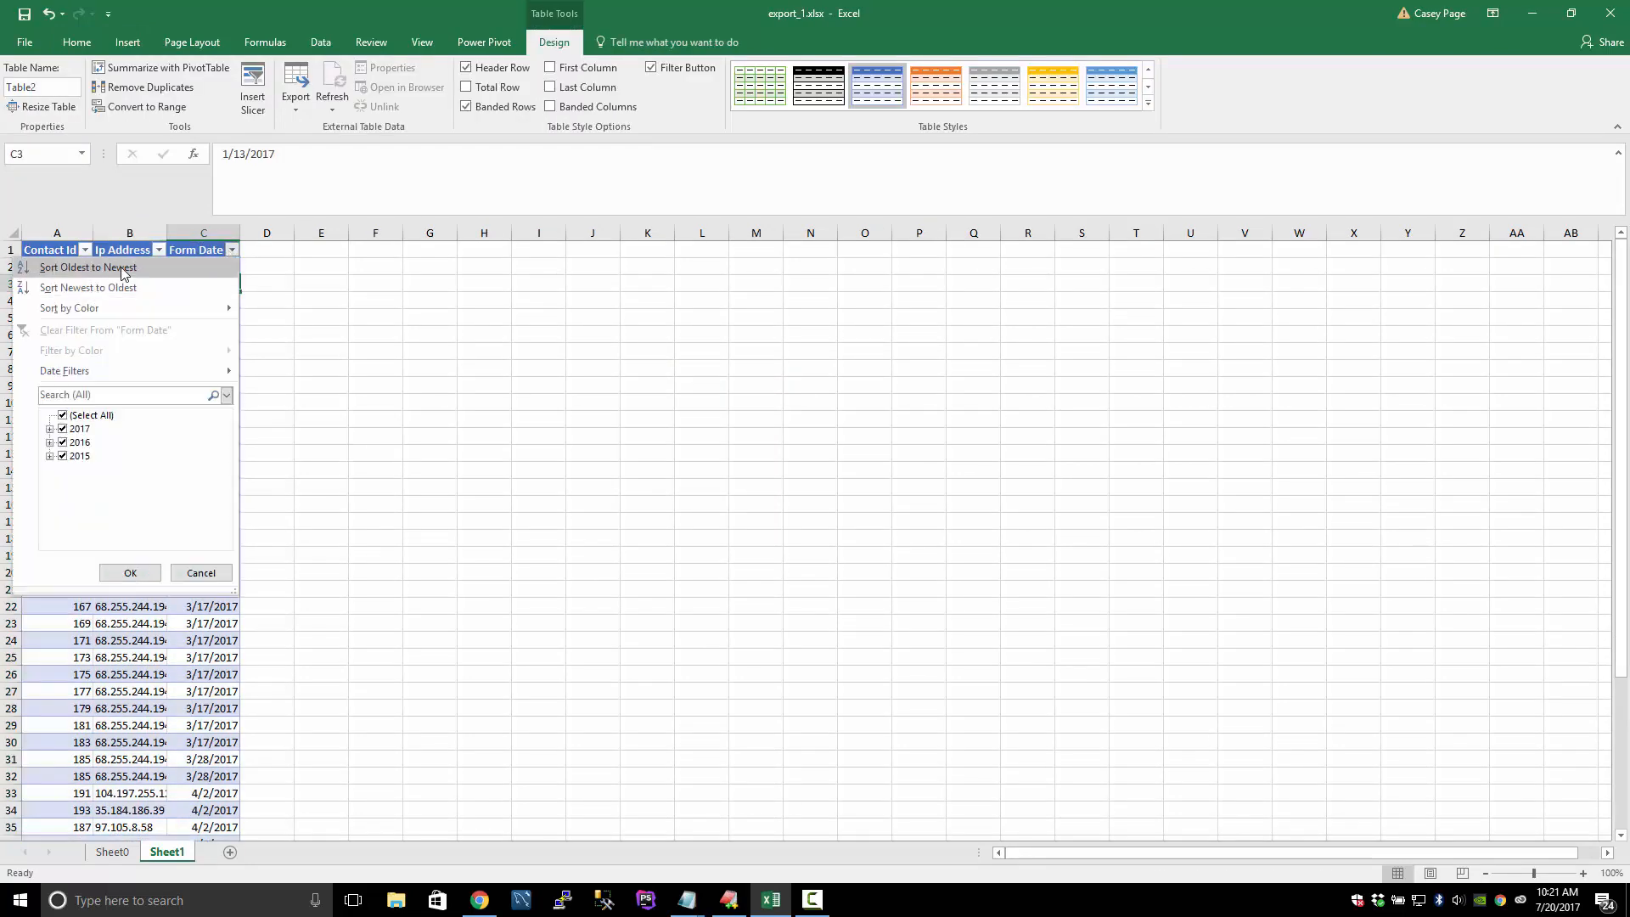
{"action": "left_click", "coordinate": [88, 267]}
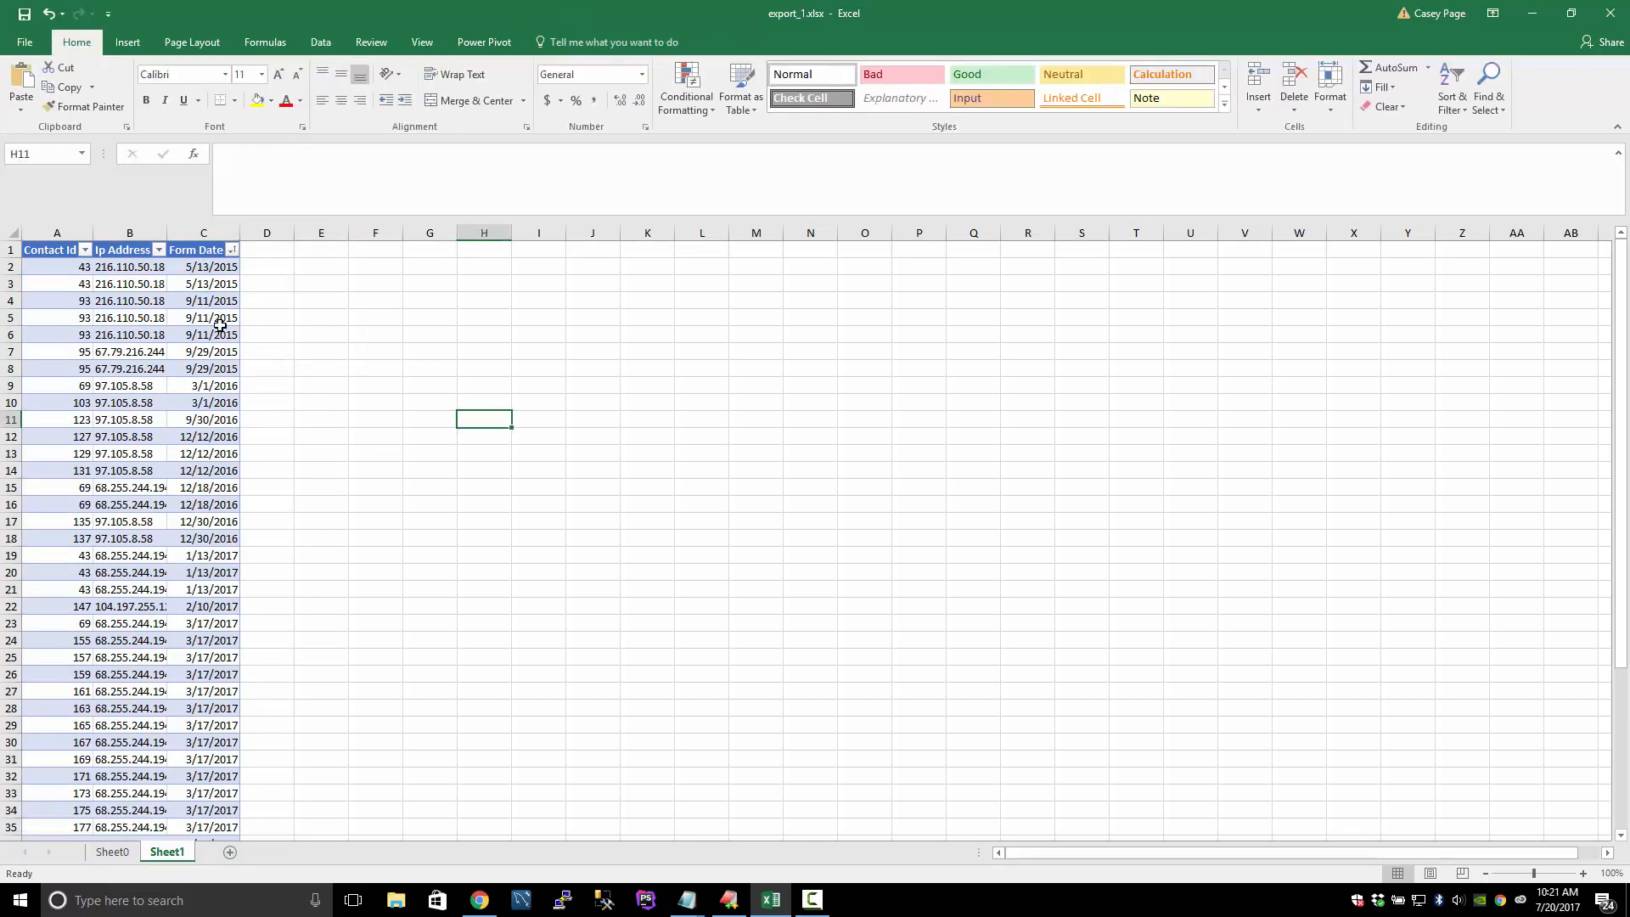
{"action": "mouse_move", "coordinate": [226, 269]}
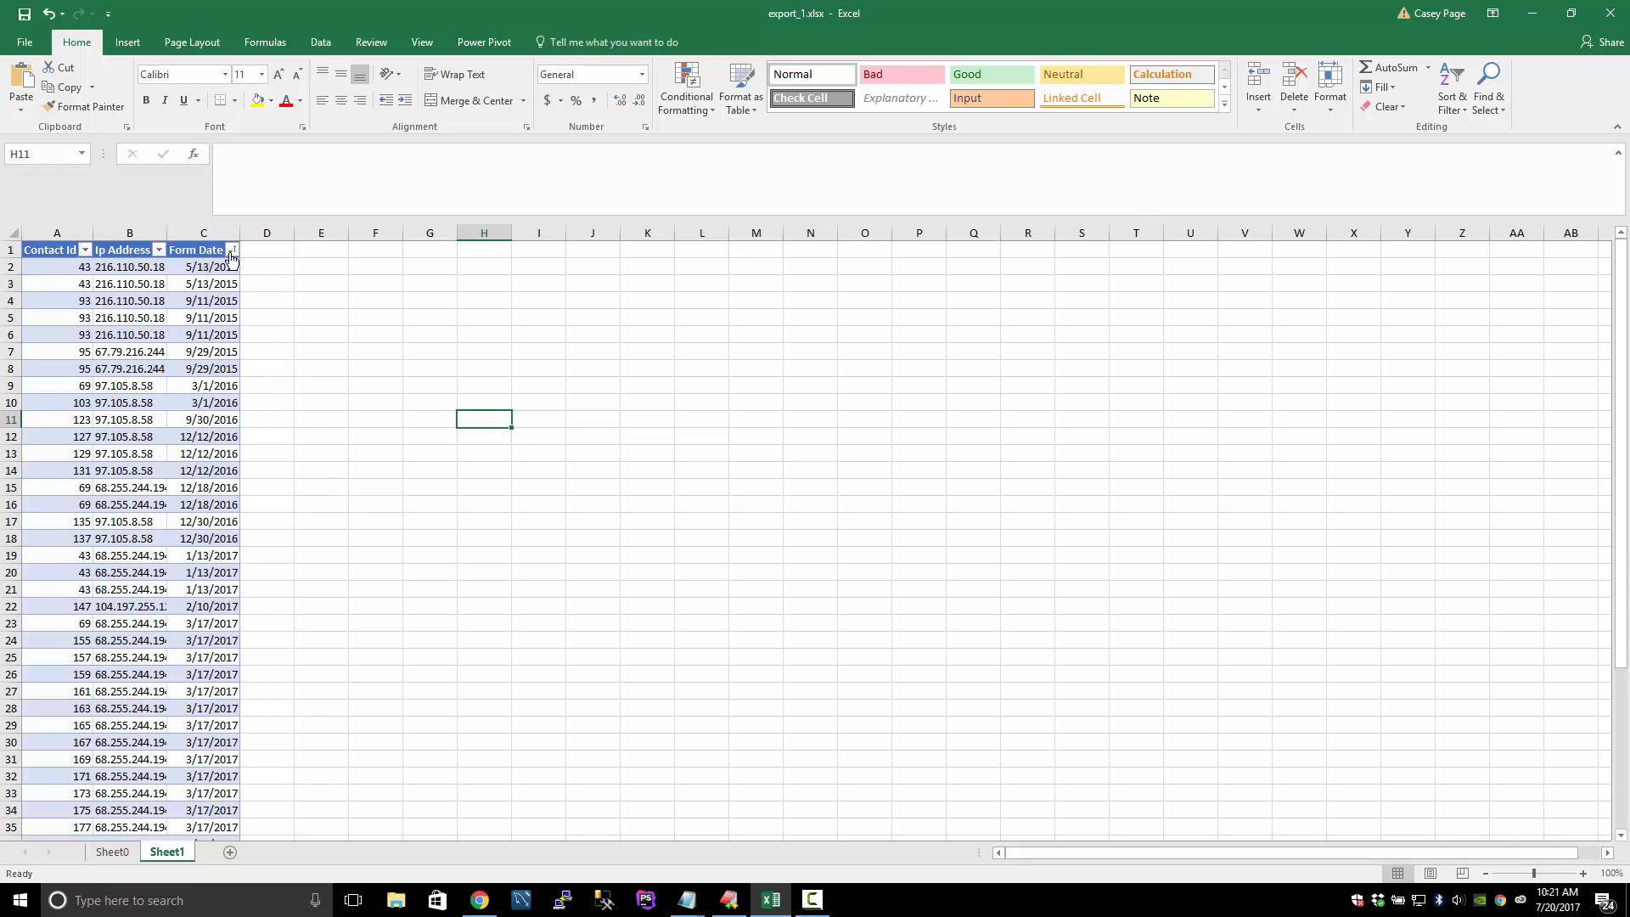
{"action": "left_click", "coordinate": [233, 249]}
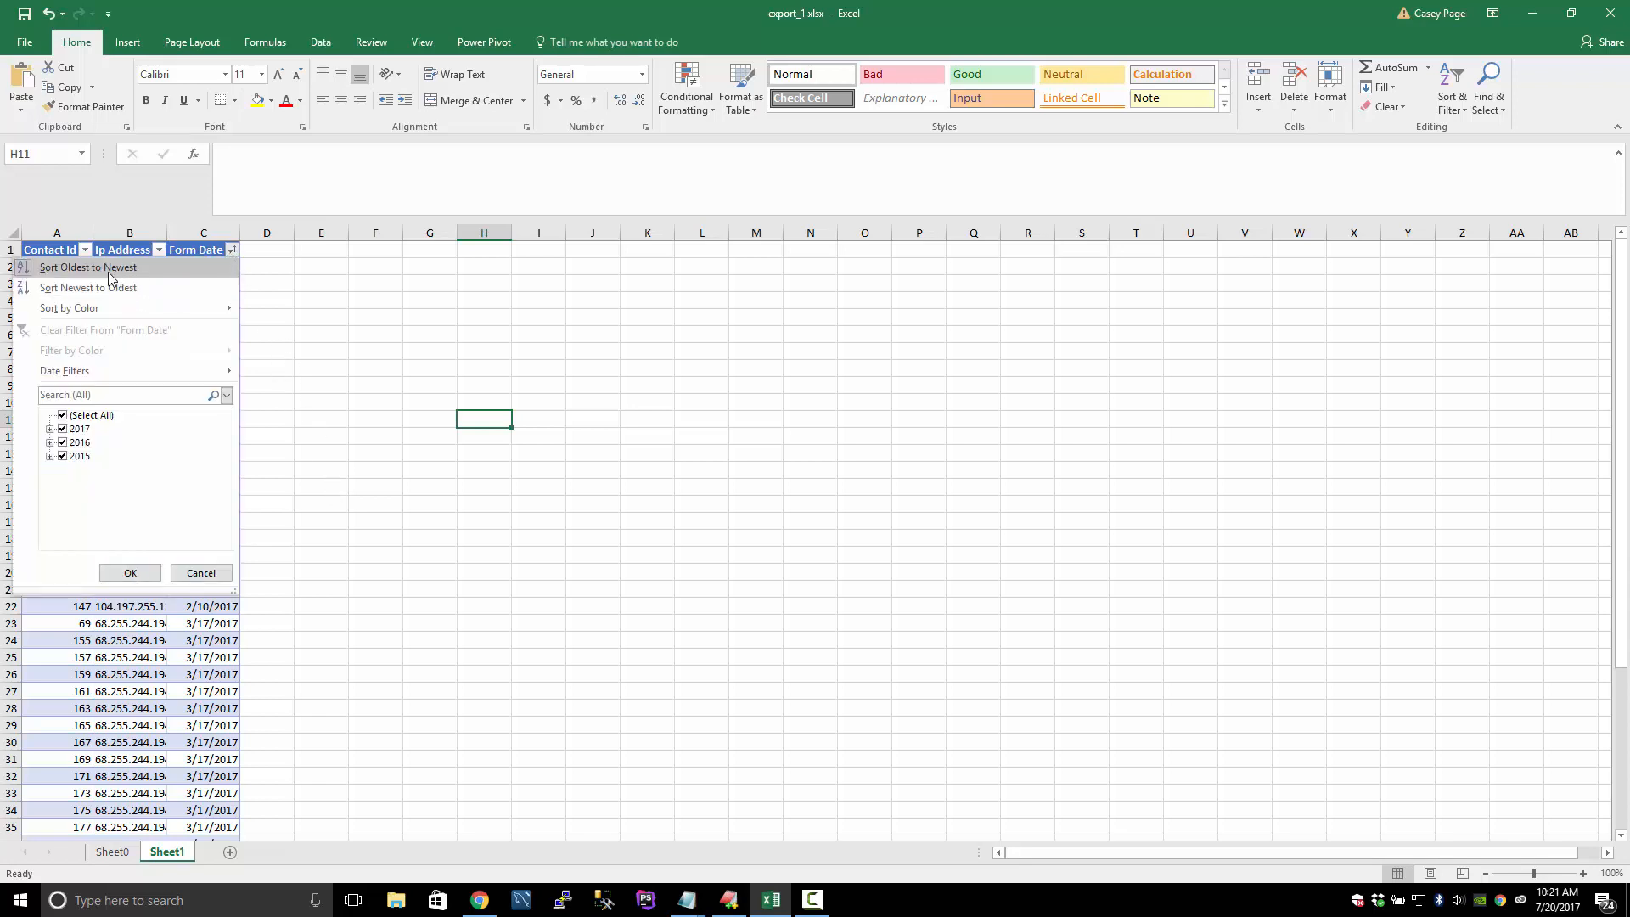
{"action": "left_click", "coordinate": [90, 266]}
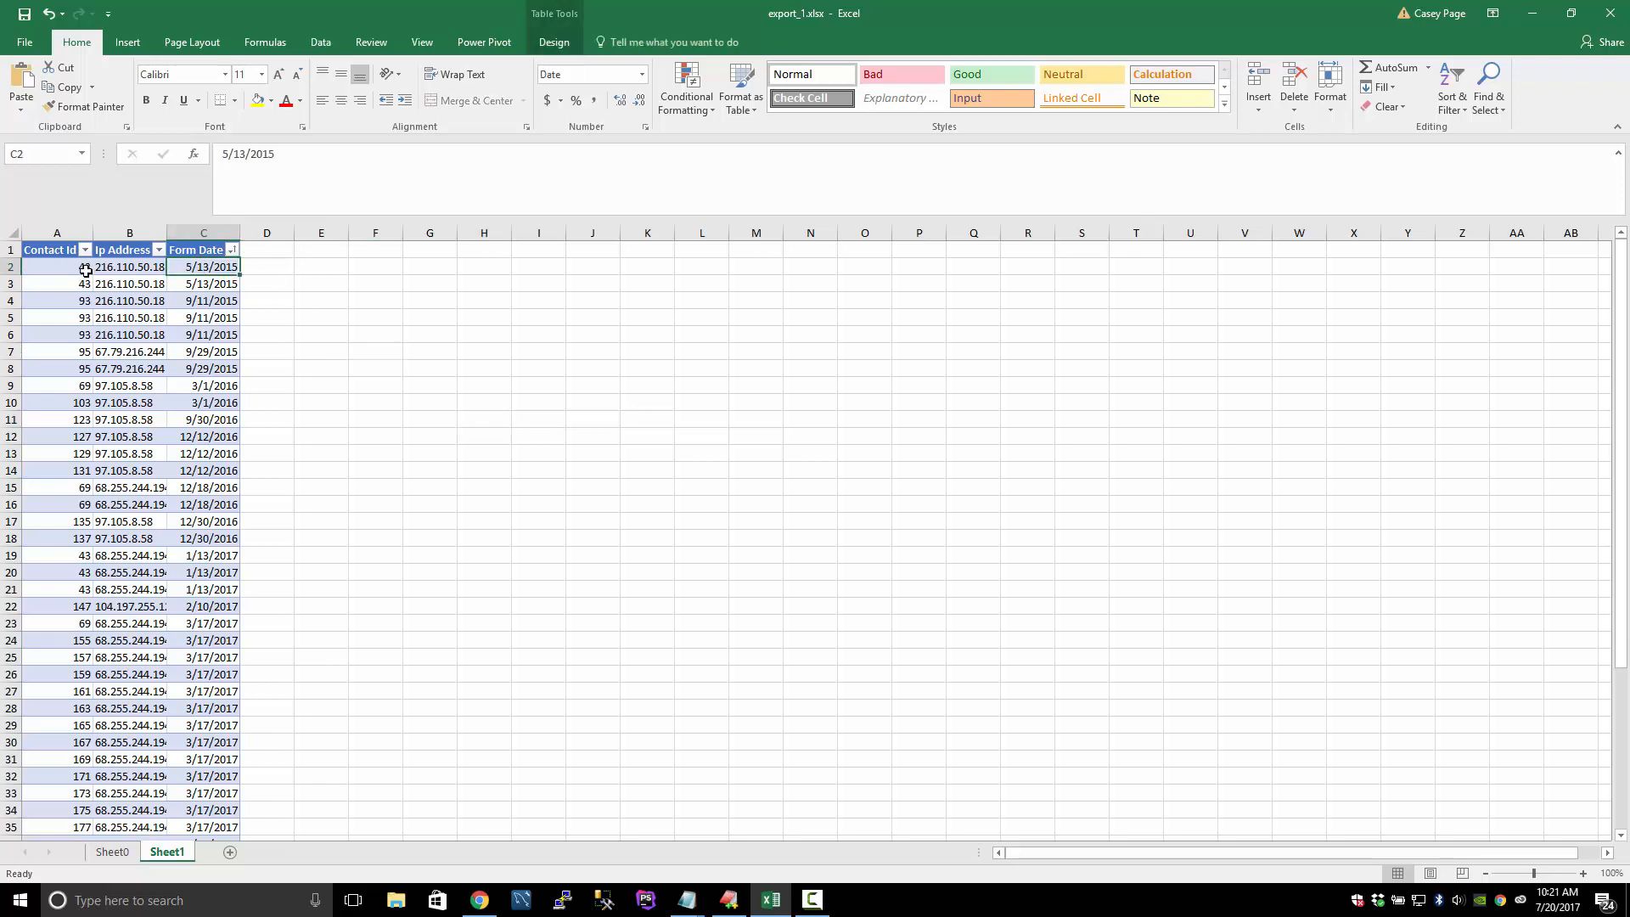
Check the first contact IDs and begin saving the sheet to a file.
{"action": "left_click", "coordinate": [56, 267]}
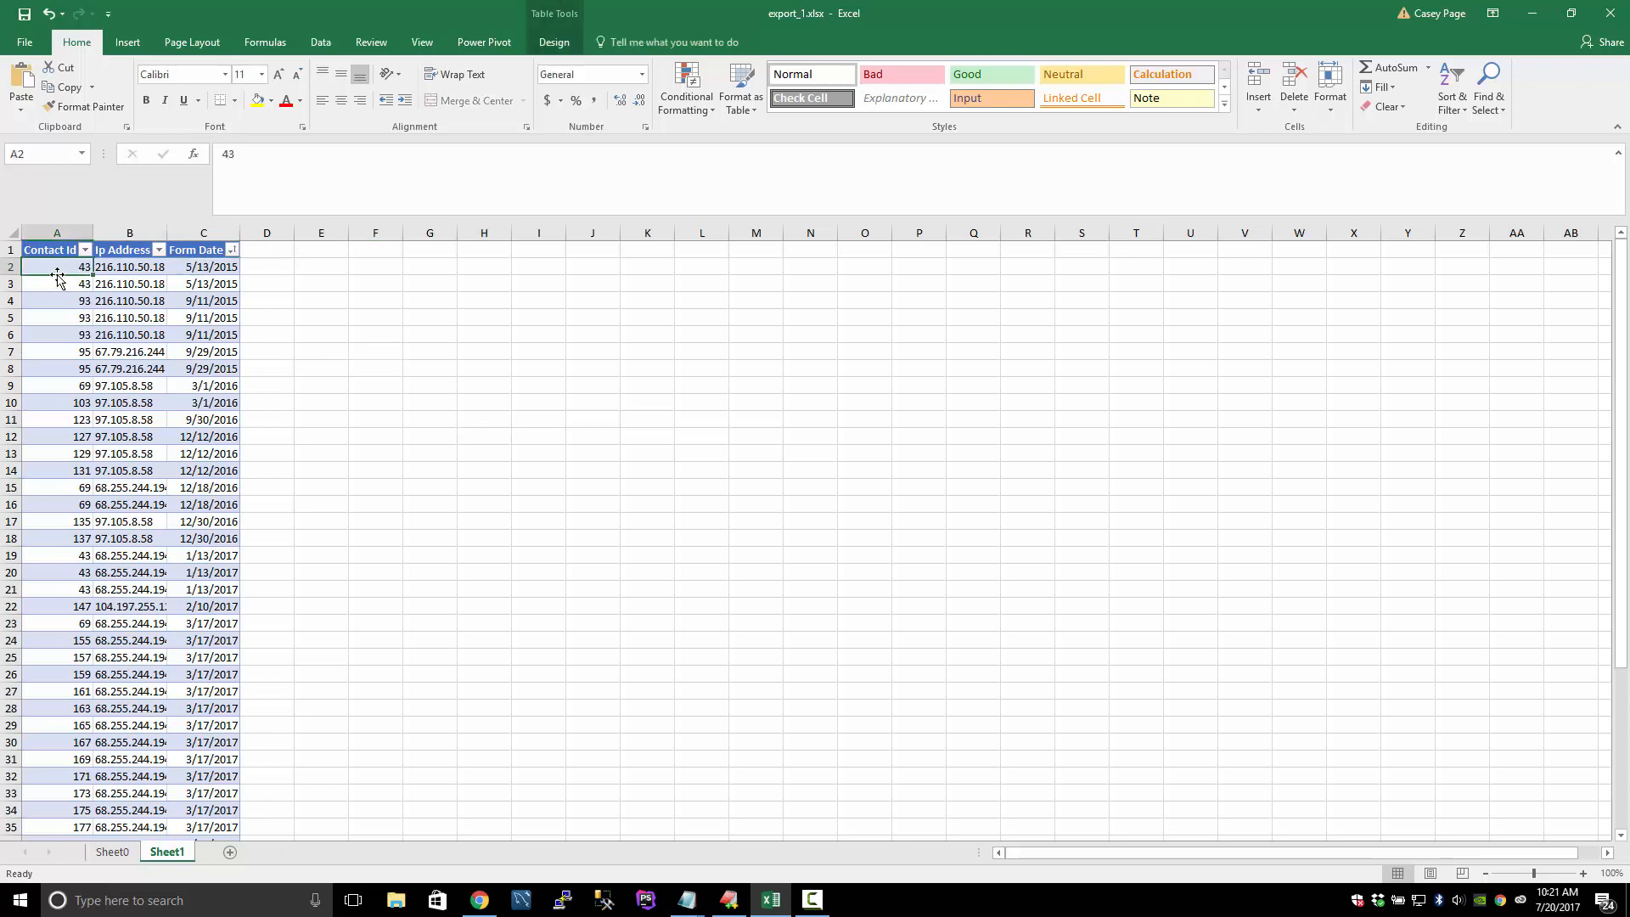
{"action": "left_click", "coordinate": [56, 284]}
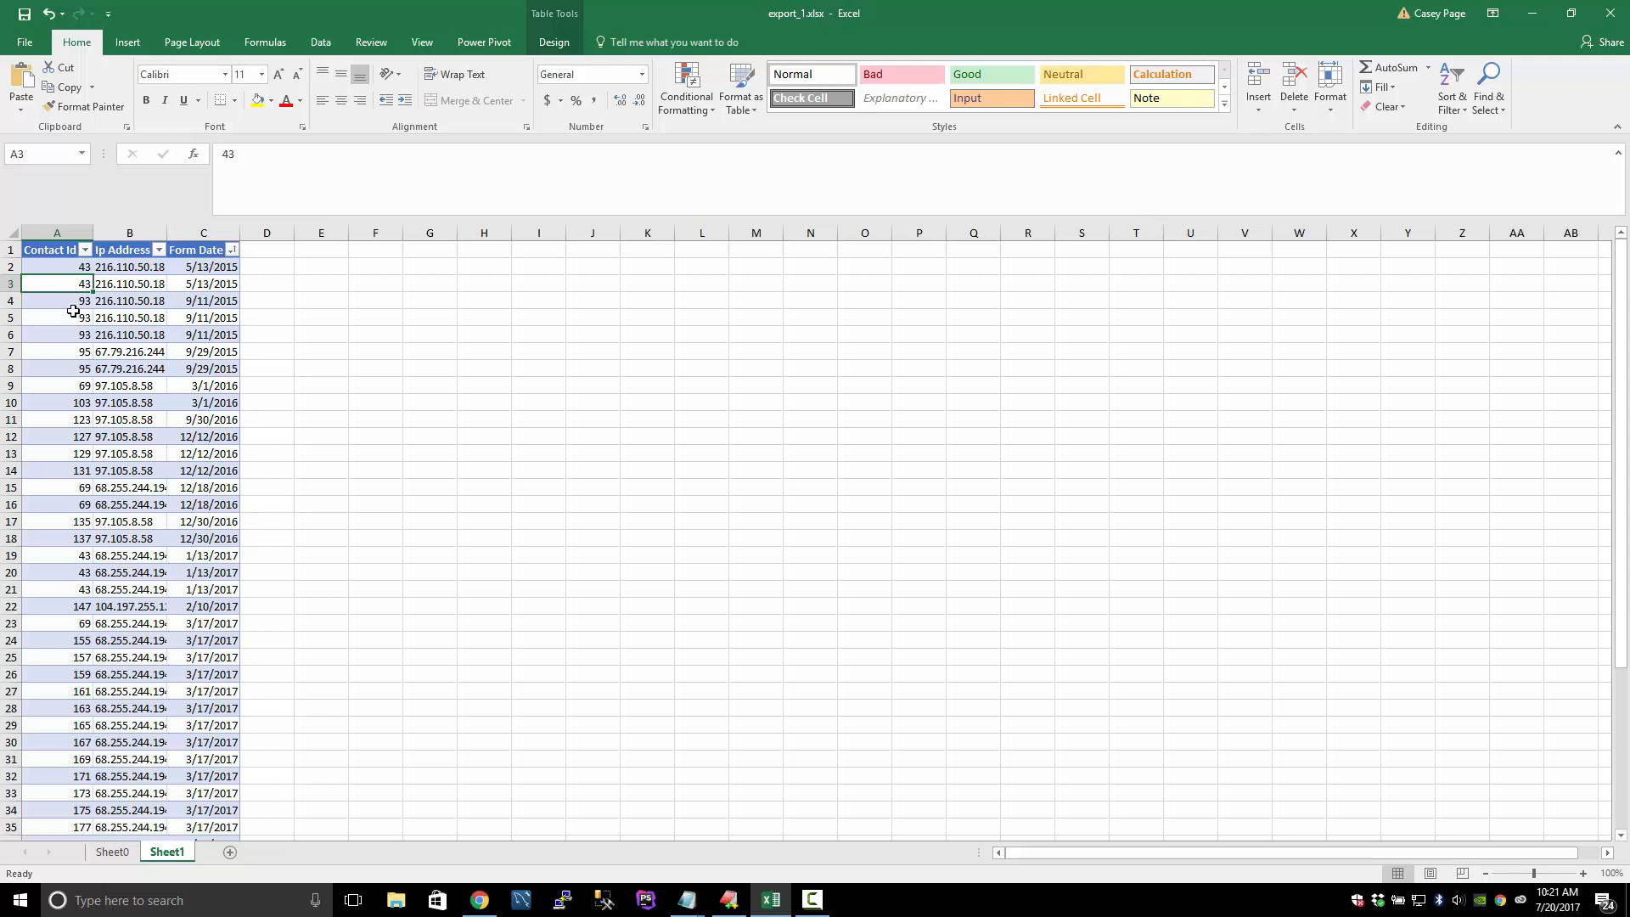
{"action": "left_click", "coordinate": [57, 488]}
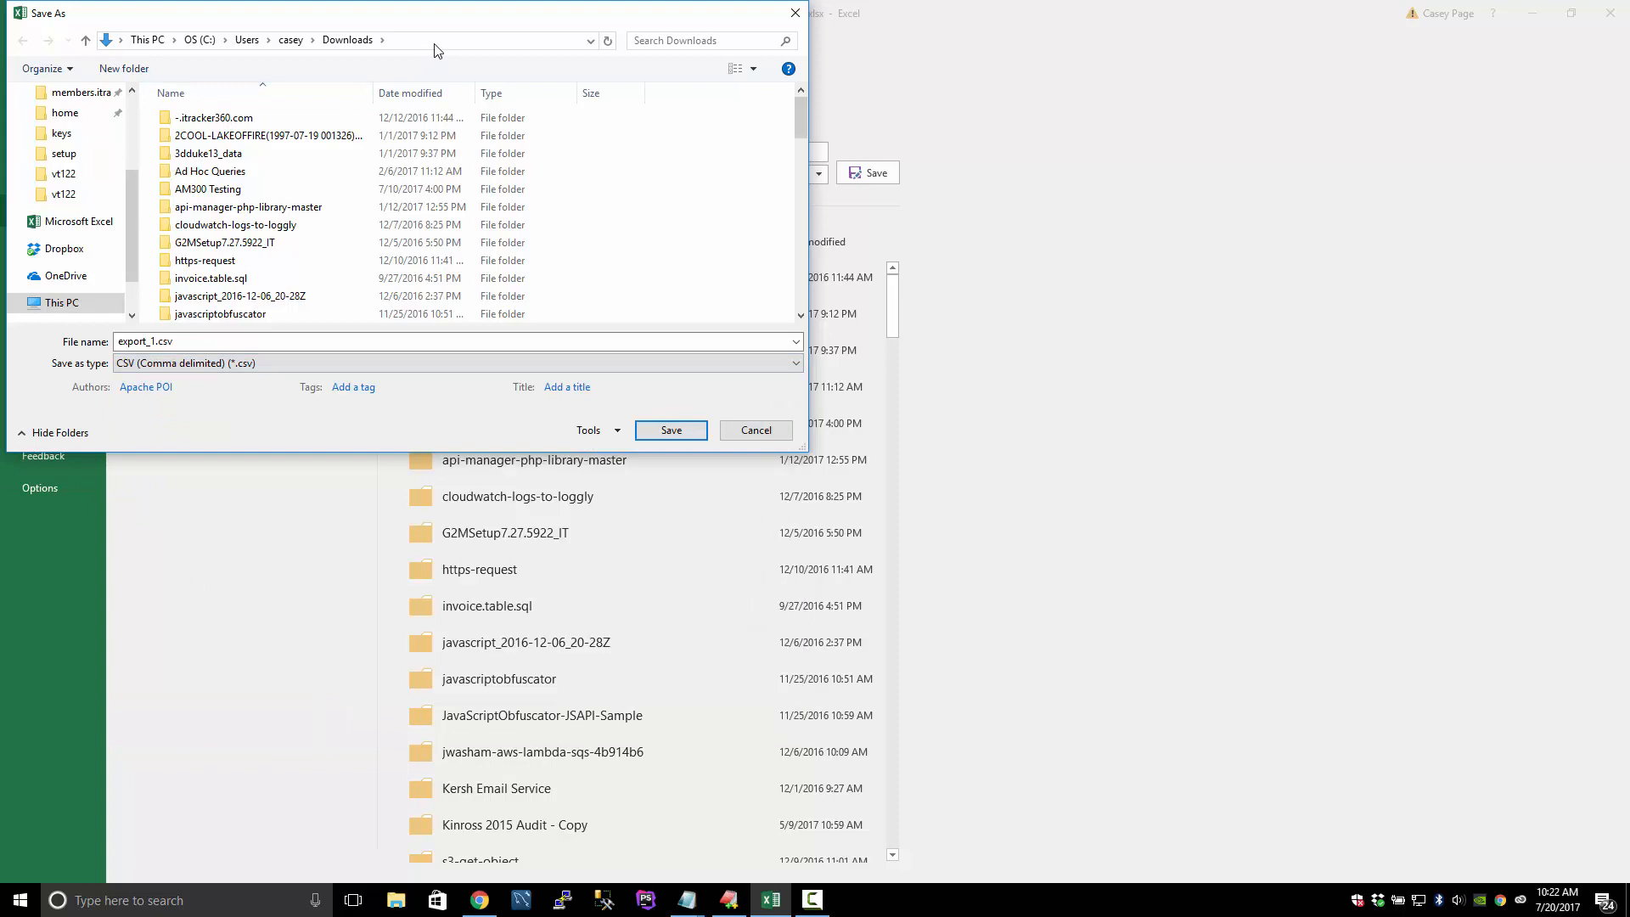
Save the active sheet to the Desktop as CSV file upload_ip_address.csv.
{"action": "left_click", "coordinate": [69, 126]}
{"action": "type", "text": "y"}
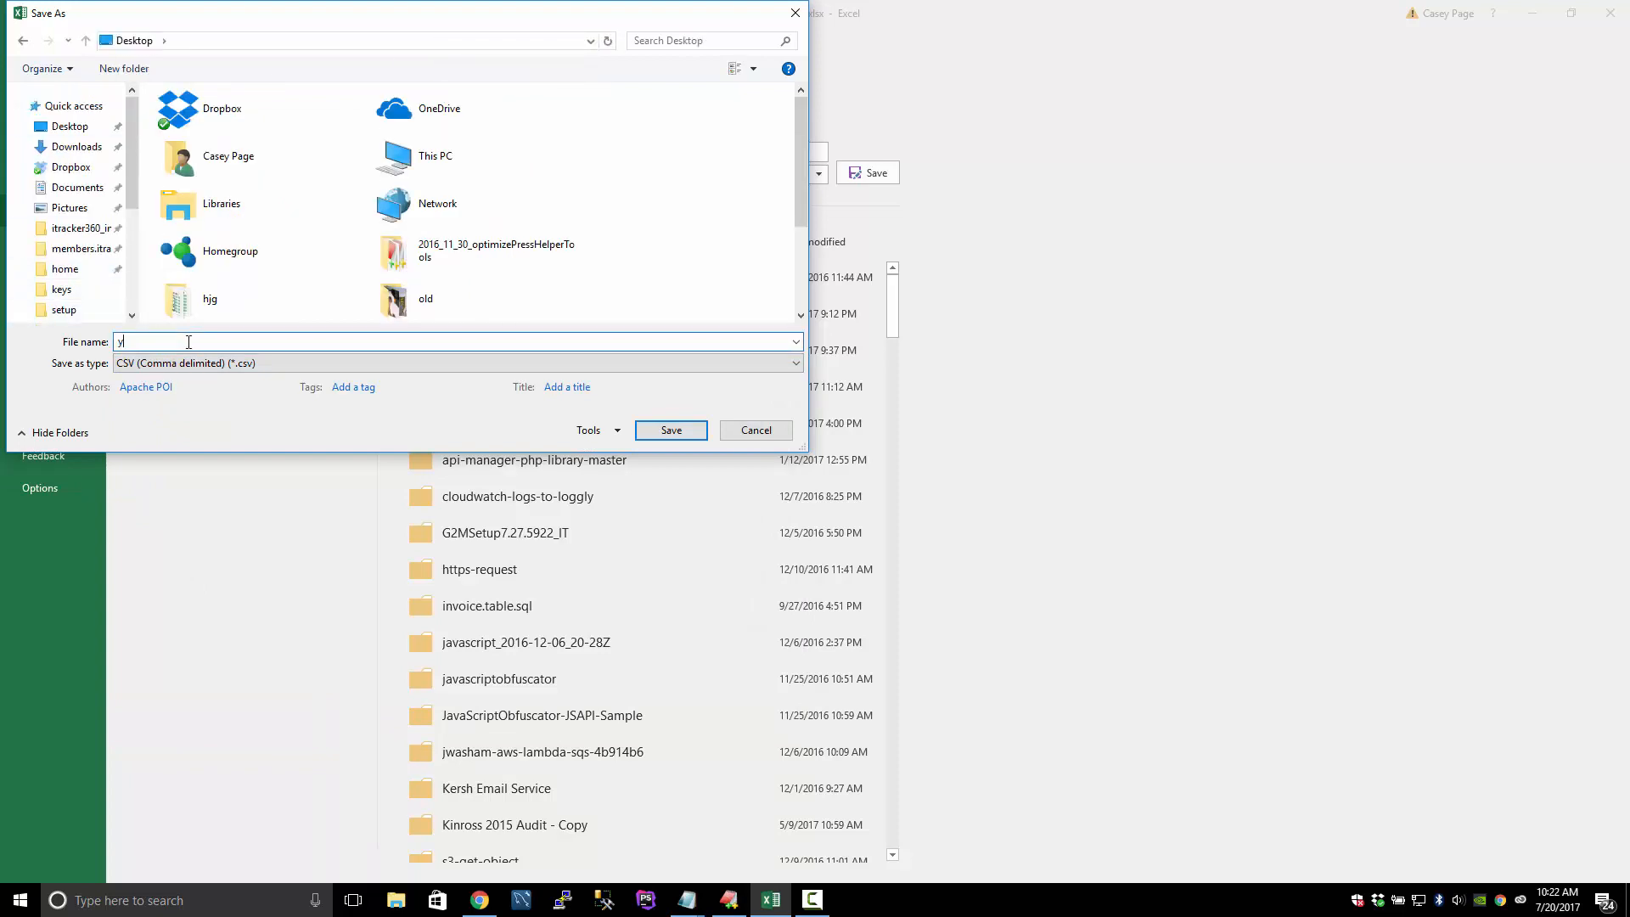
{"action": "type", "text": "upload_ip_add"}
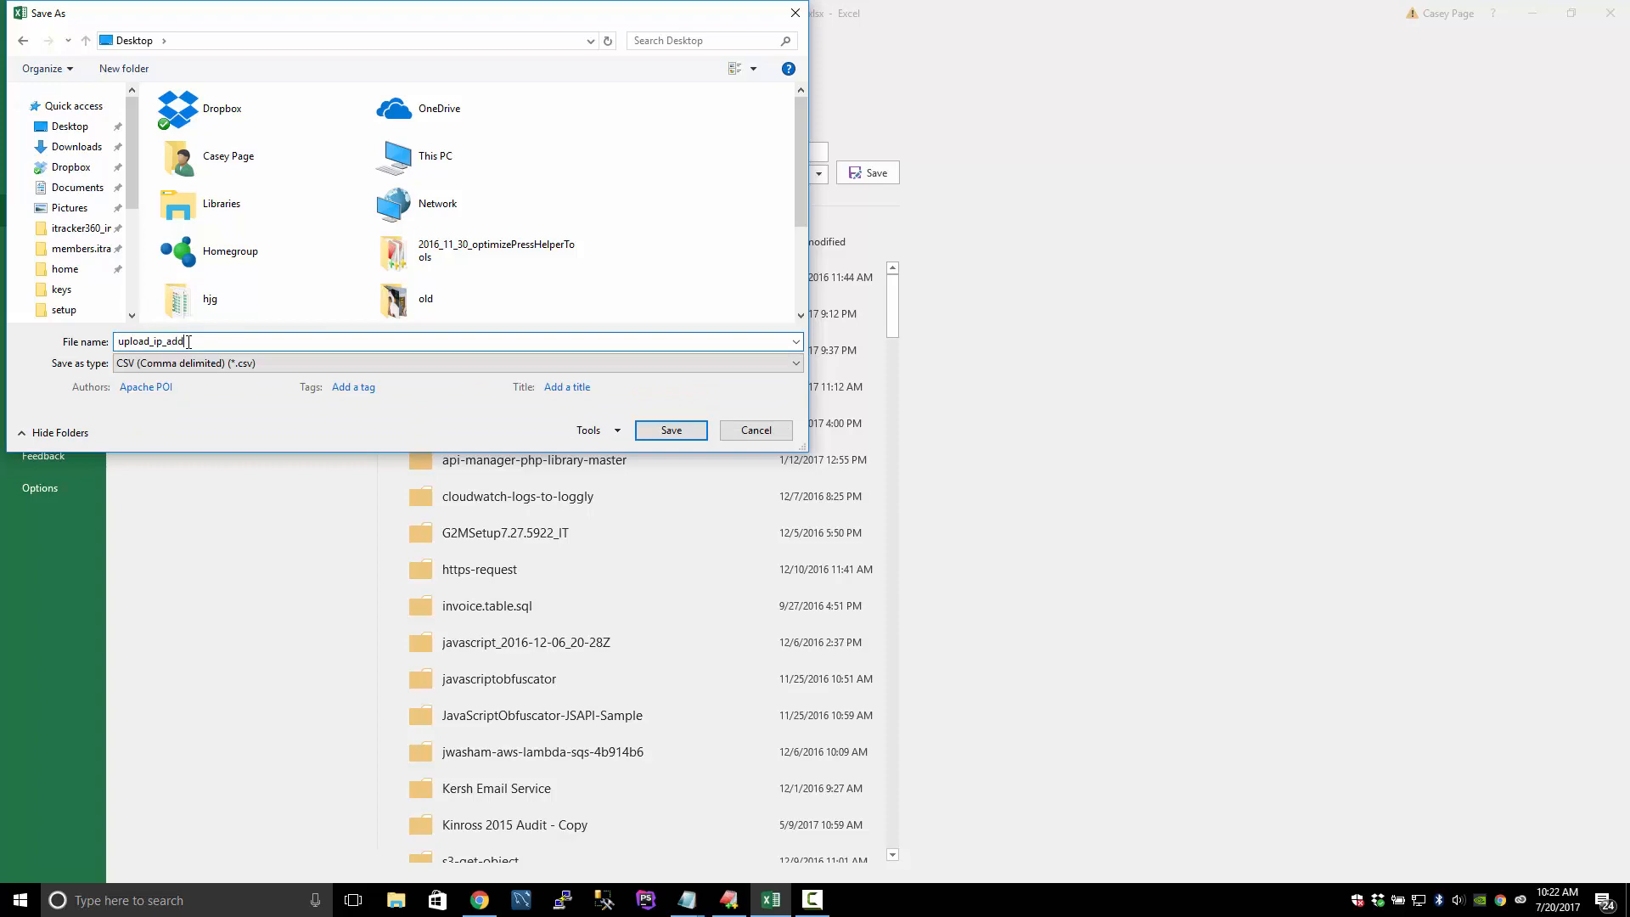
{"action": "left_click", "coordinate": [671, 430]}
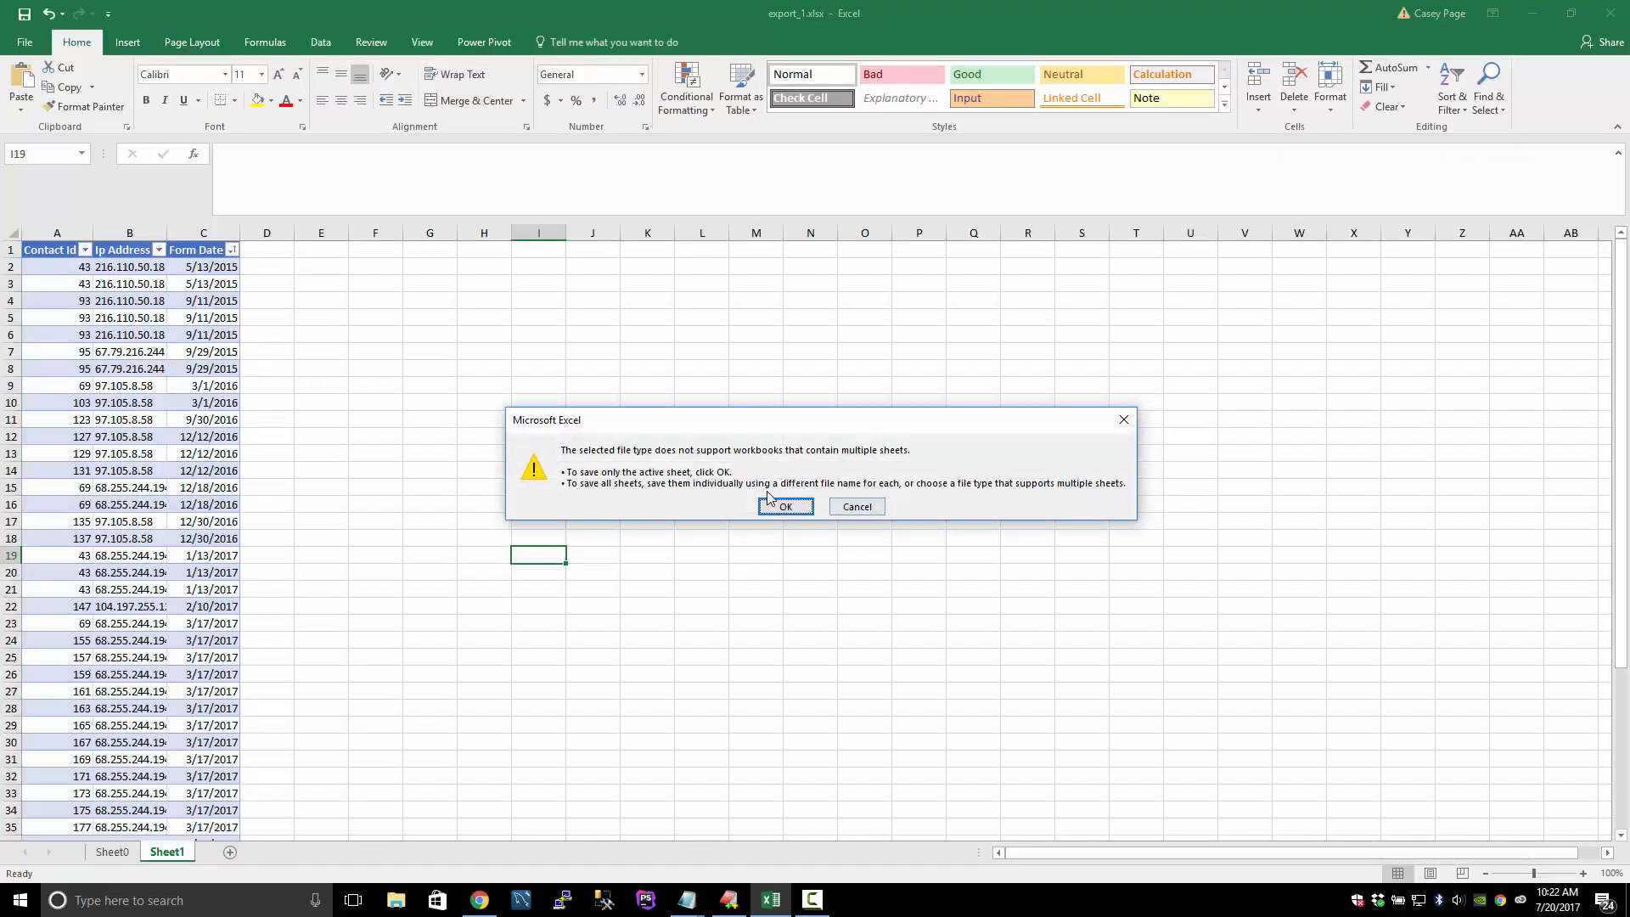
{"action": "left_click", "coordinate": [784, 506]}
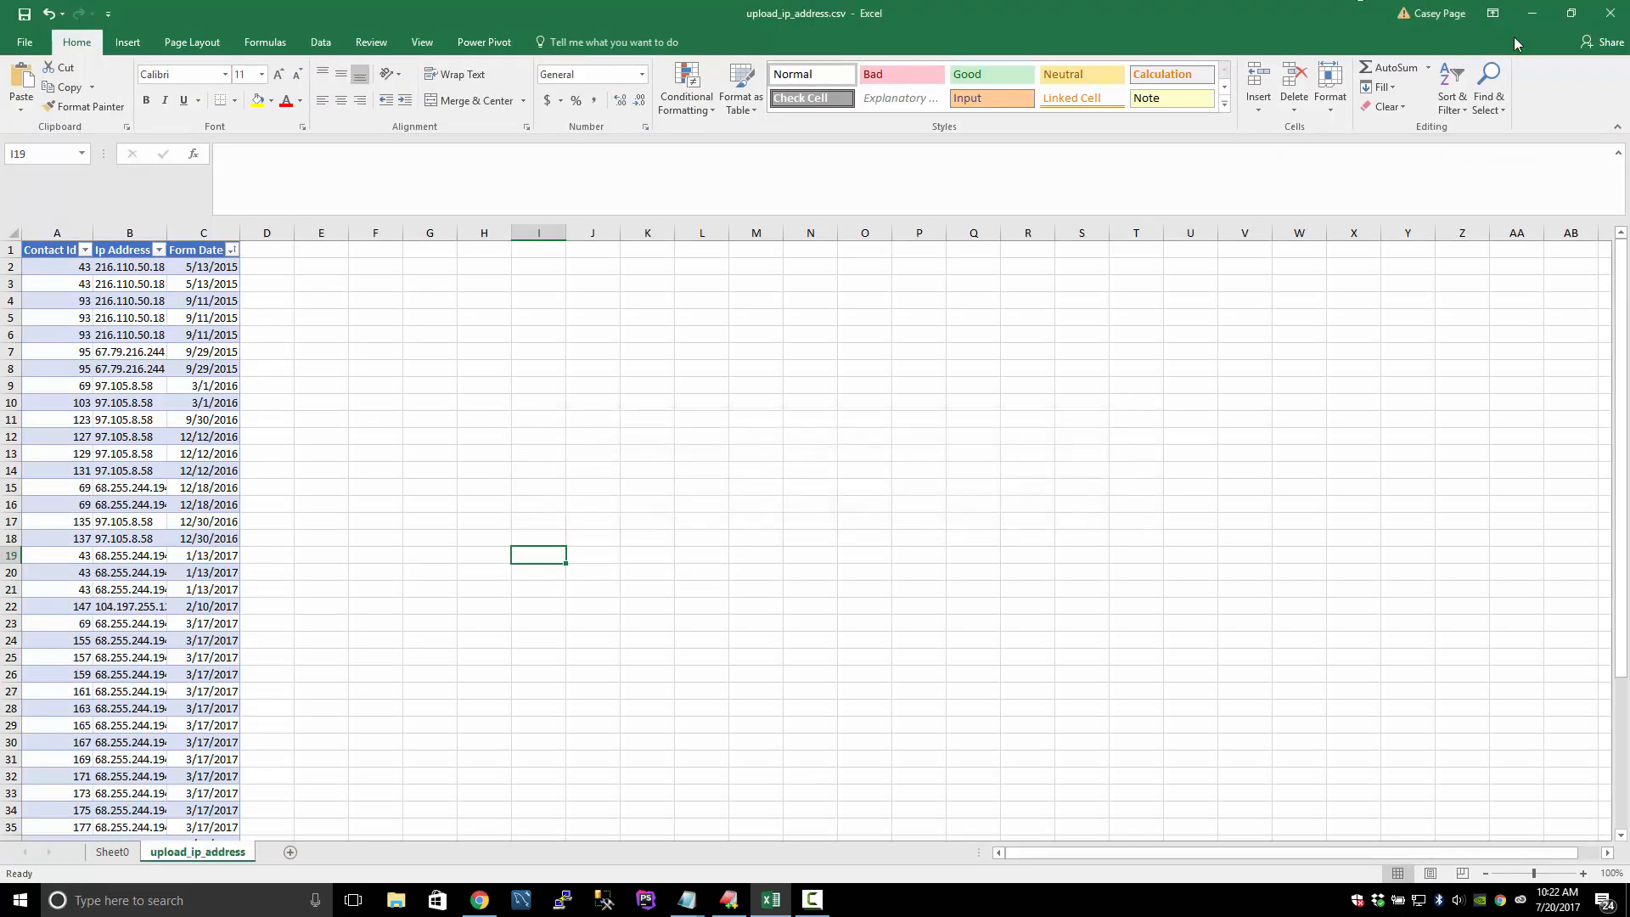
Navigate from the export results to Admin > Import Data.
{"action": "left_click", "coordinate": [477, 900]}
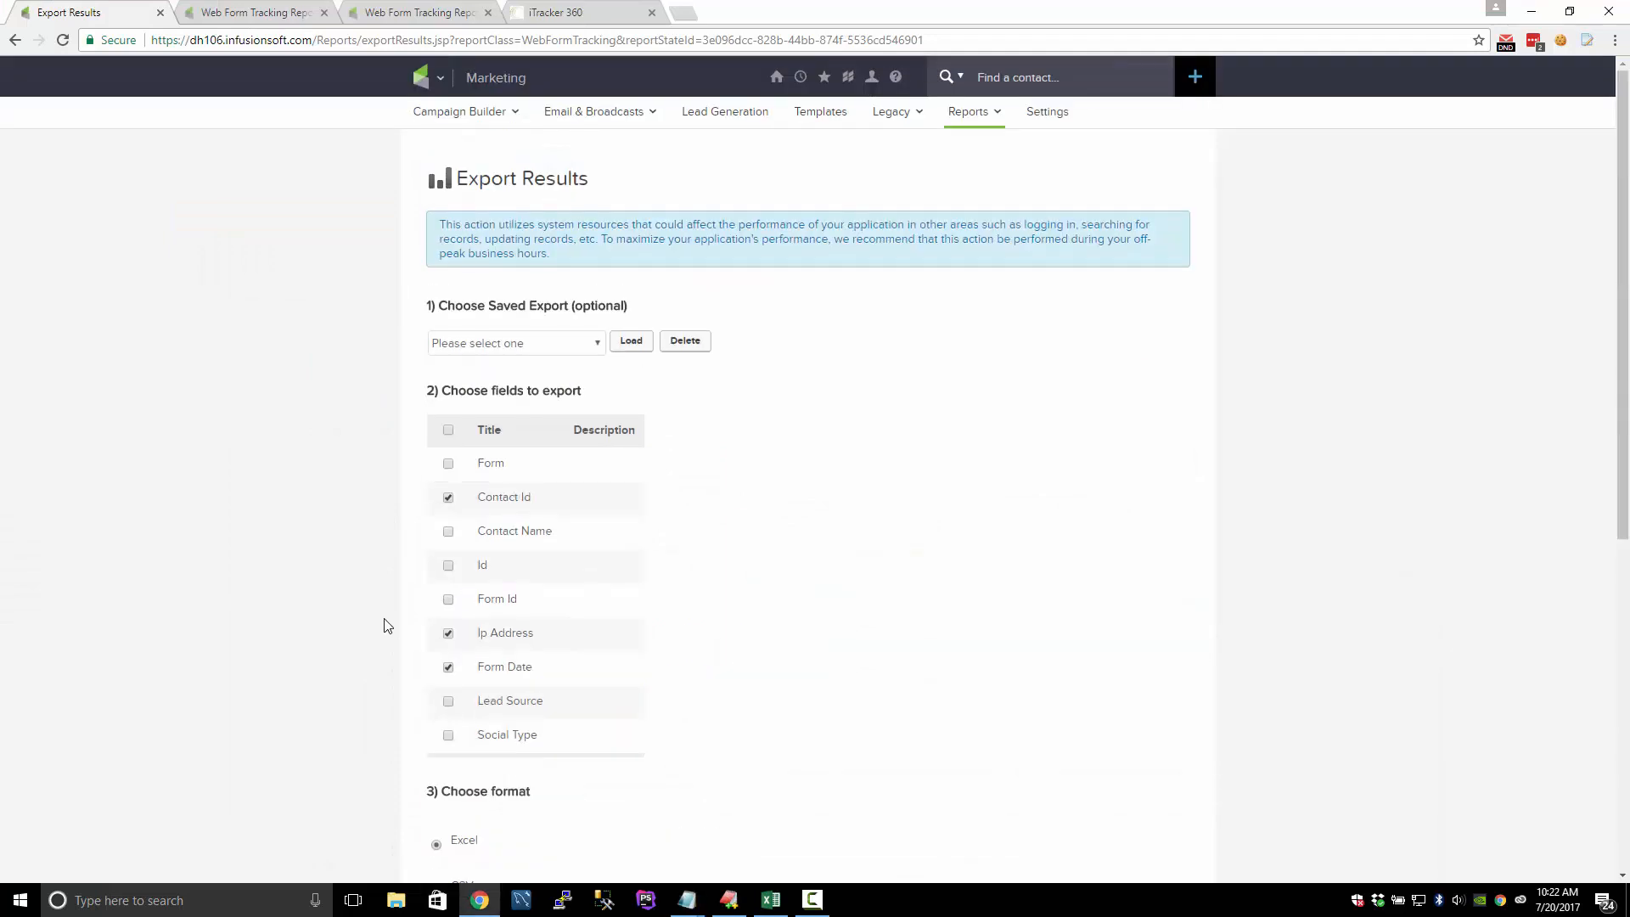
{"action": "left_click", "coordinate": [441, 77]}
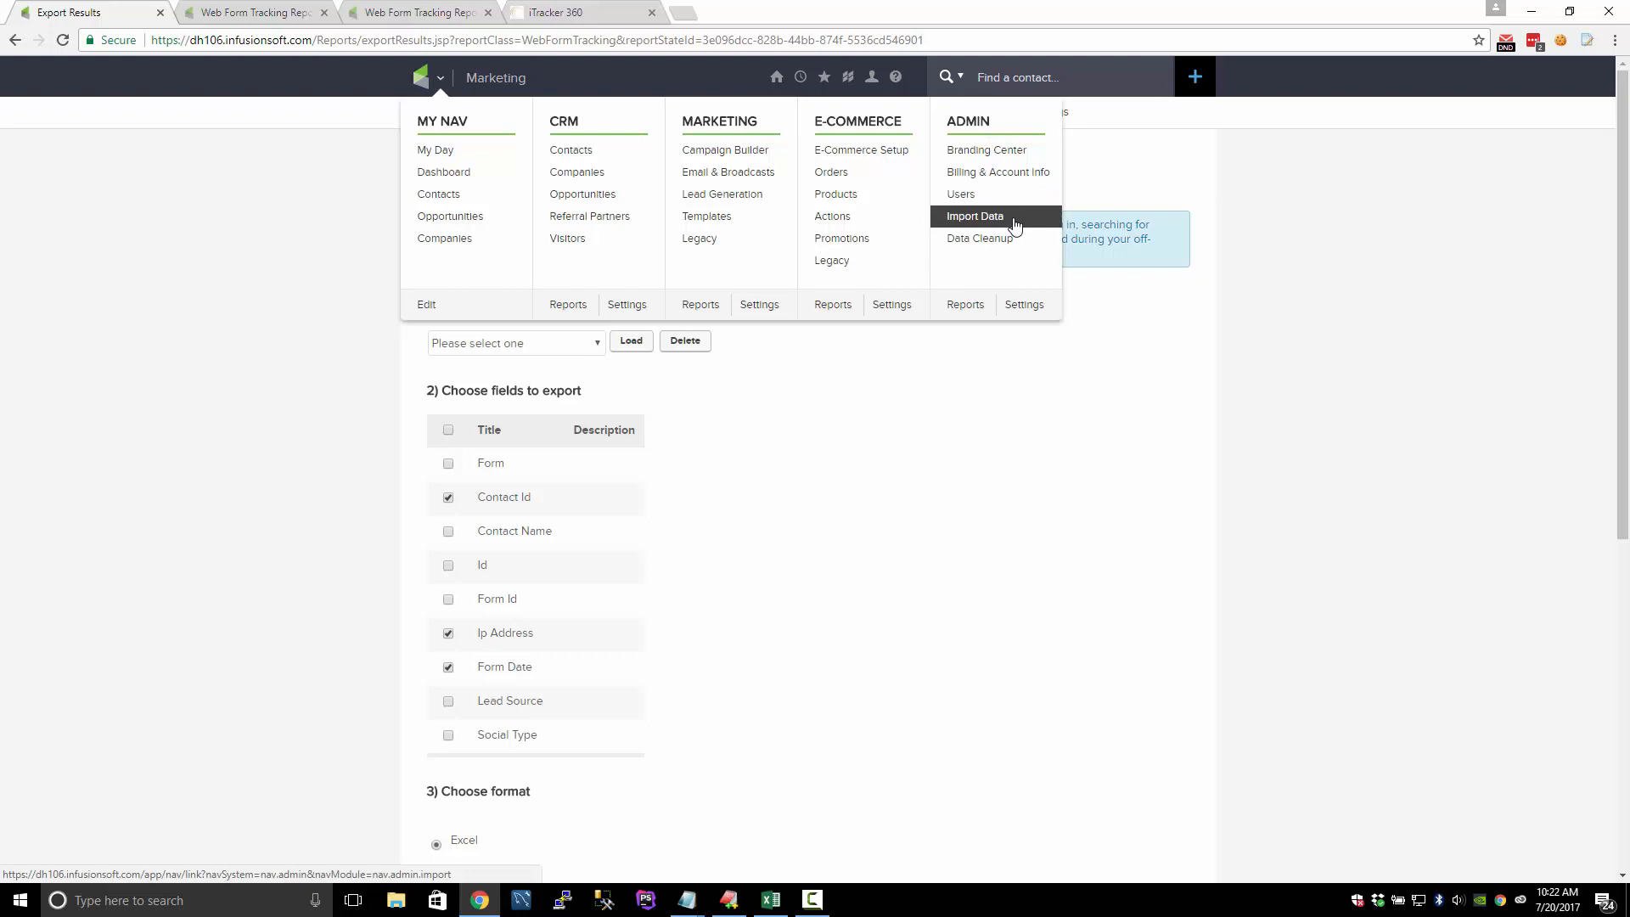
{"action": "left_click", "coordinate": [974, 216]}
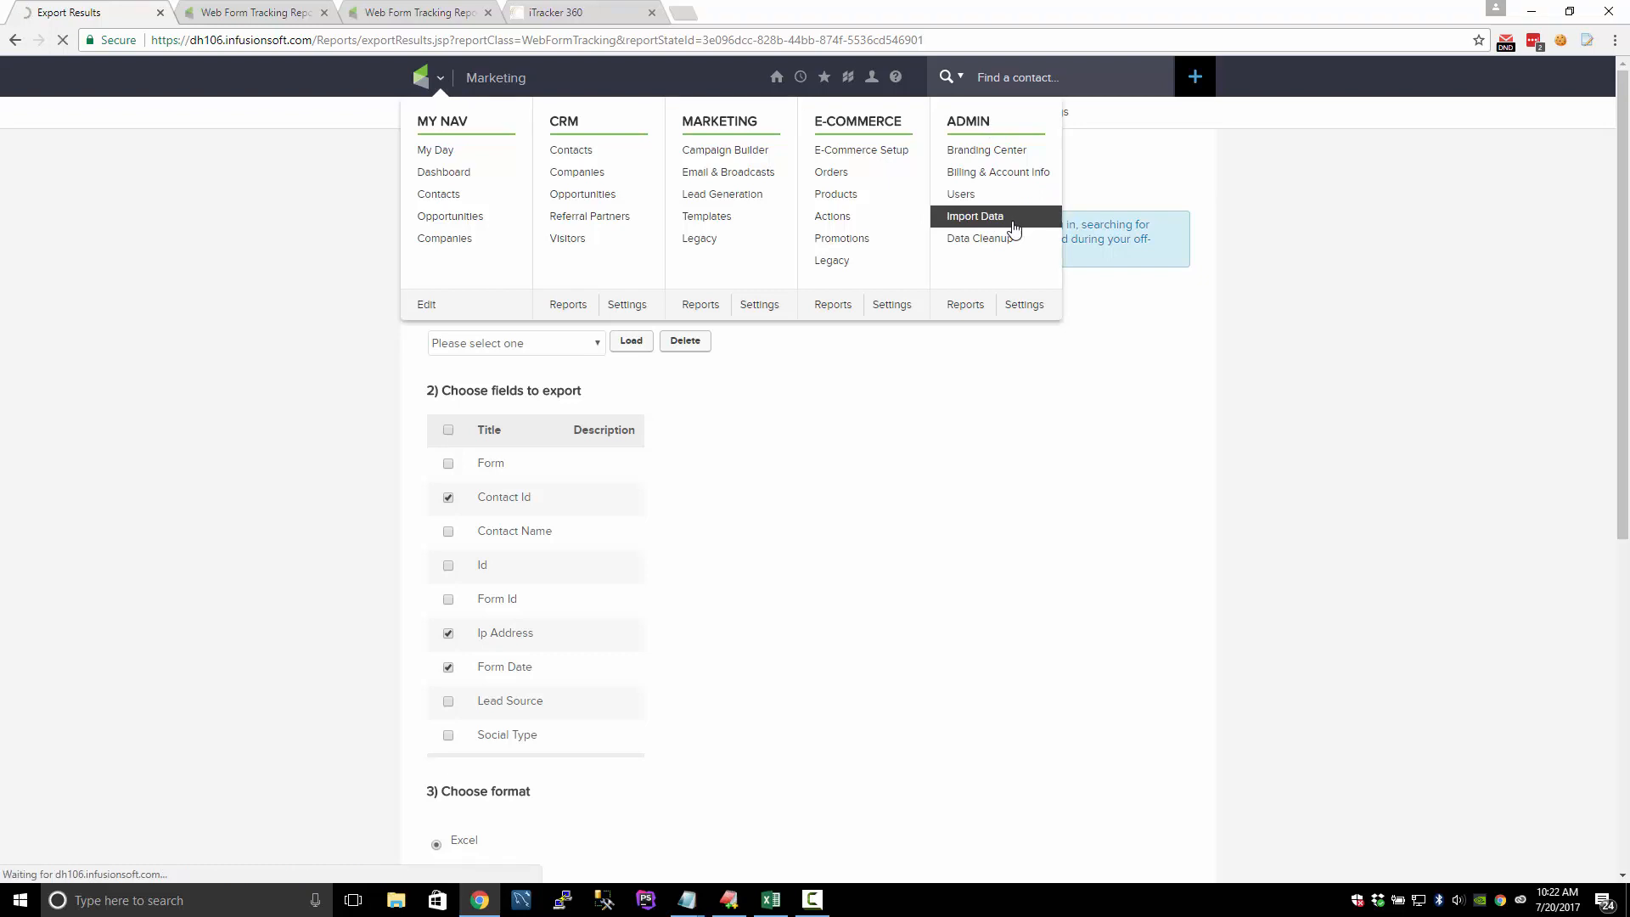
{"action": "left_click", "coordinate": [975, 216]}
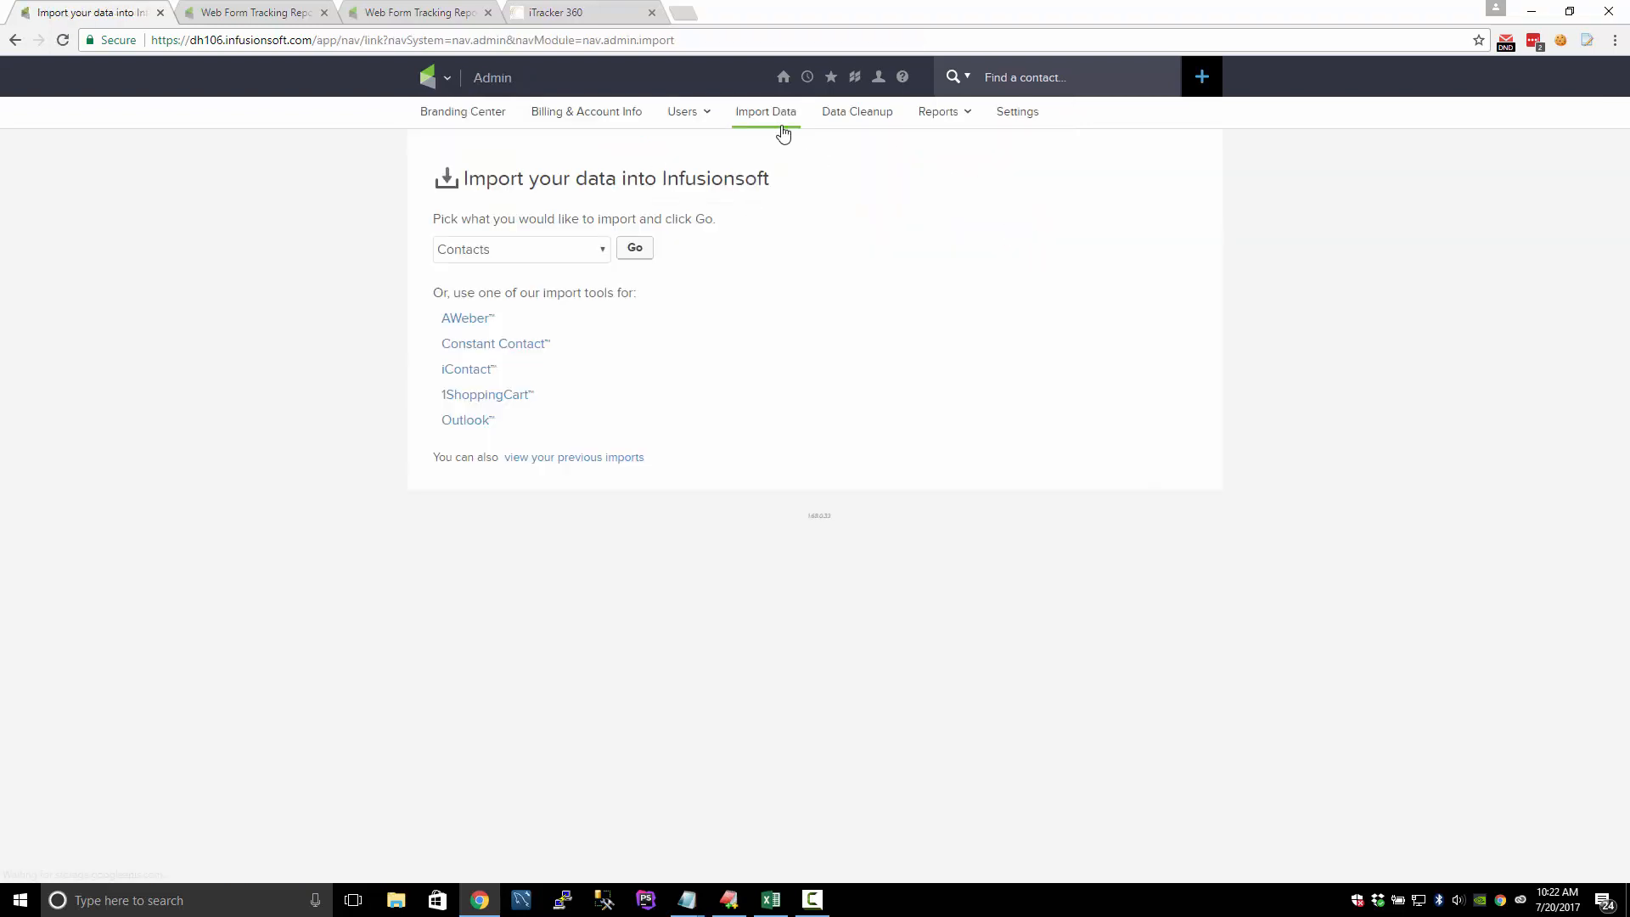
{"action": "left_click", "coordinate": [430, 77]}
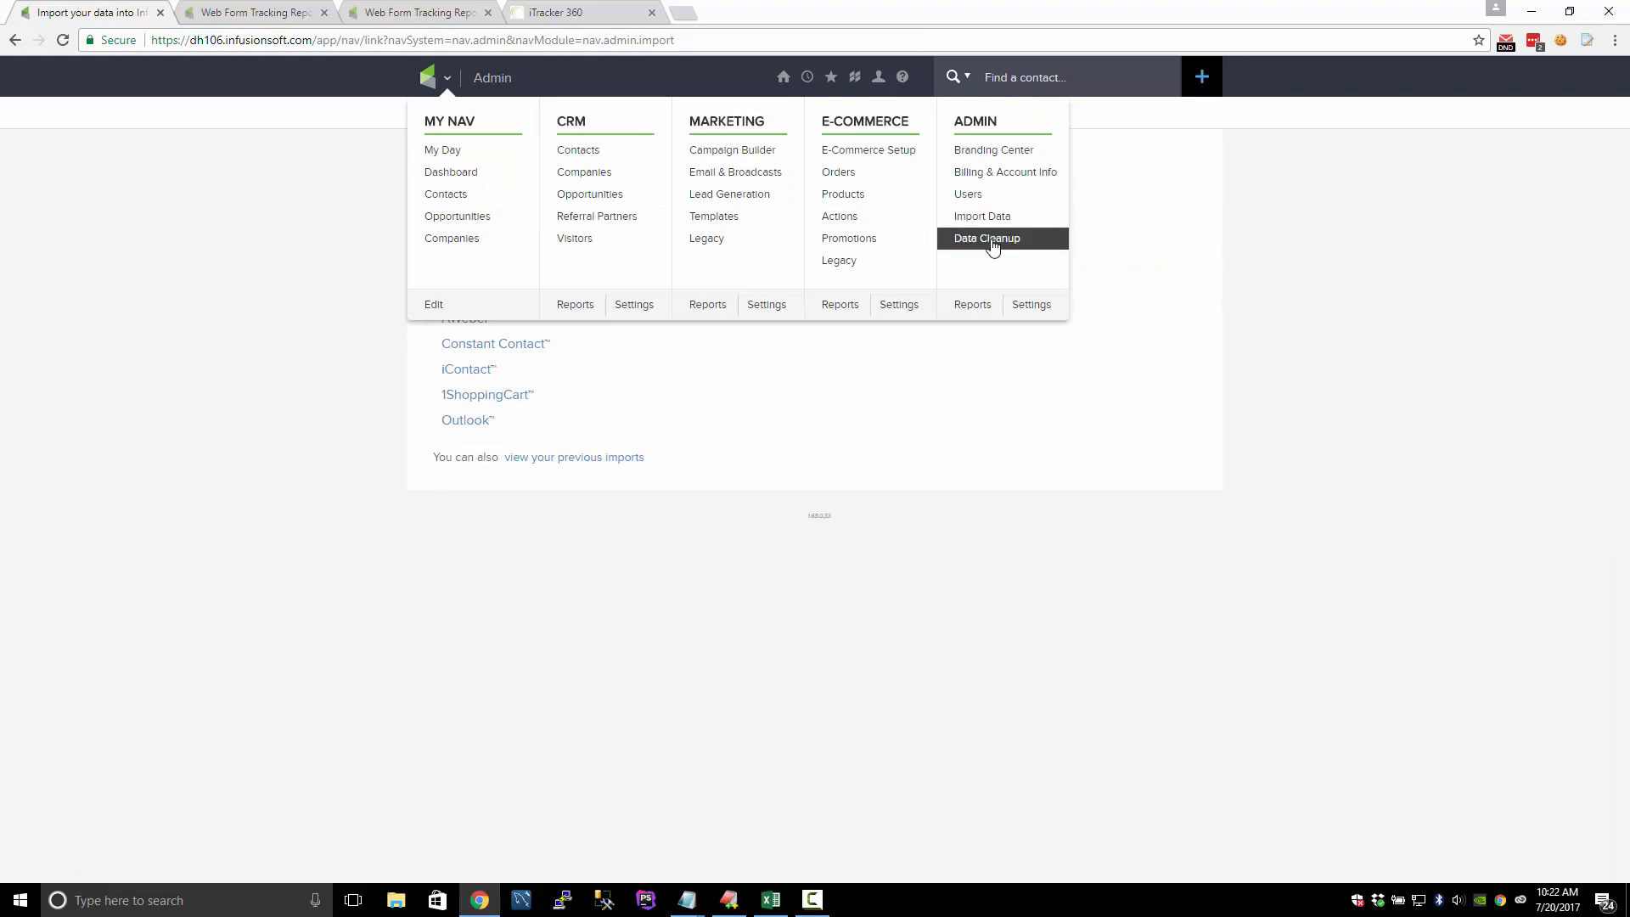
Go to Data Cleanup > Modify Existing Records and continue with Contacts selected.
{"action": "left_click", "coordinate": [985, 238]}
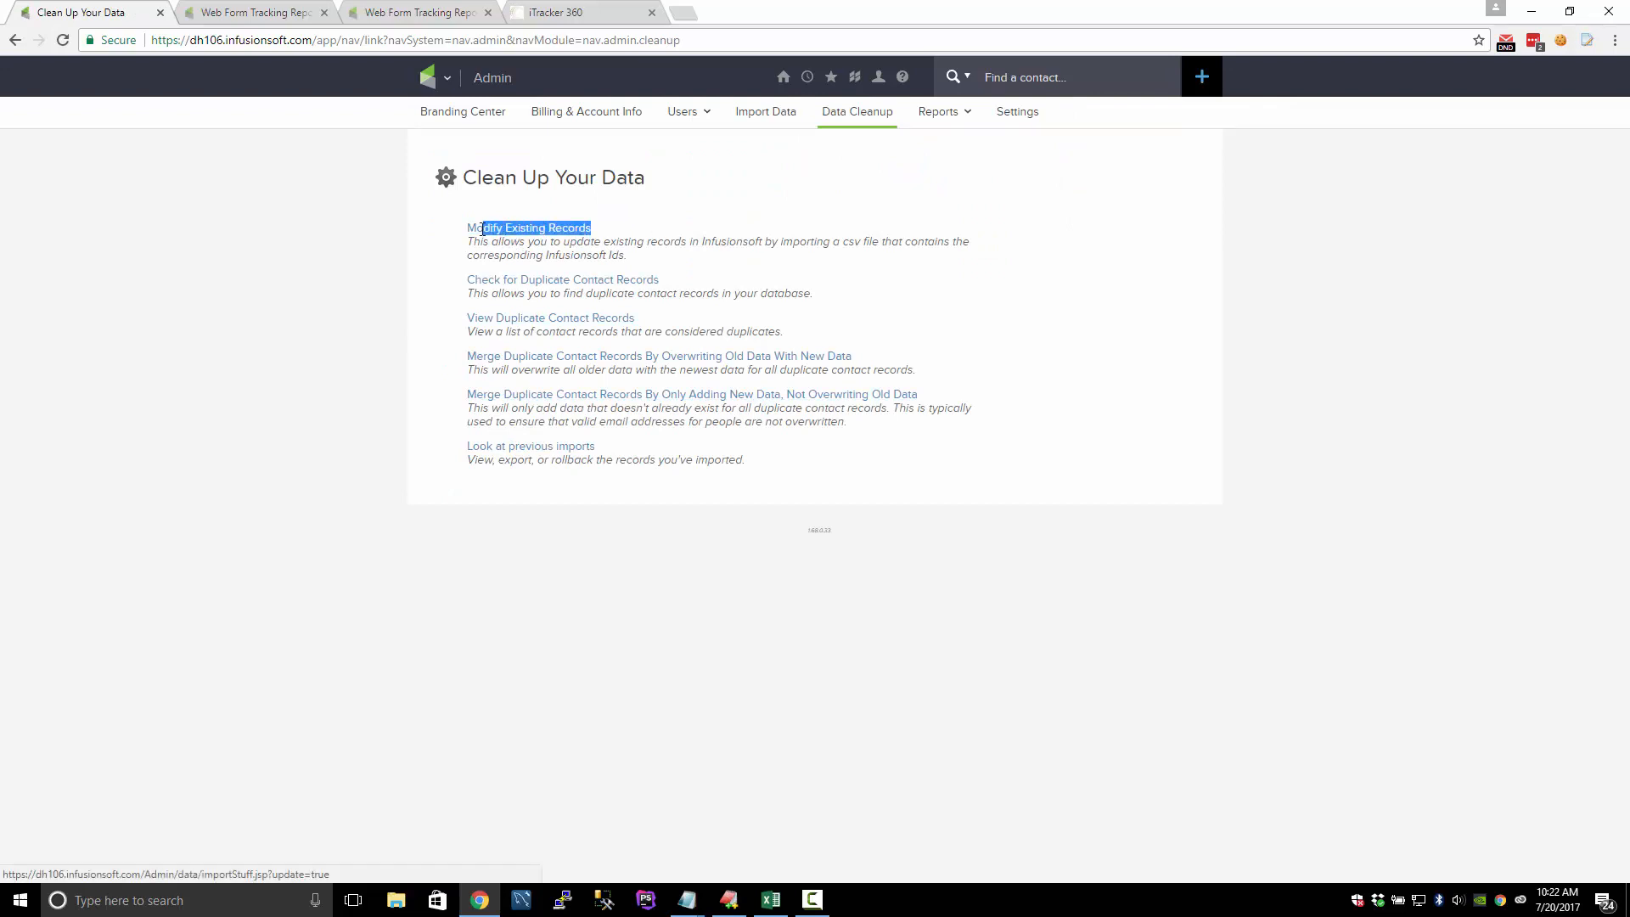
{"action": "left_click", "coordinate": [528, 228]}
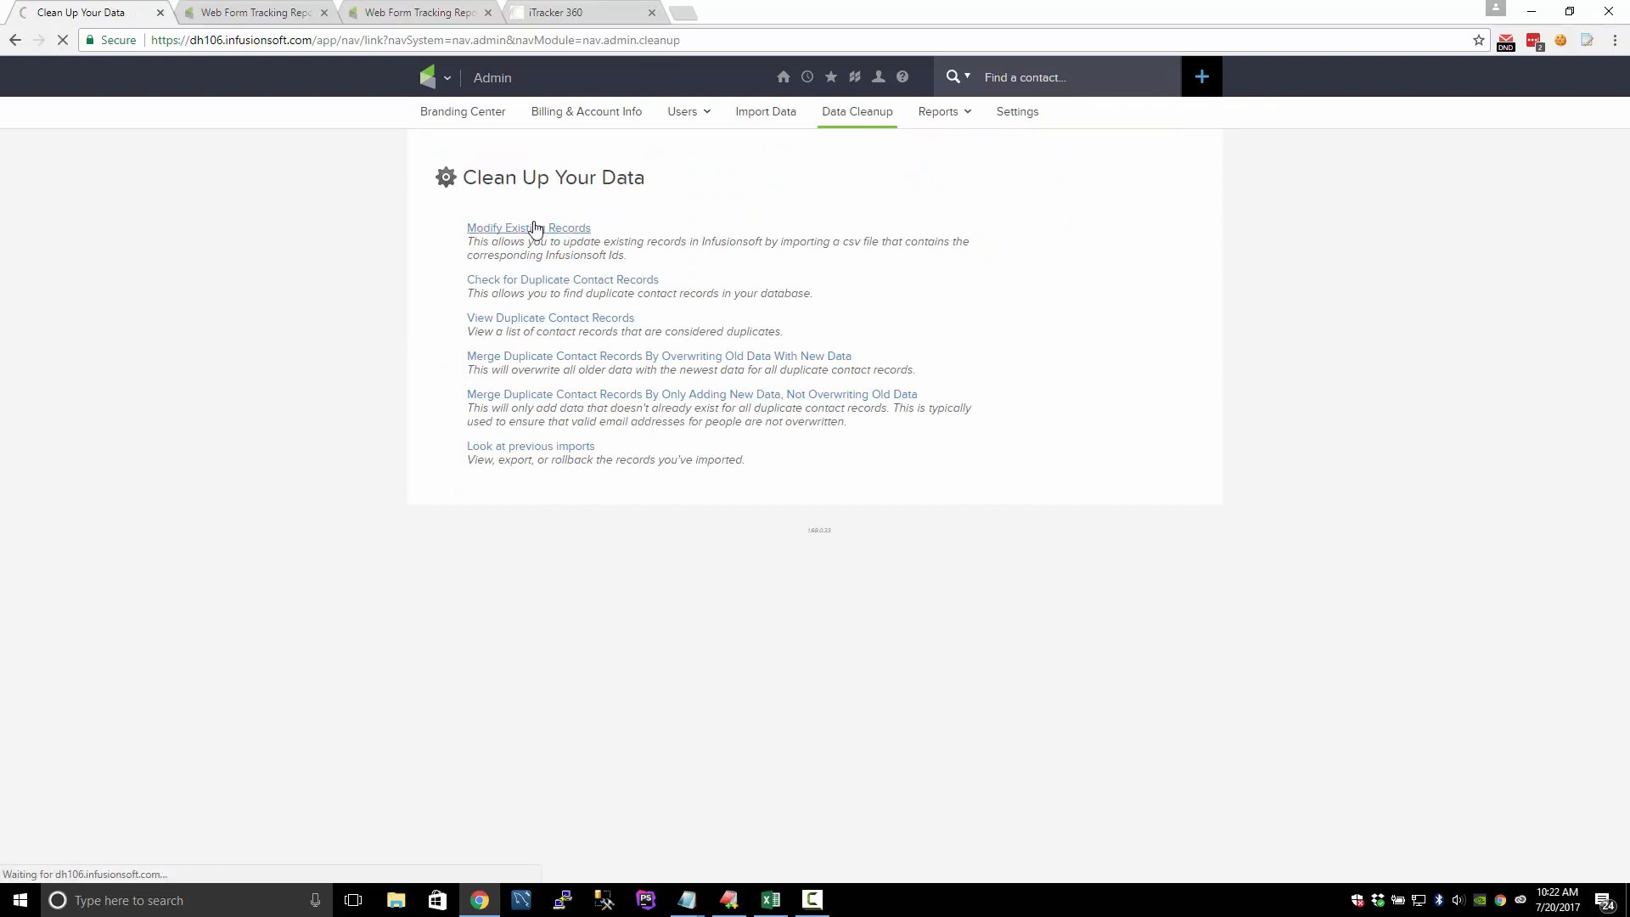
{"action": "left_click", "coordinate": [528, 227]}
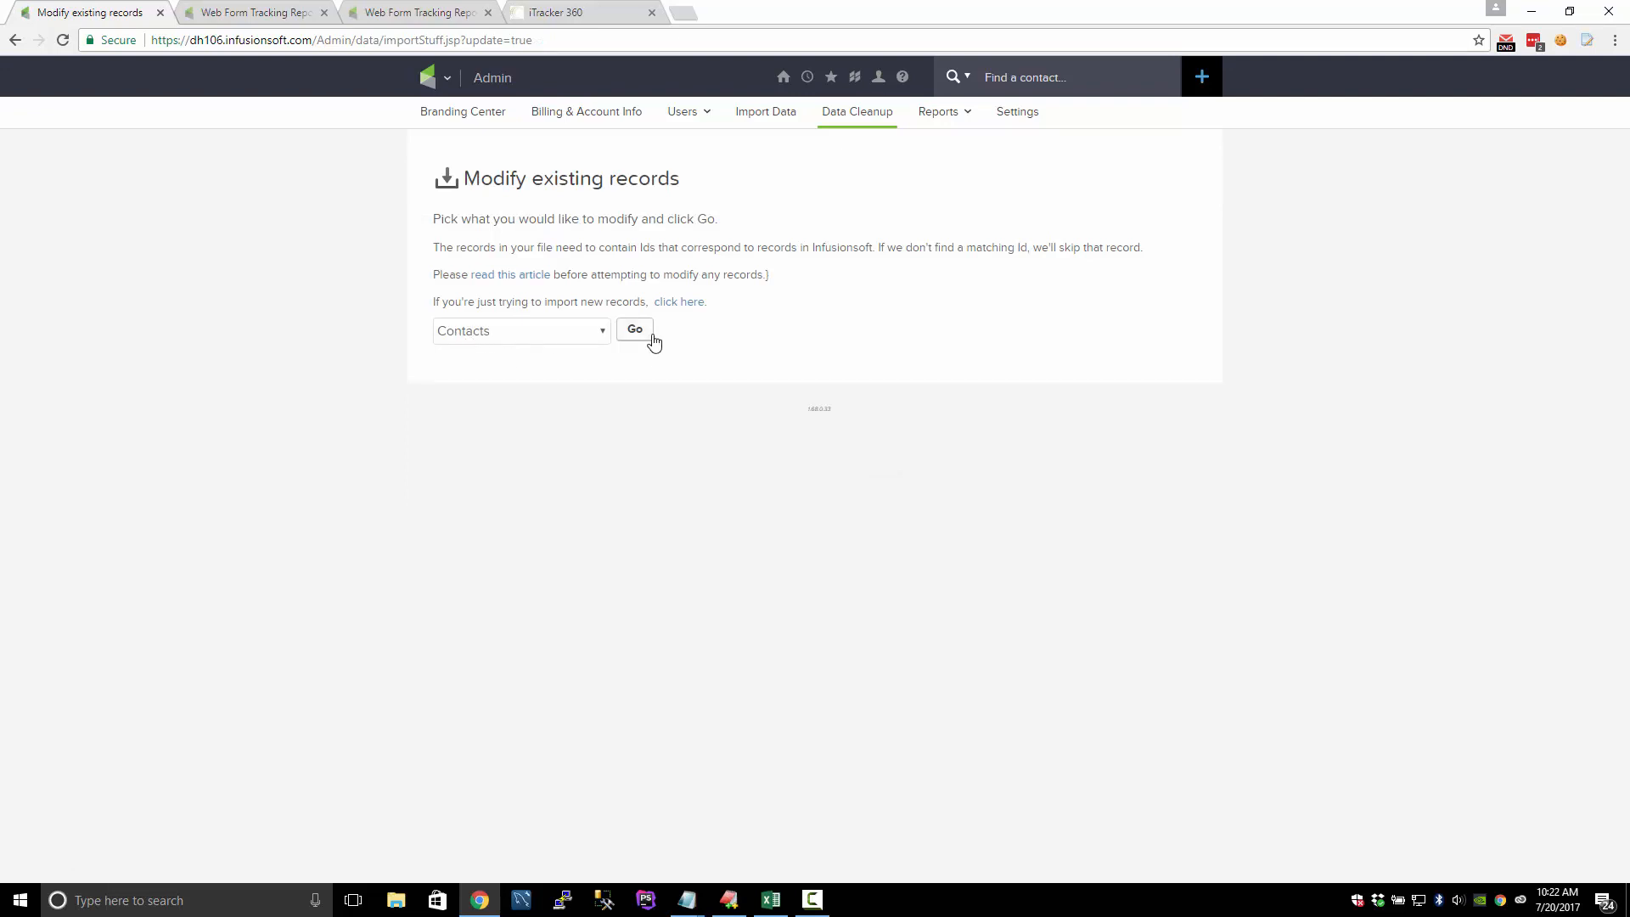
{"action": "left_click", "coordinate": [633, 329]}
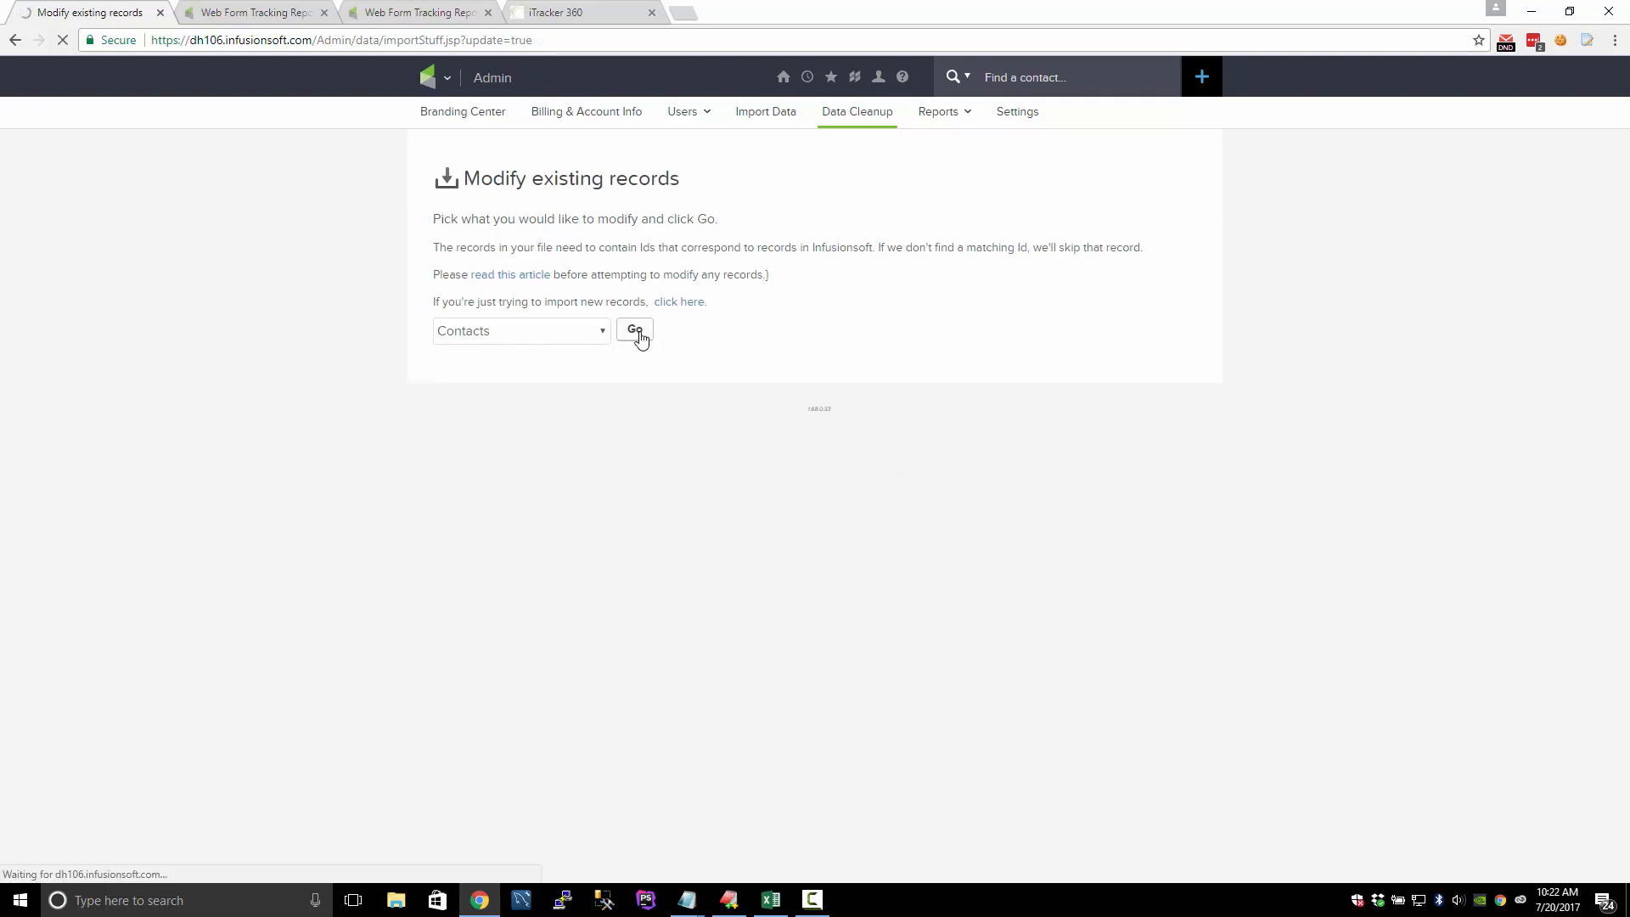
{"action": "left_click", "coordinate": [634, 331]}
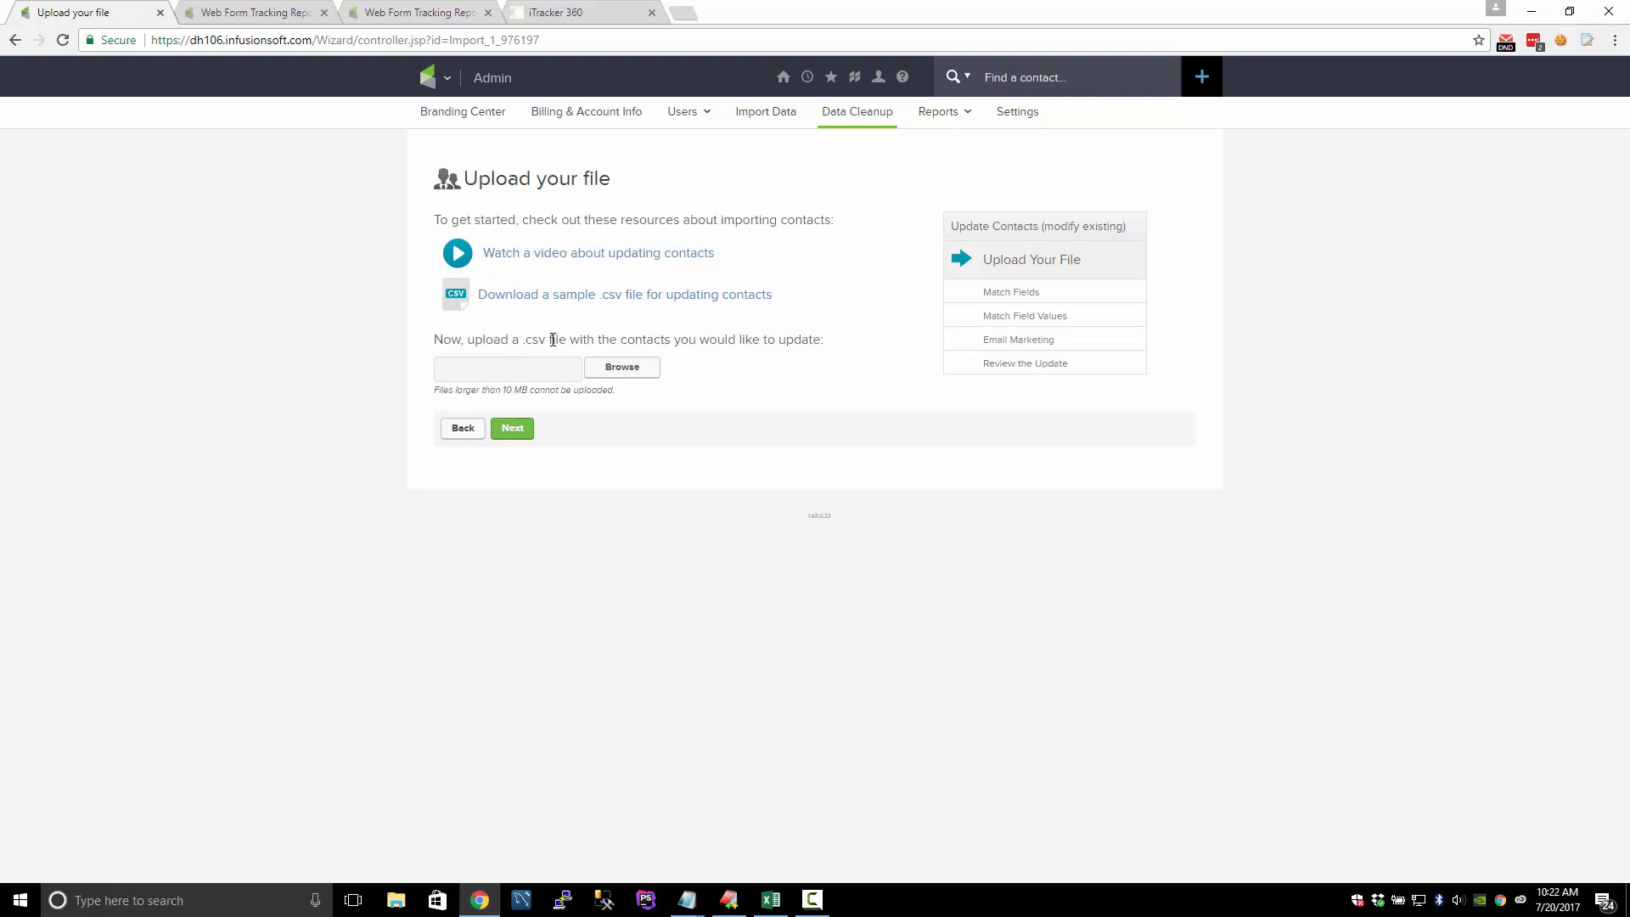
Choose upload_ip_address.csv from the Desktop as the contacts file and continue.
{"action": "left_click", "coordinate": [622, 367]}
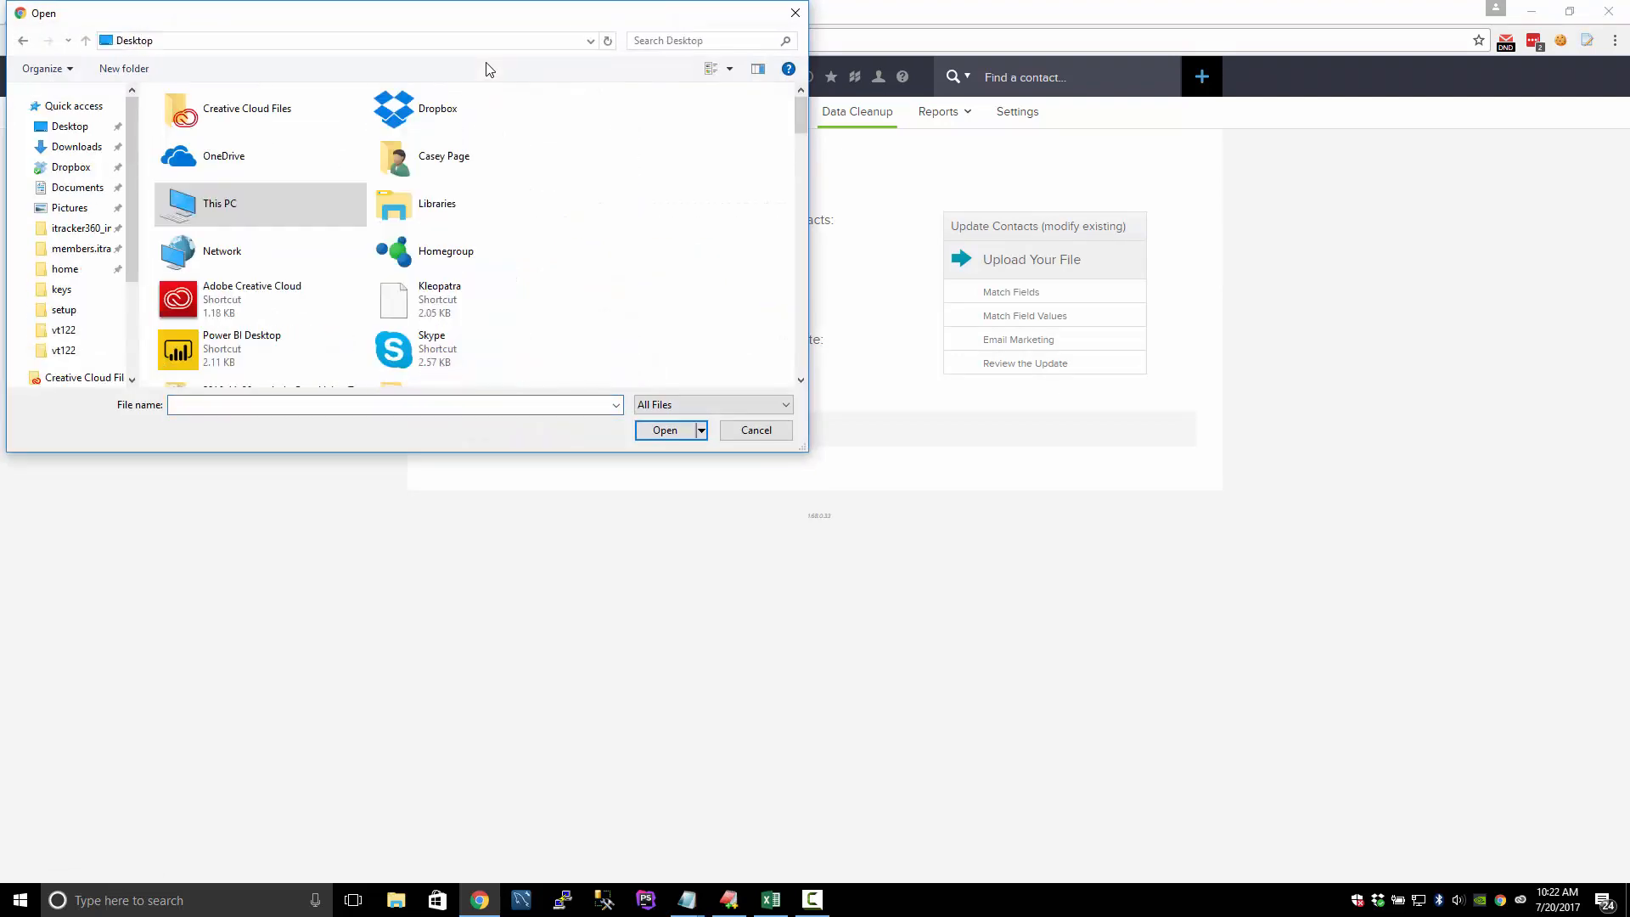
{"action": "type", "text": "uploa"}
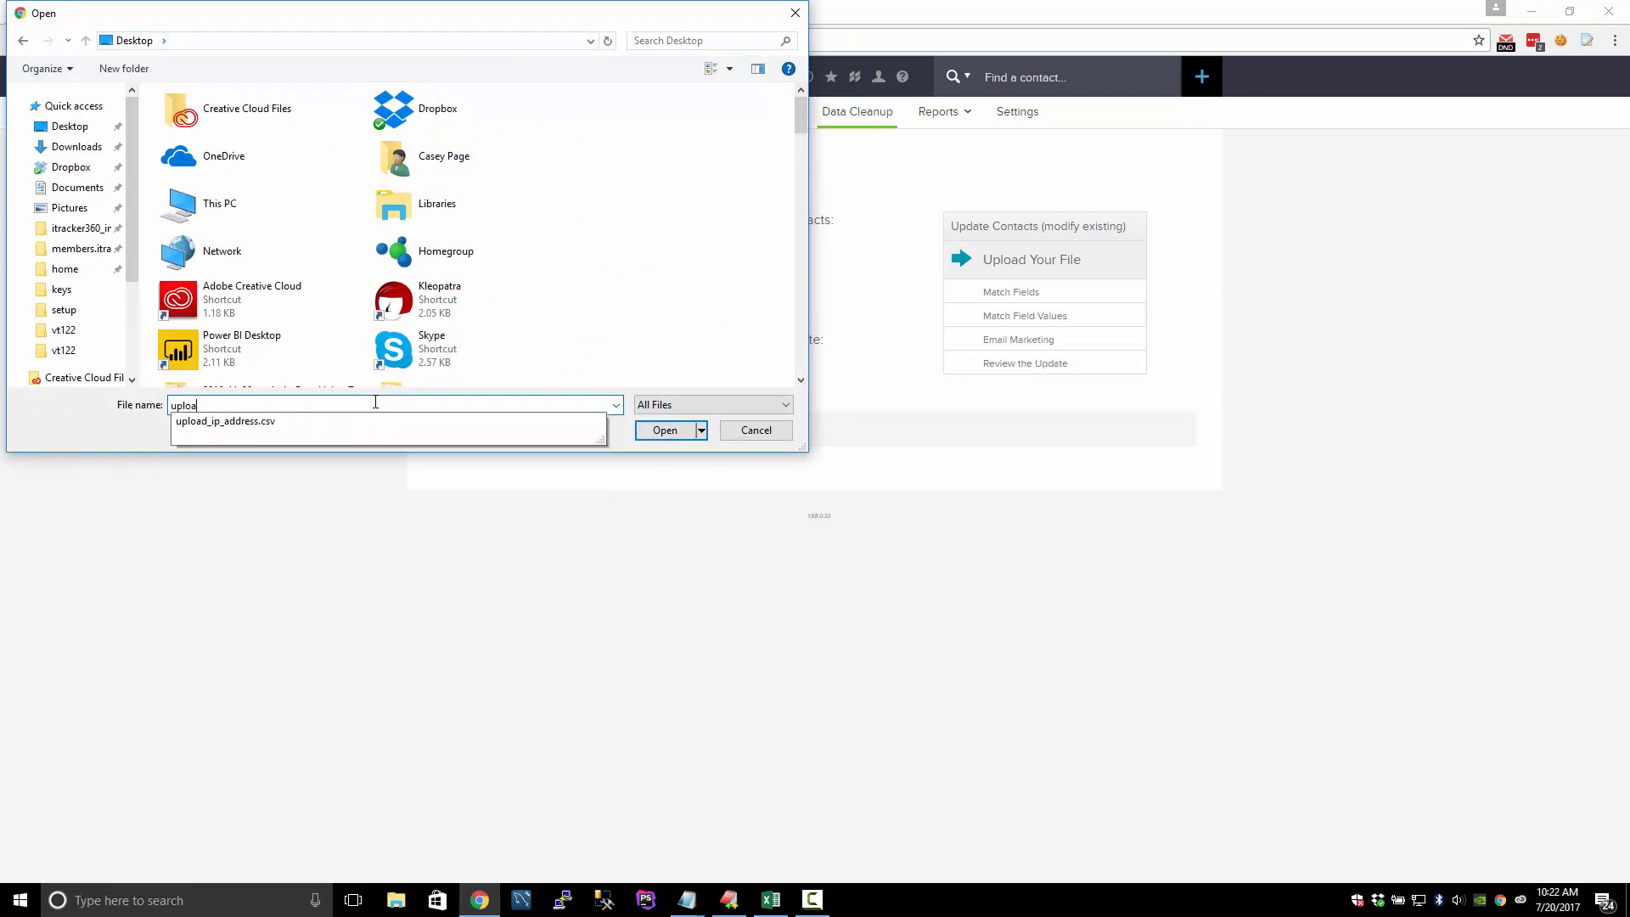
{"action": "left_click", "coordinate": [224, 421]}
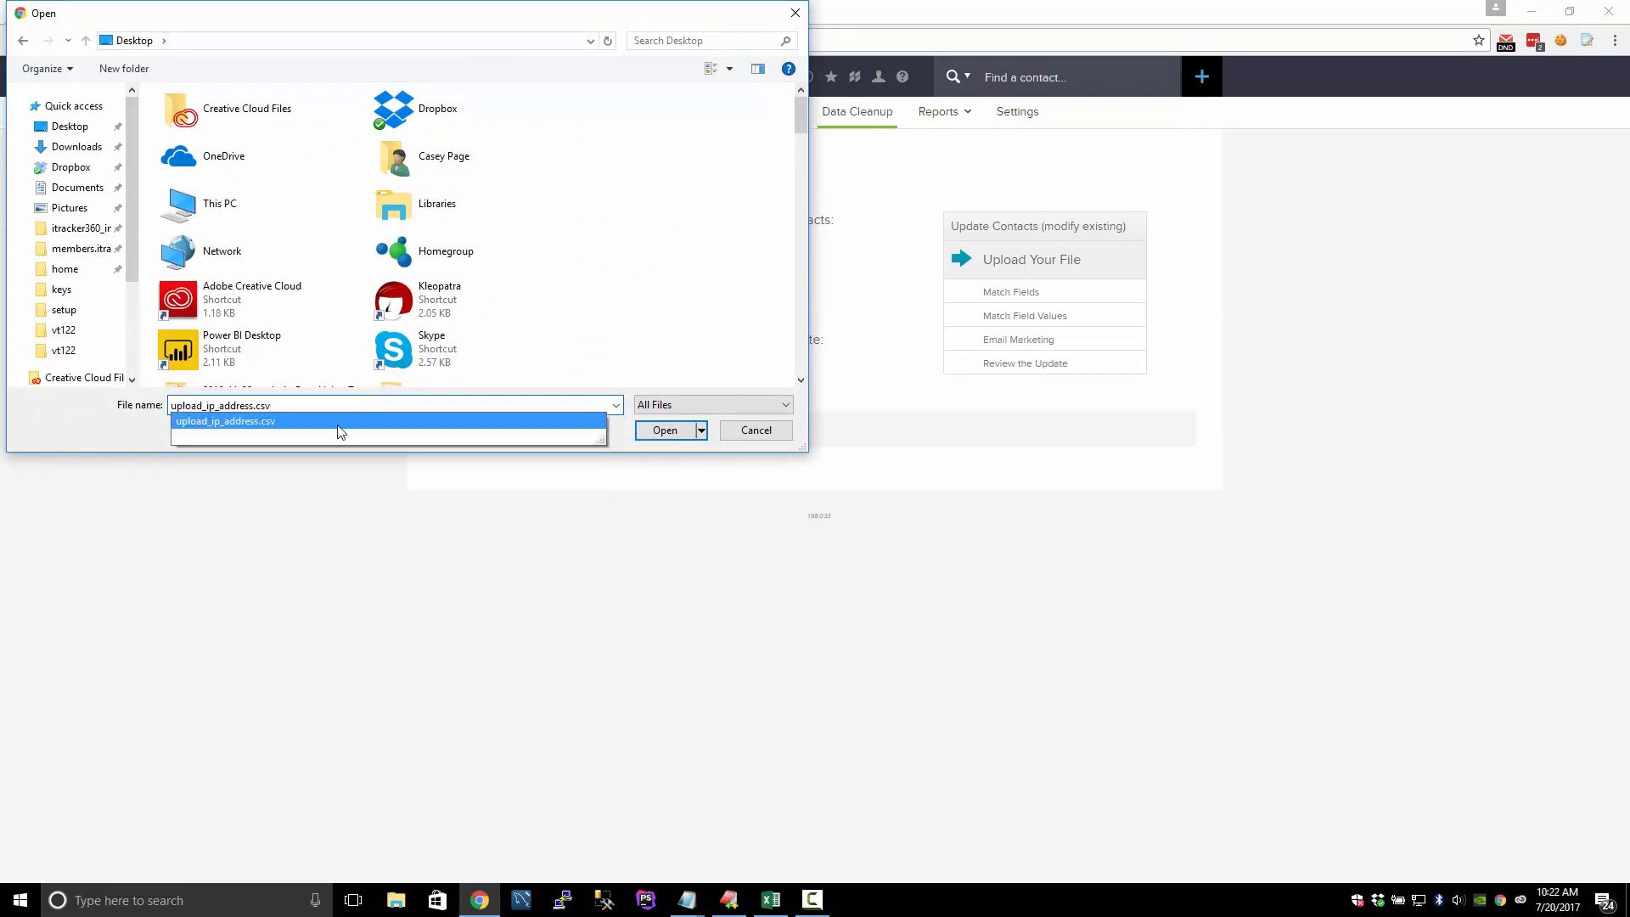
{"action": "left_click", "coordinate": [664, 430]}
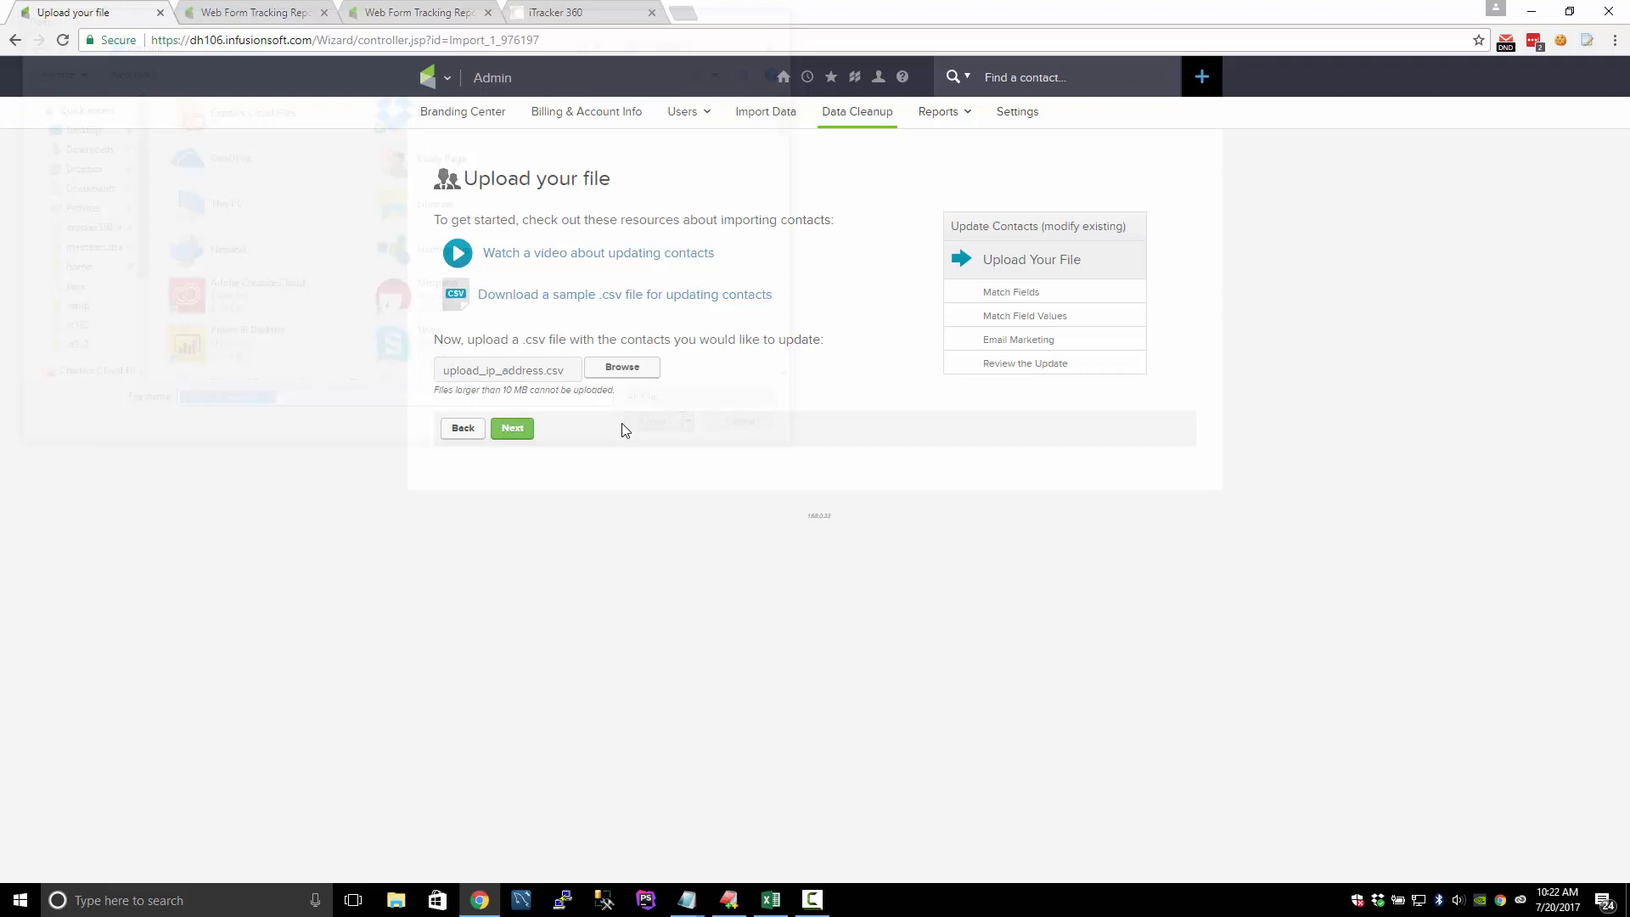
{"action": "left_click", "coordinate": [511, 428]}
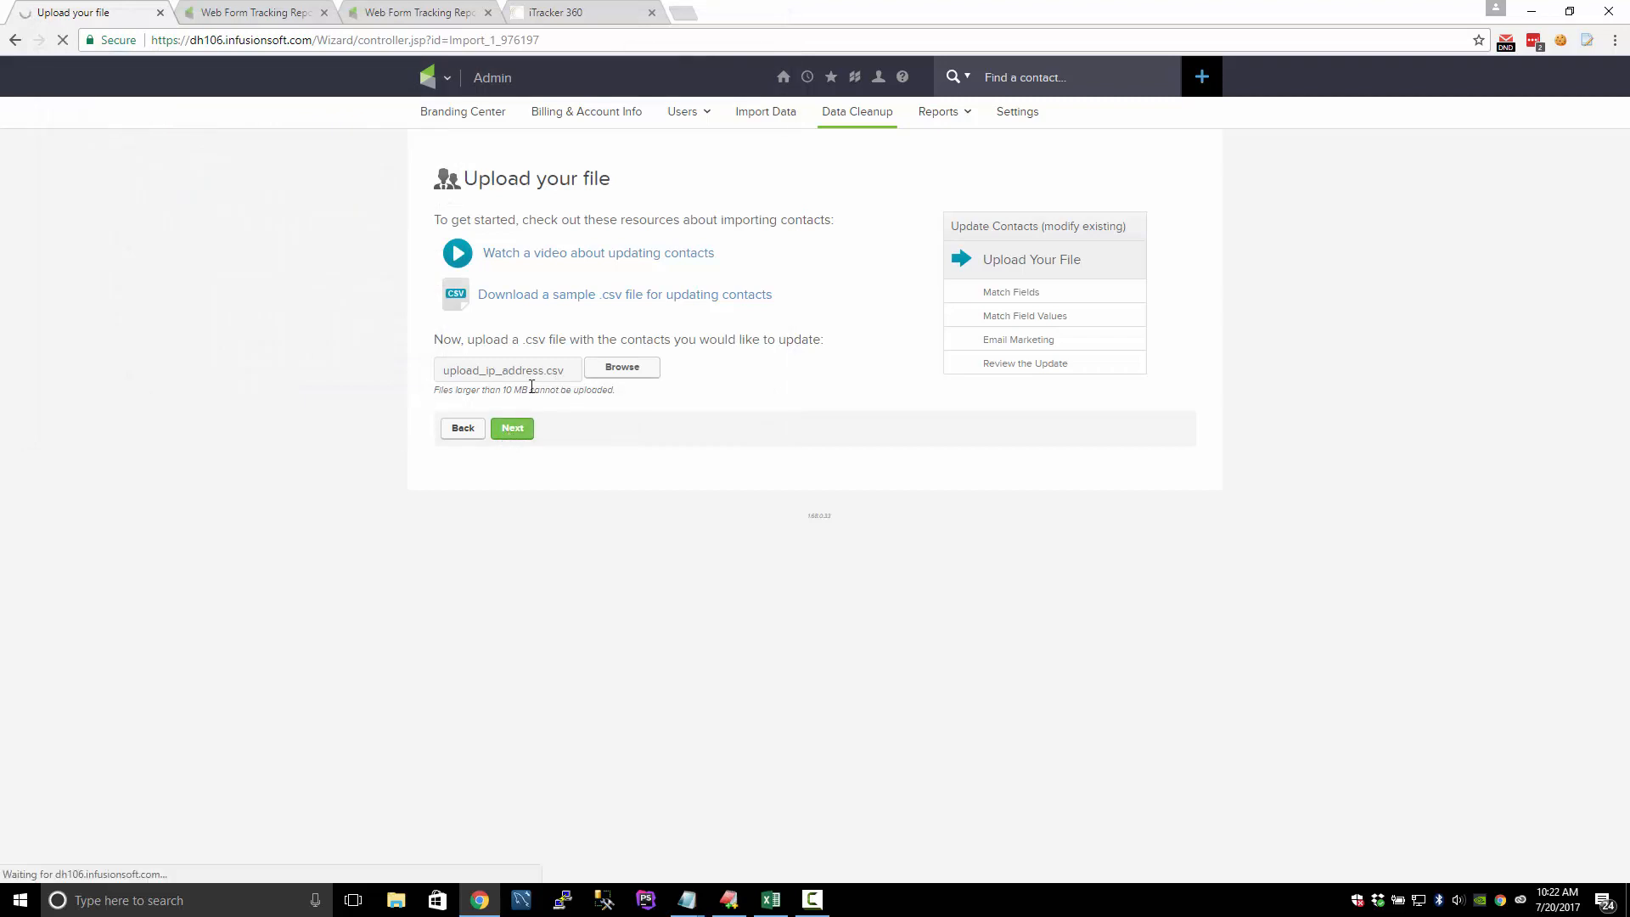
Accept the ContactId and IpAddress field matches, leaving FormDate unmatched, and continue to review.
{"action": "left_click", "coordinate": [511, 428]}
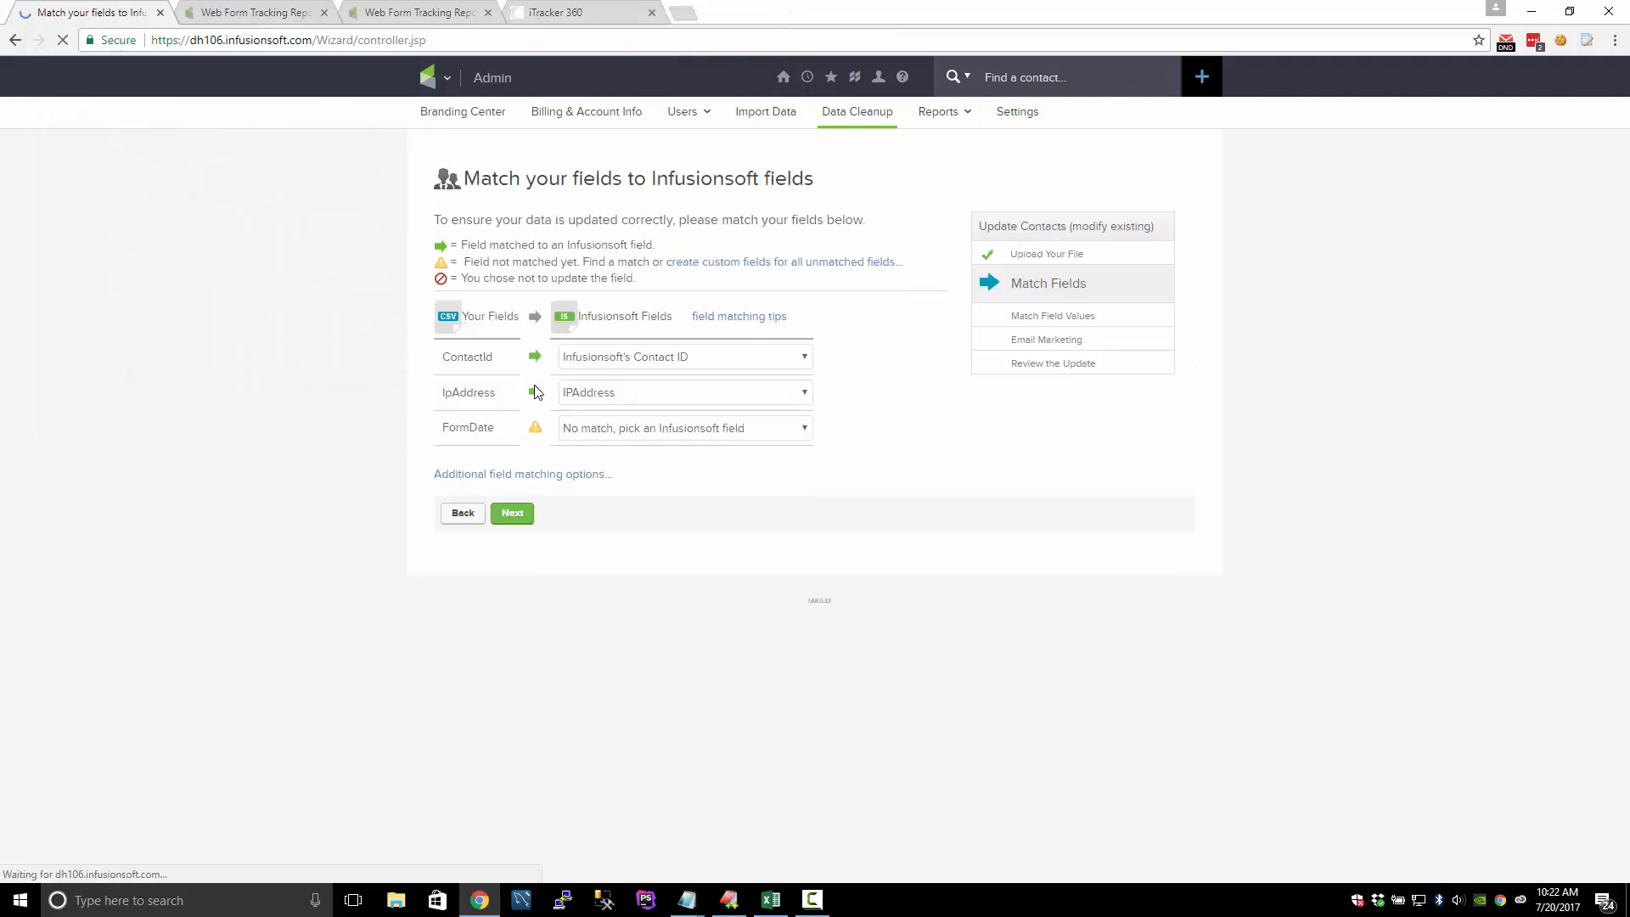
{"action": "double_click", "coordinate": [467, 357]}
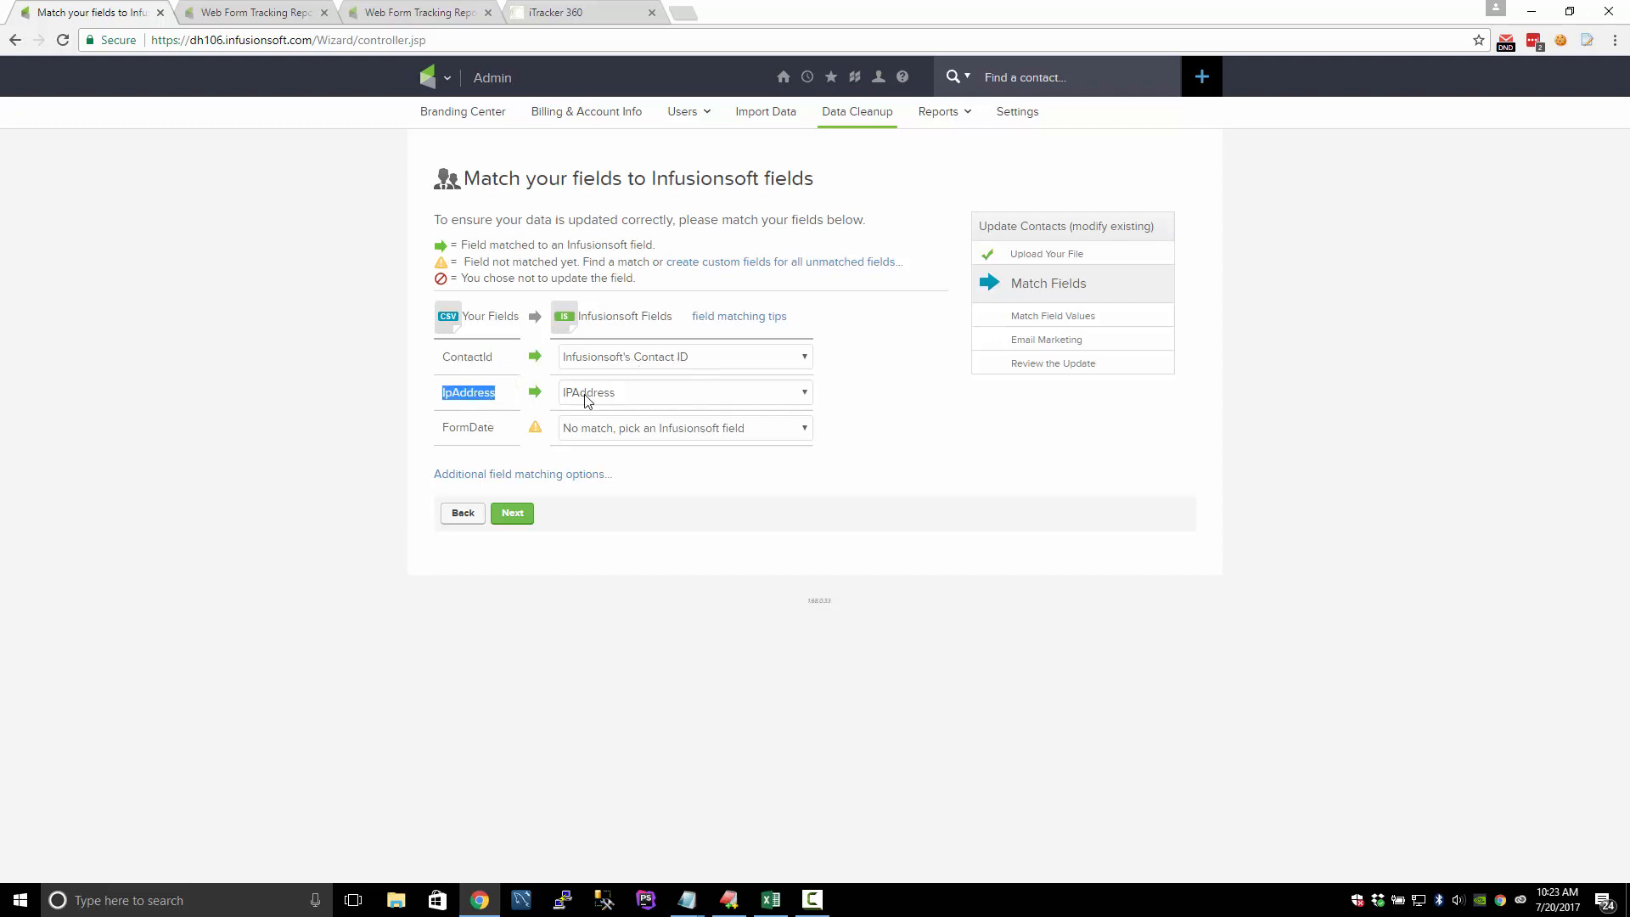
{"action": "mouse_move", "coordinate": [623, 402]}
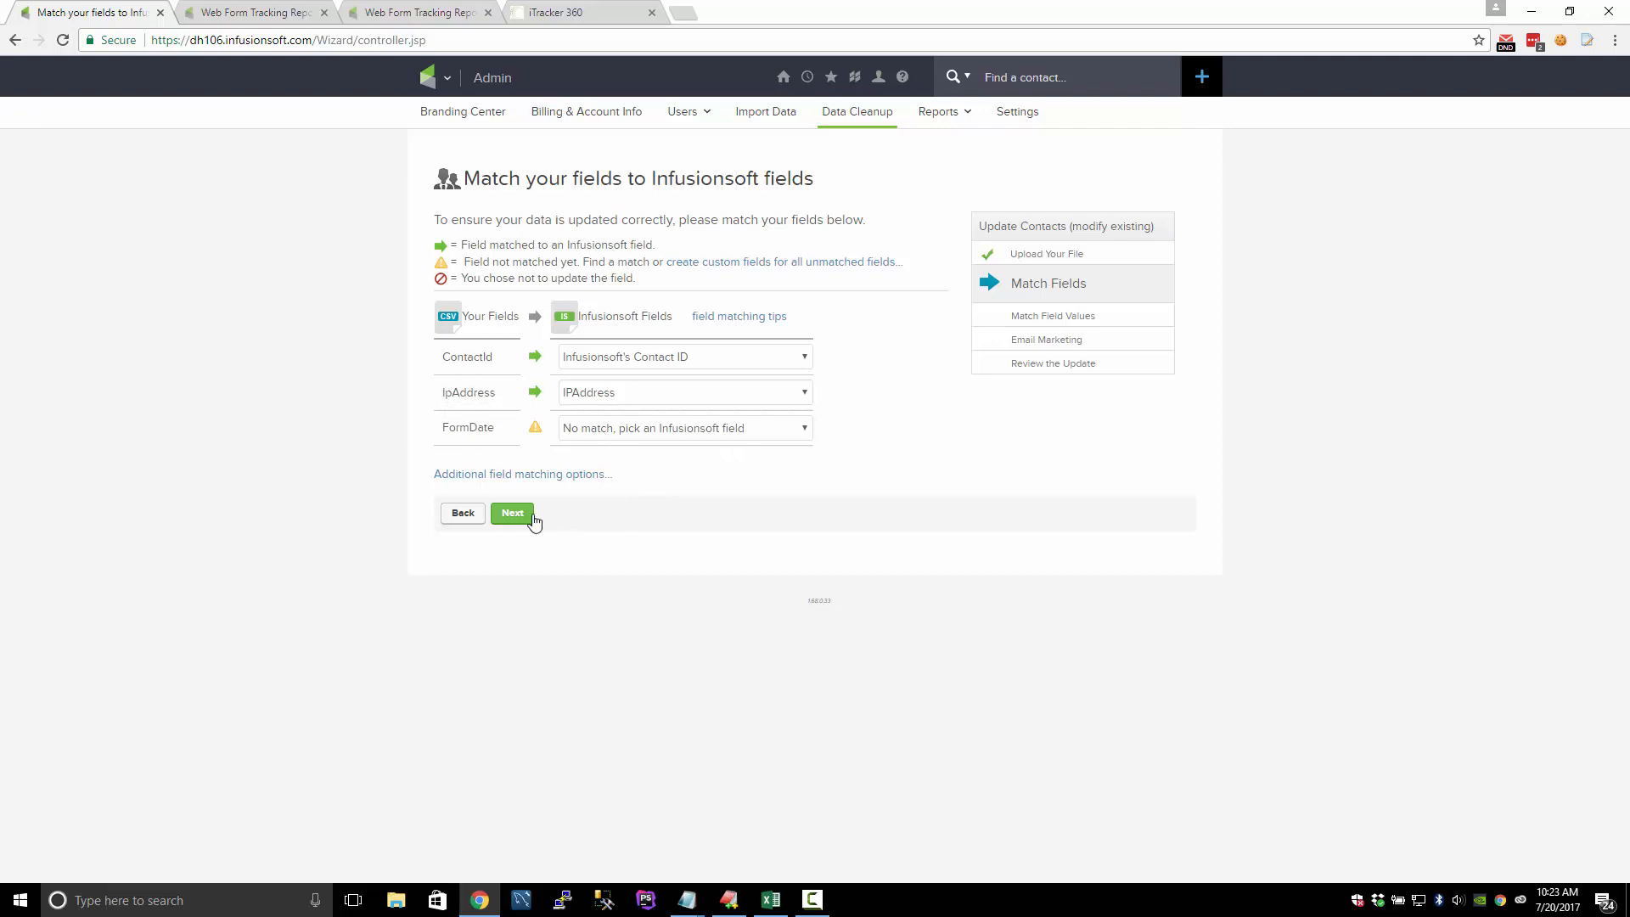
{"action": "left_click", "coordinate": [511, 513]}
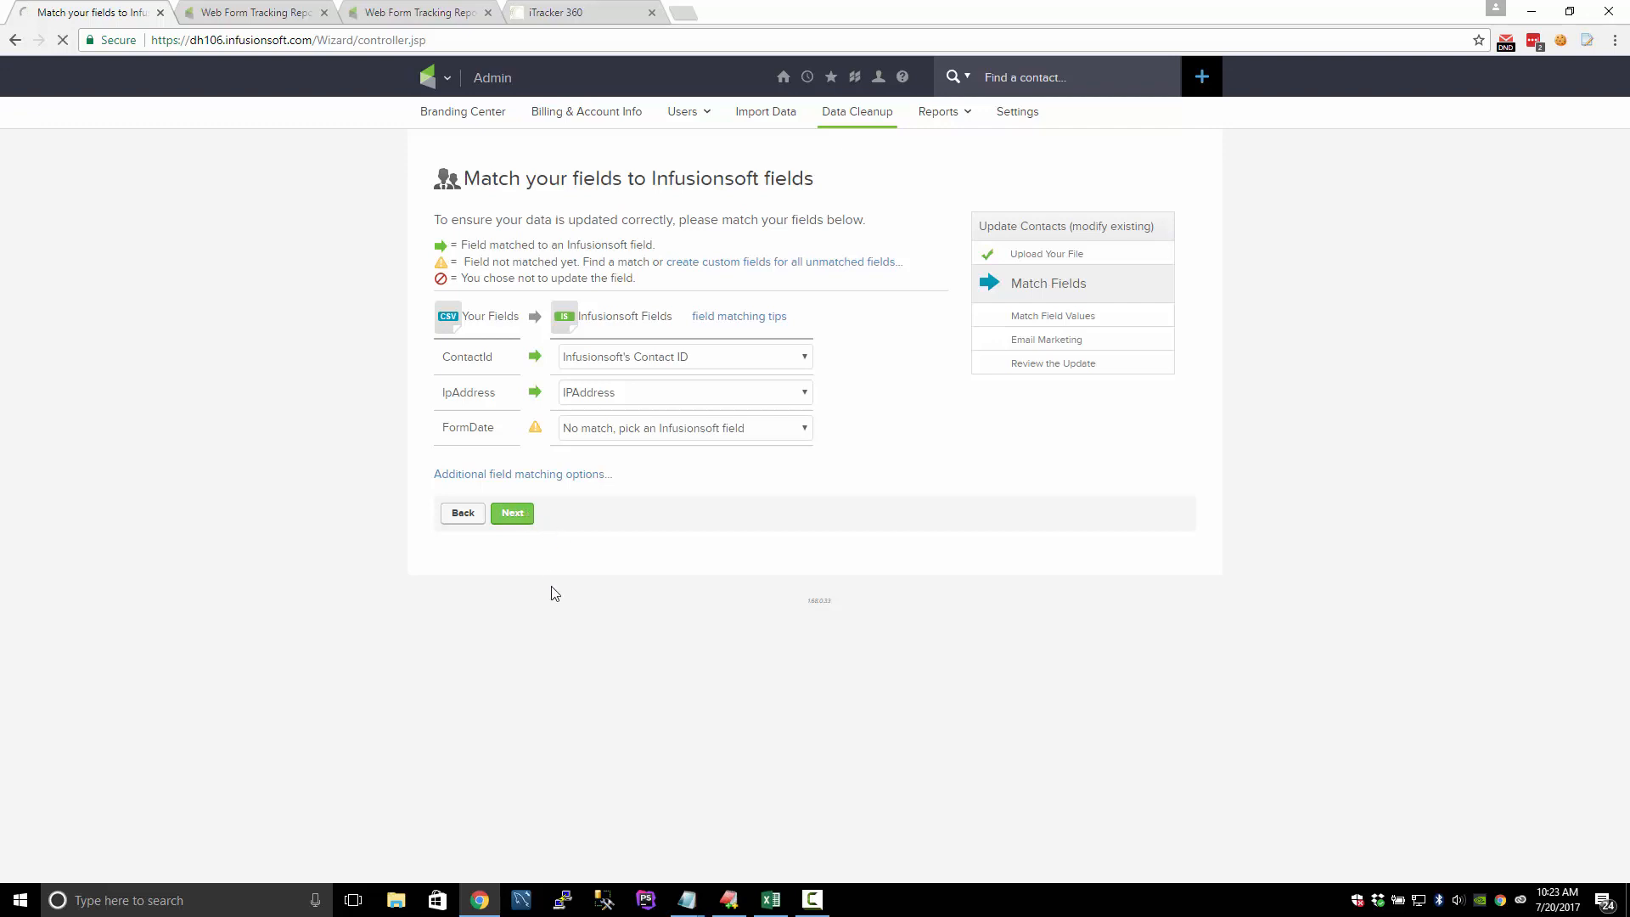
{"action": "left_click", "coordinate": [511, 513]}
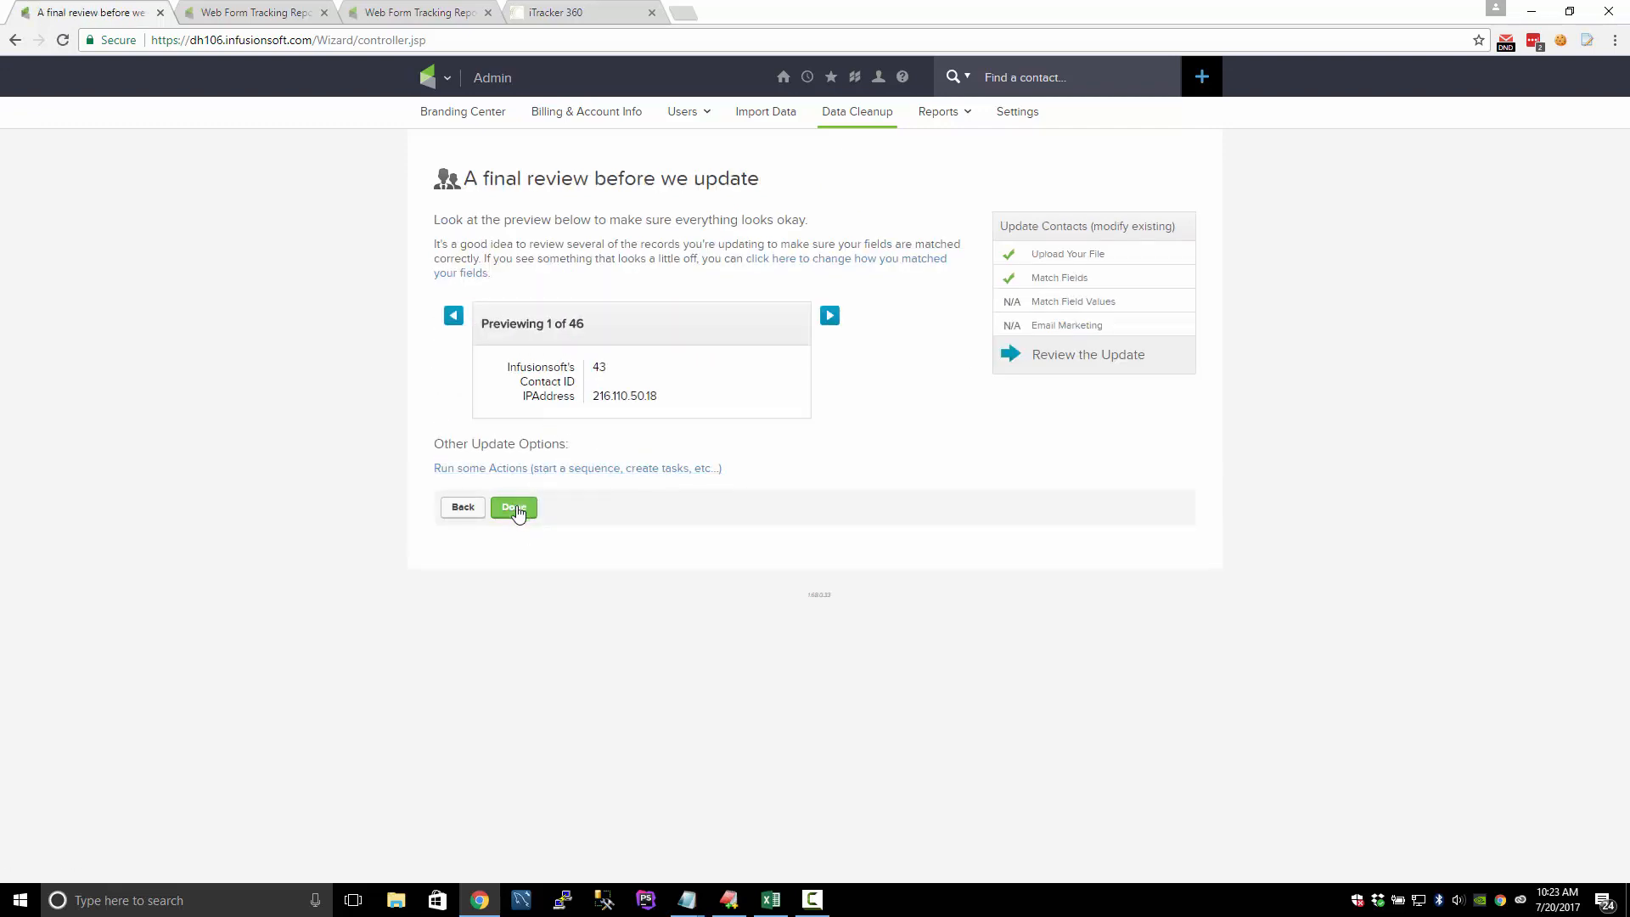
Run the update on the 46 previewed contacts.
{"action": "left_click", "coordinate": [512, 507]}
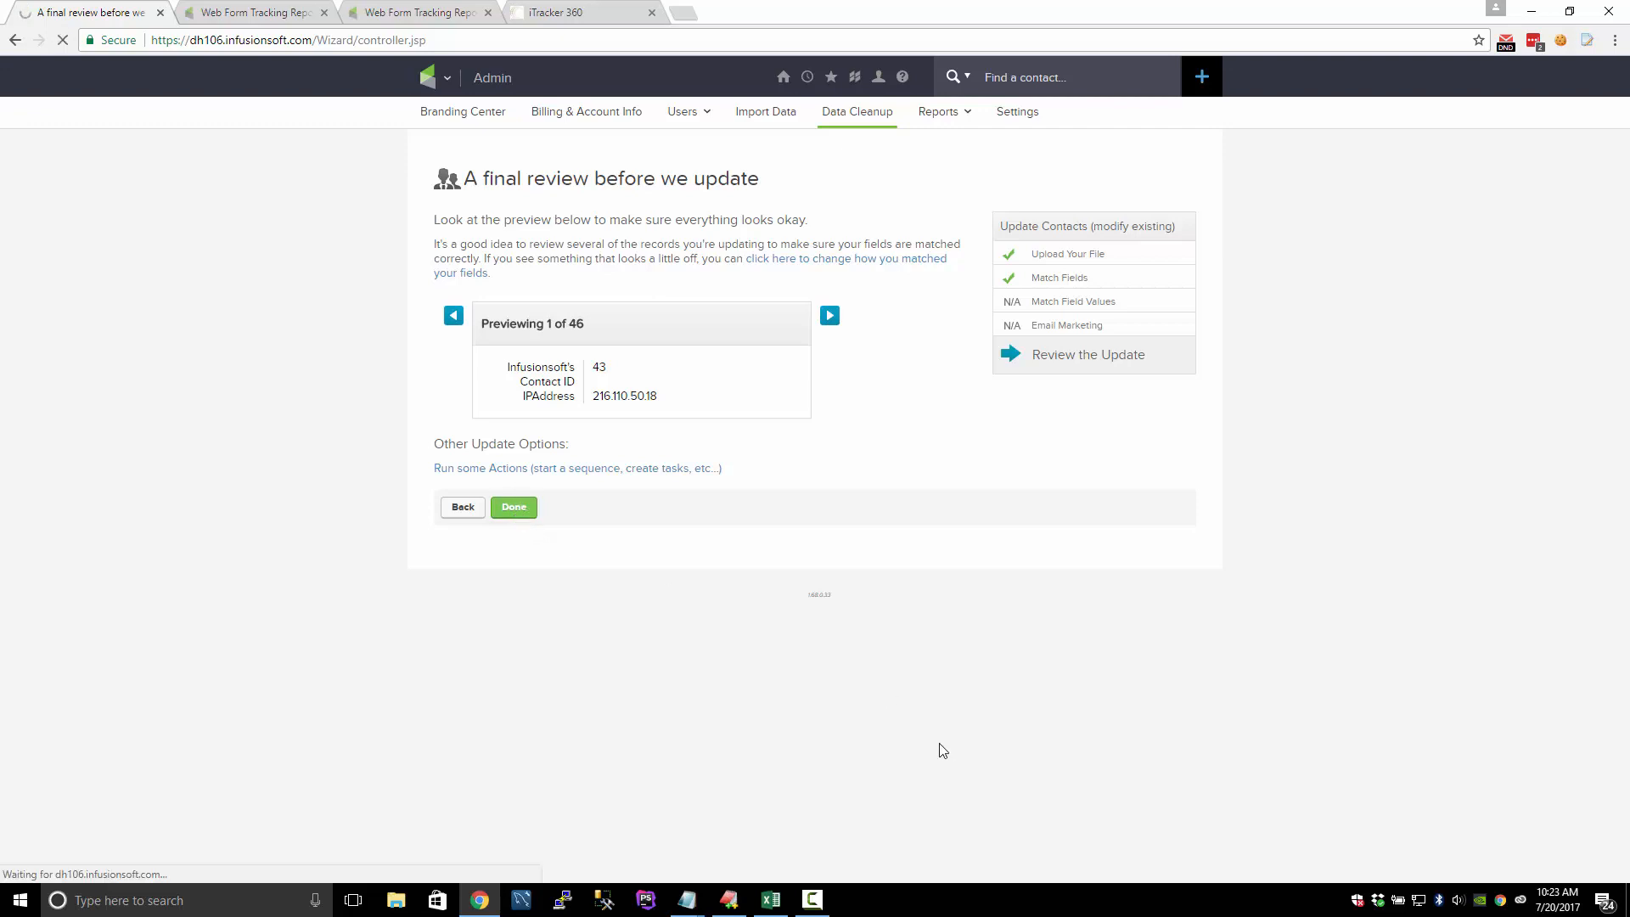
{"action": "left_click", "coordinate": [513, 507]}
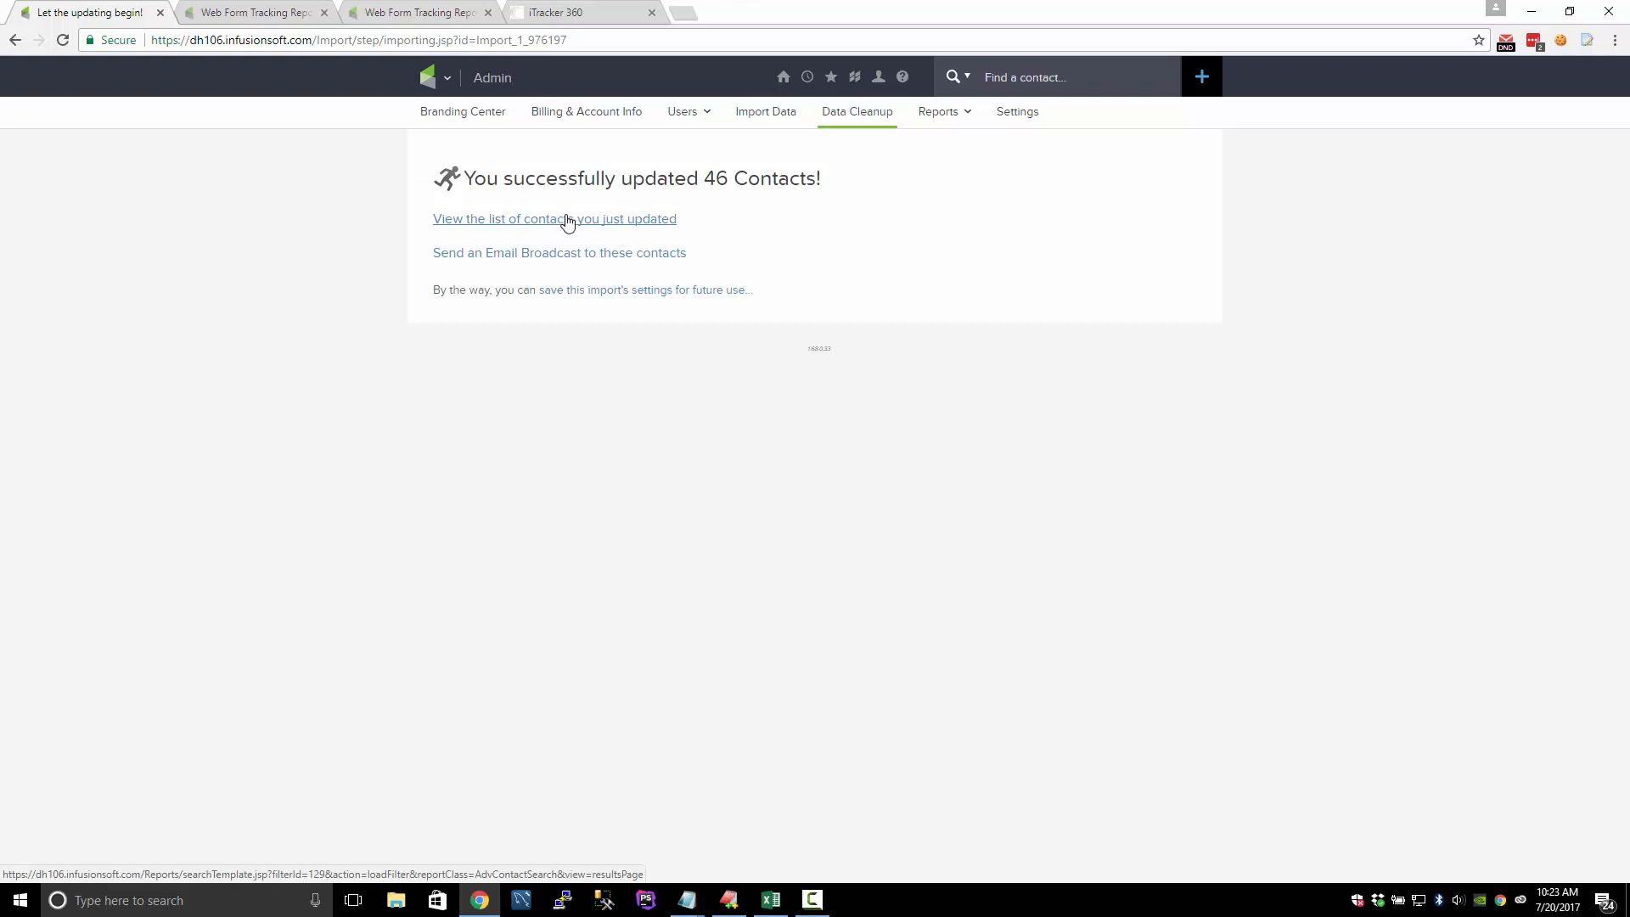
Navigate to CRM > Contacts to view the contacts list.
{"action": "left_click", "coordinate": [446, 76]}
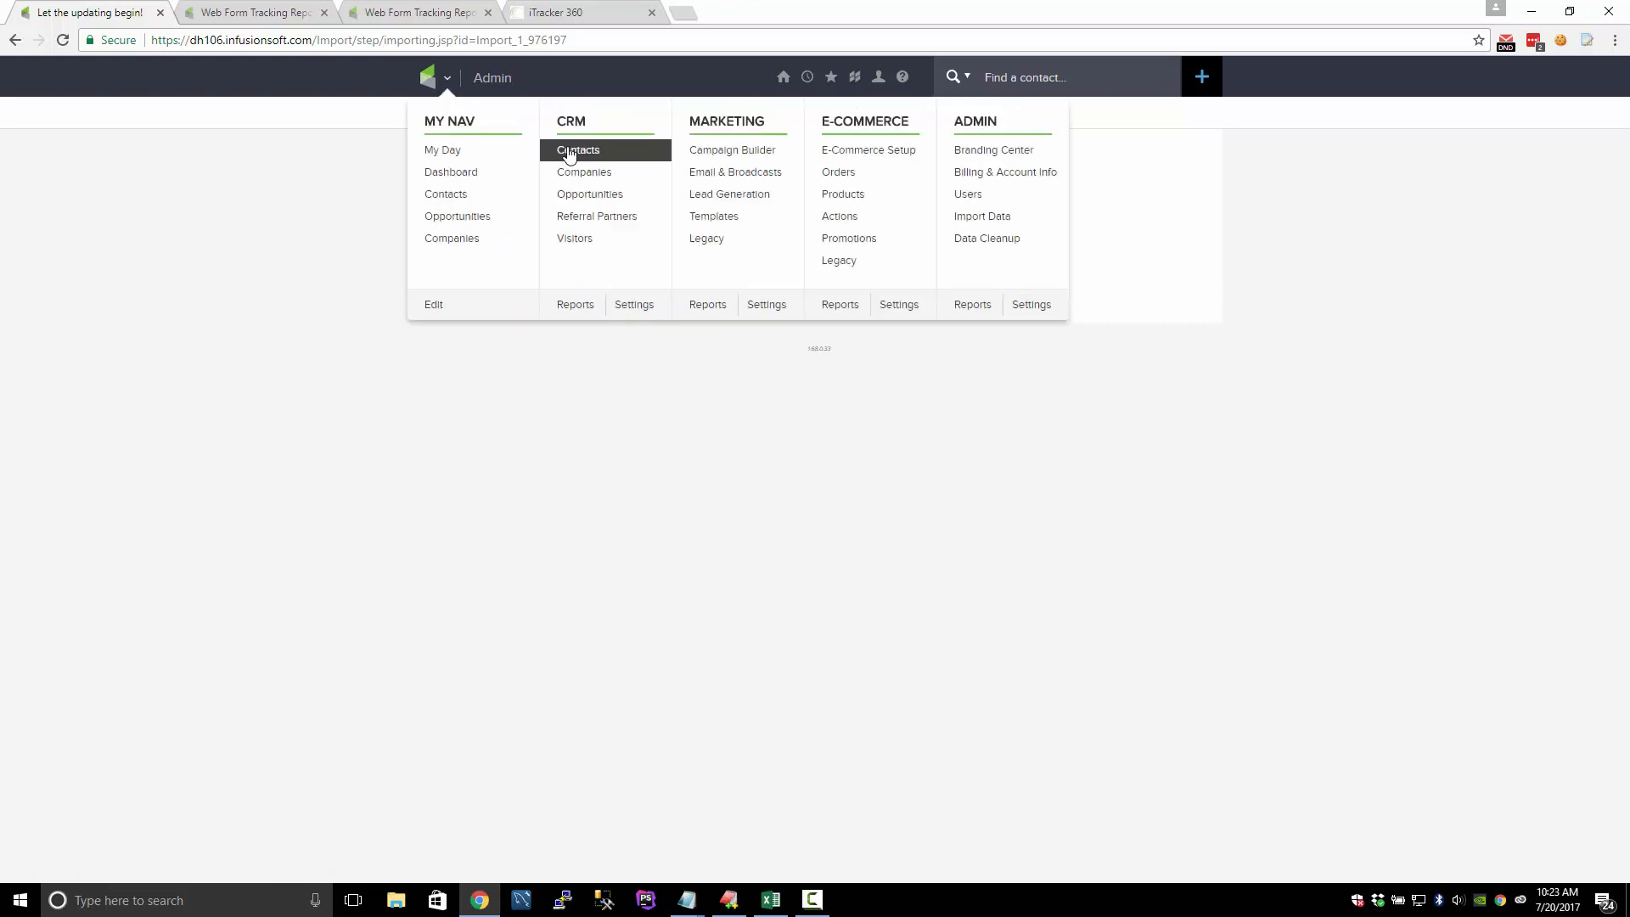
{"action": "left_click", "coordinate": [577, 150]}
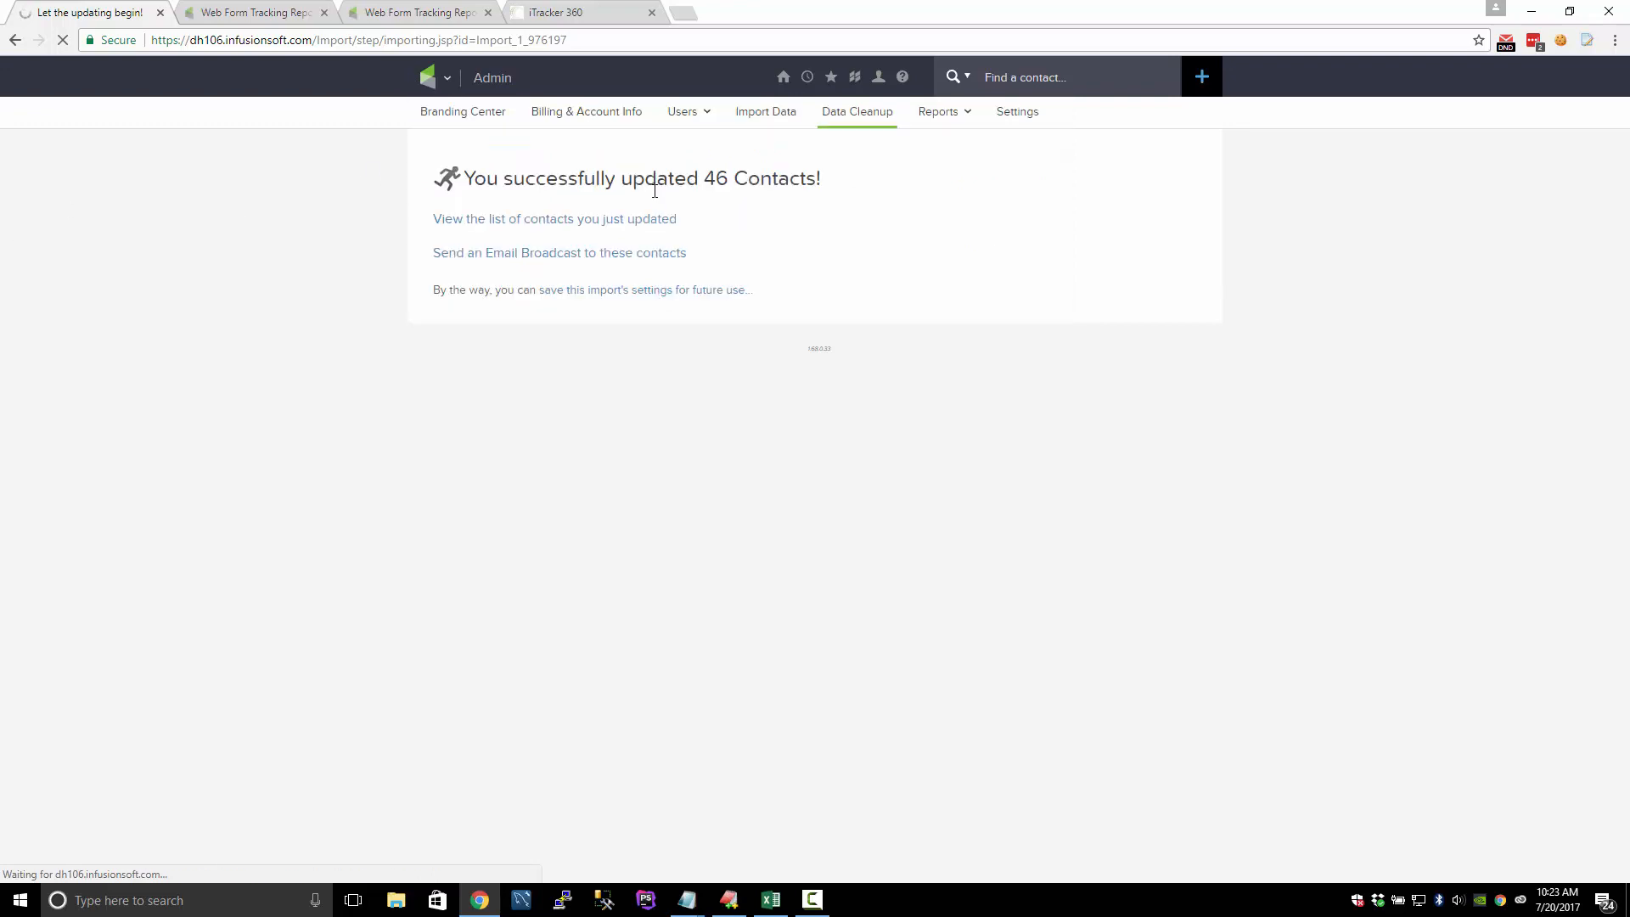
{"action": "left_click", "coordinate": [436, 76]}
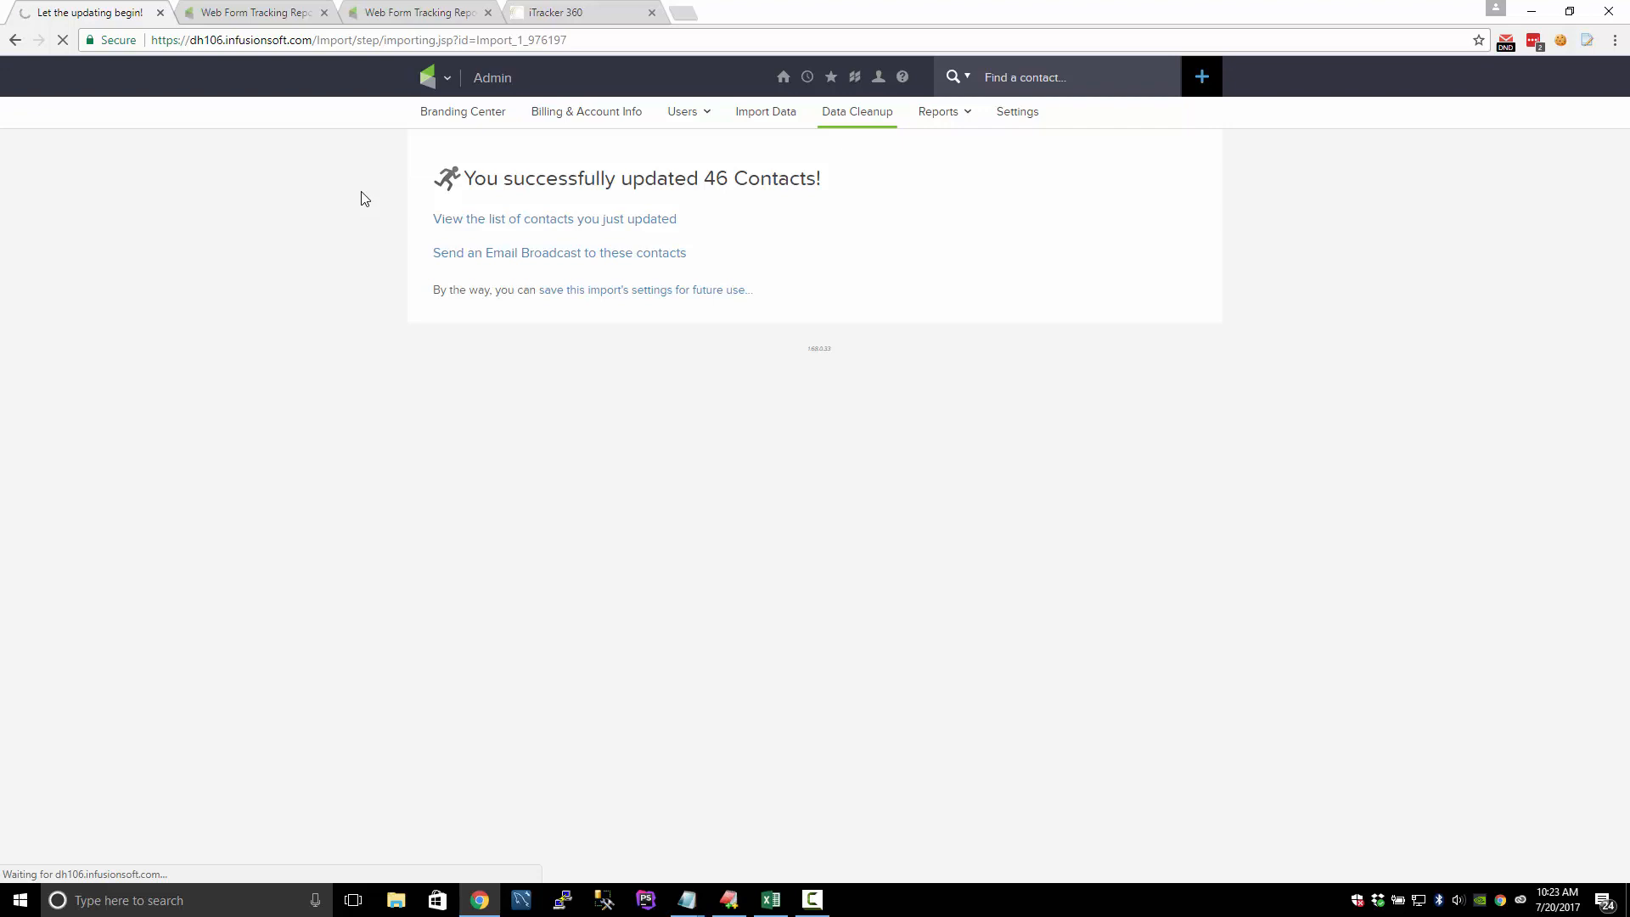
{"action": "left_click", "coordinate": [554, 219]}
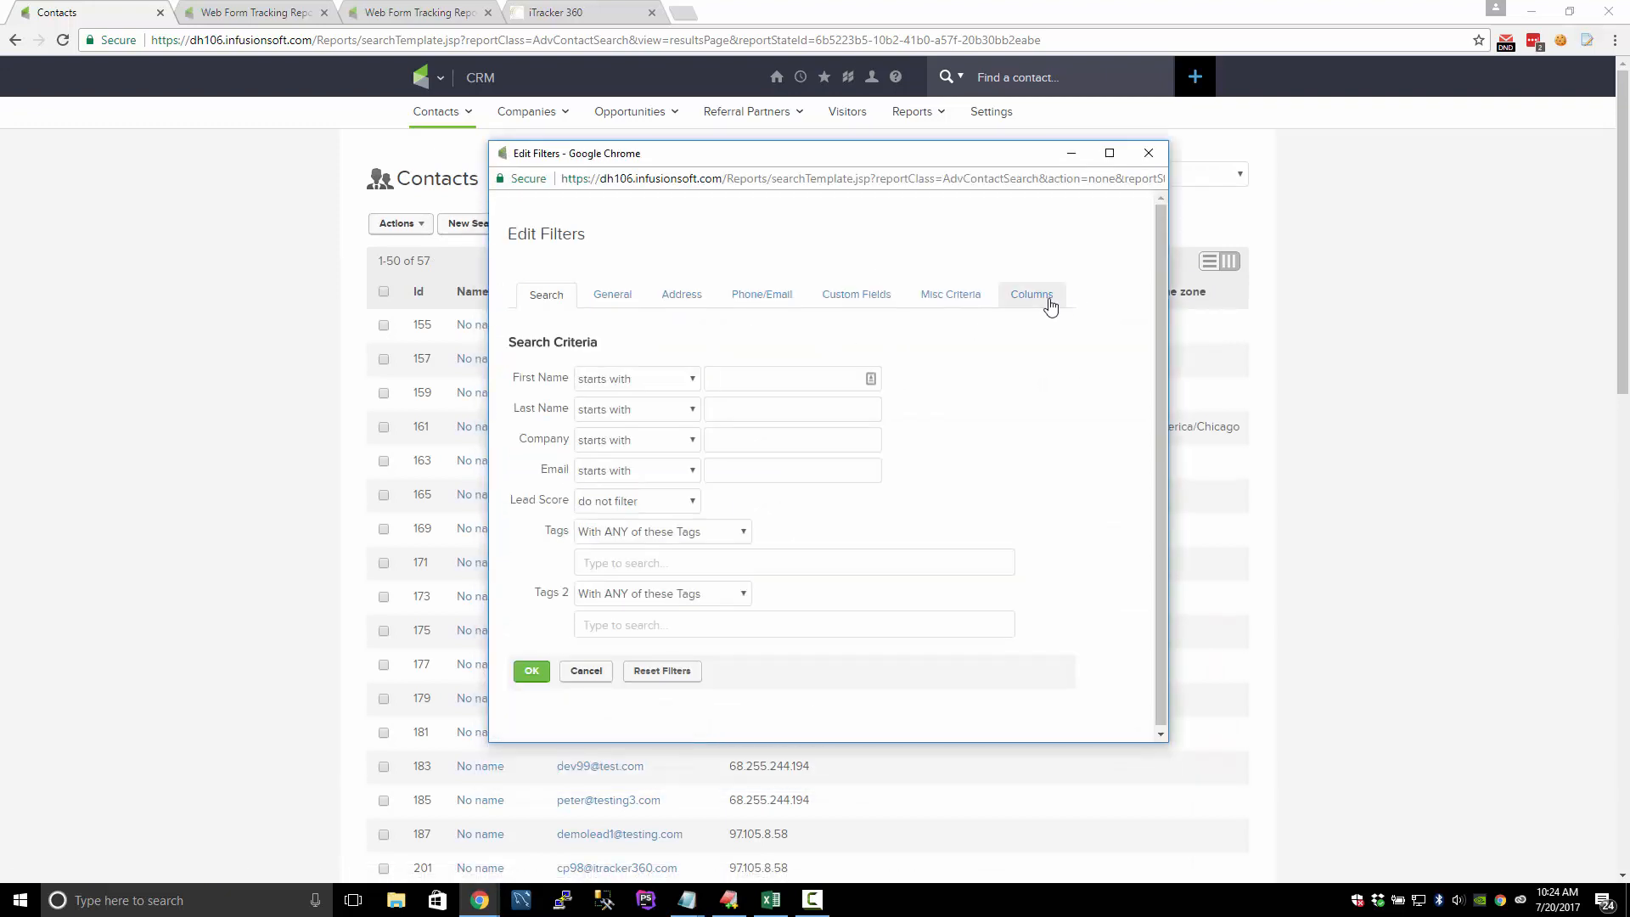
Add the IP address column to the contacts list columns.
{"action": "left_click", "coordinate": [1030, 294]}
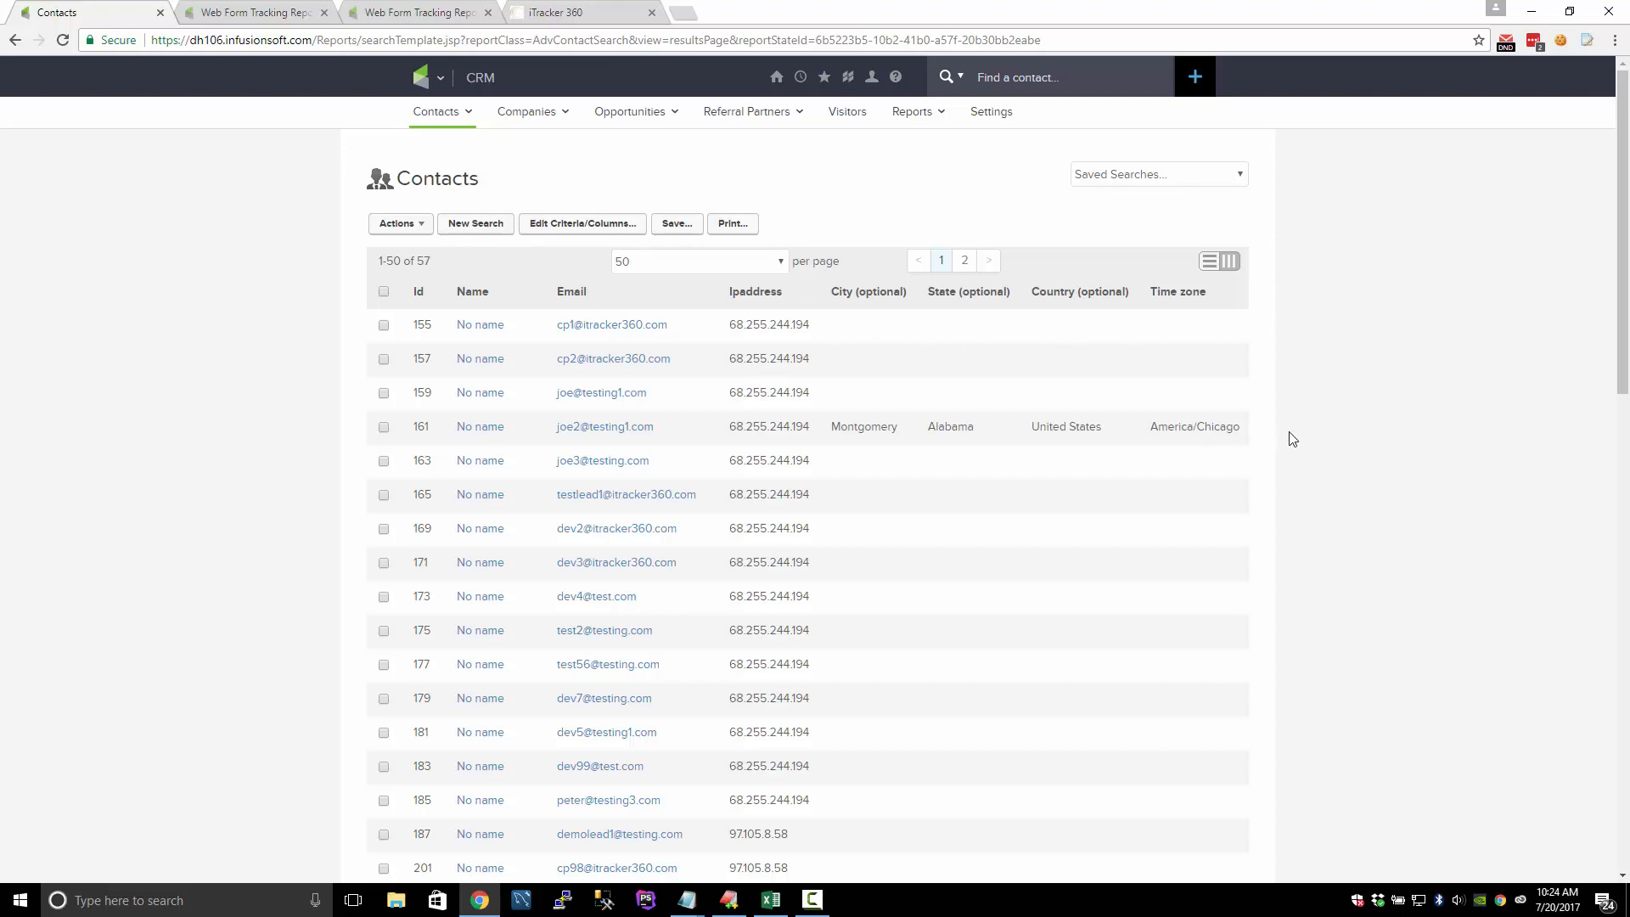
{"action": "scroll", "scroll_direction": "down", "scroll_amount": 3}
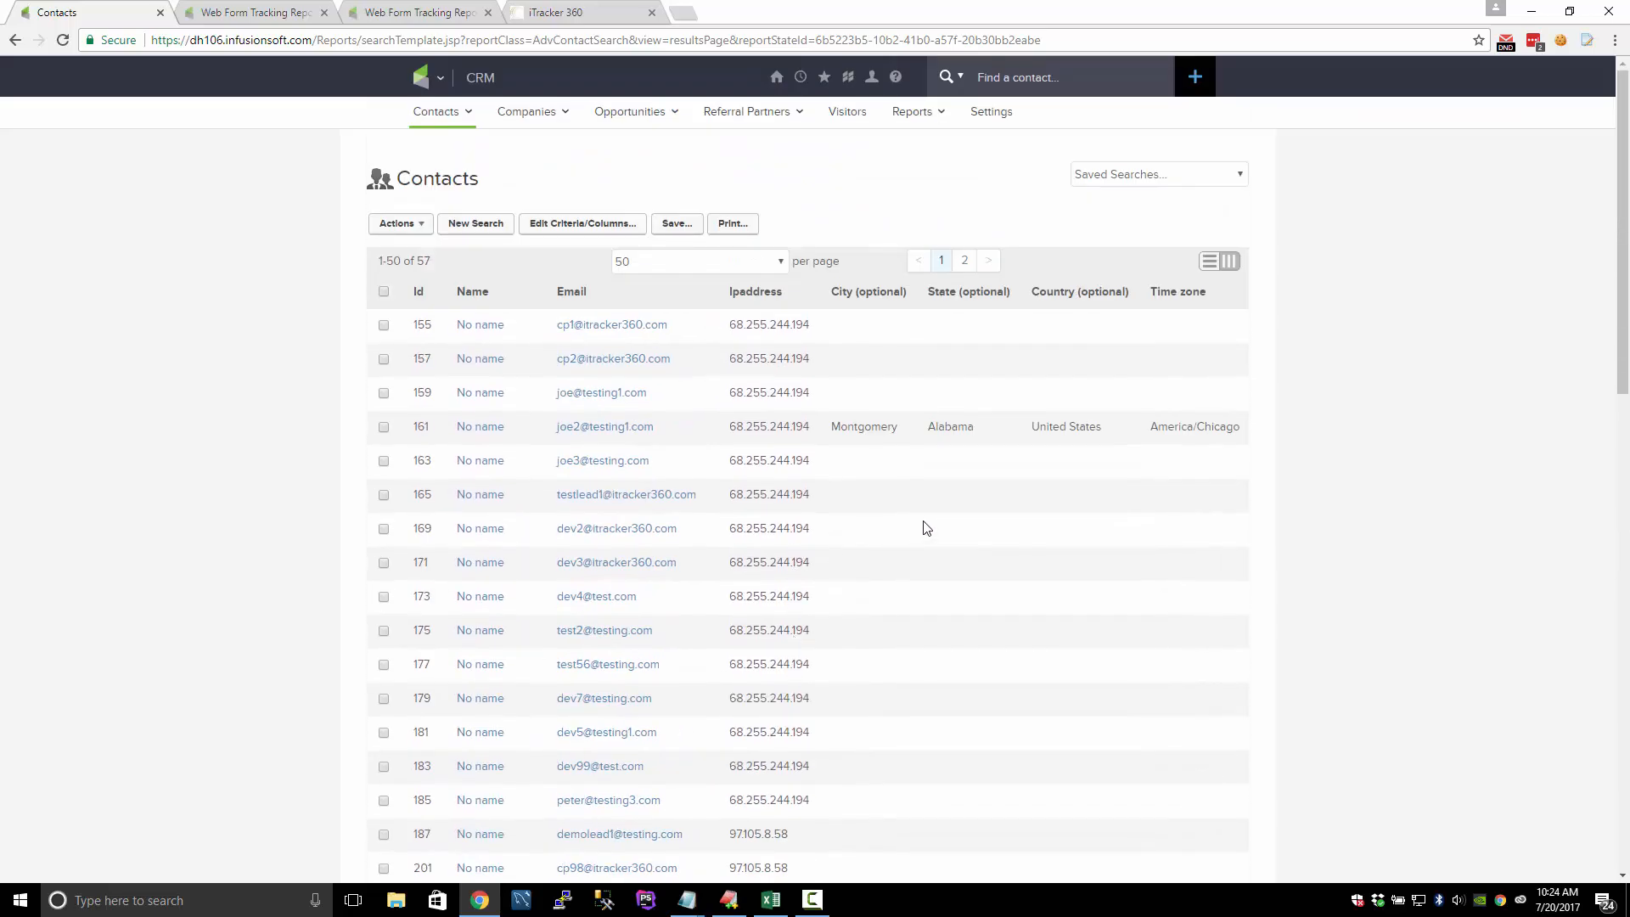
{"action": "scroll", "scroll_direction": "down", "scroll_amount": 3}
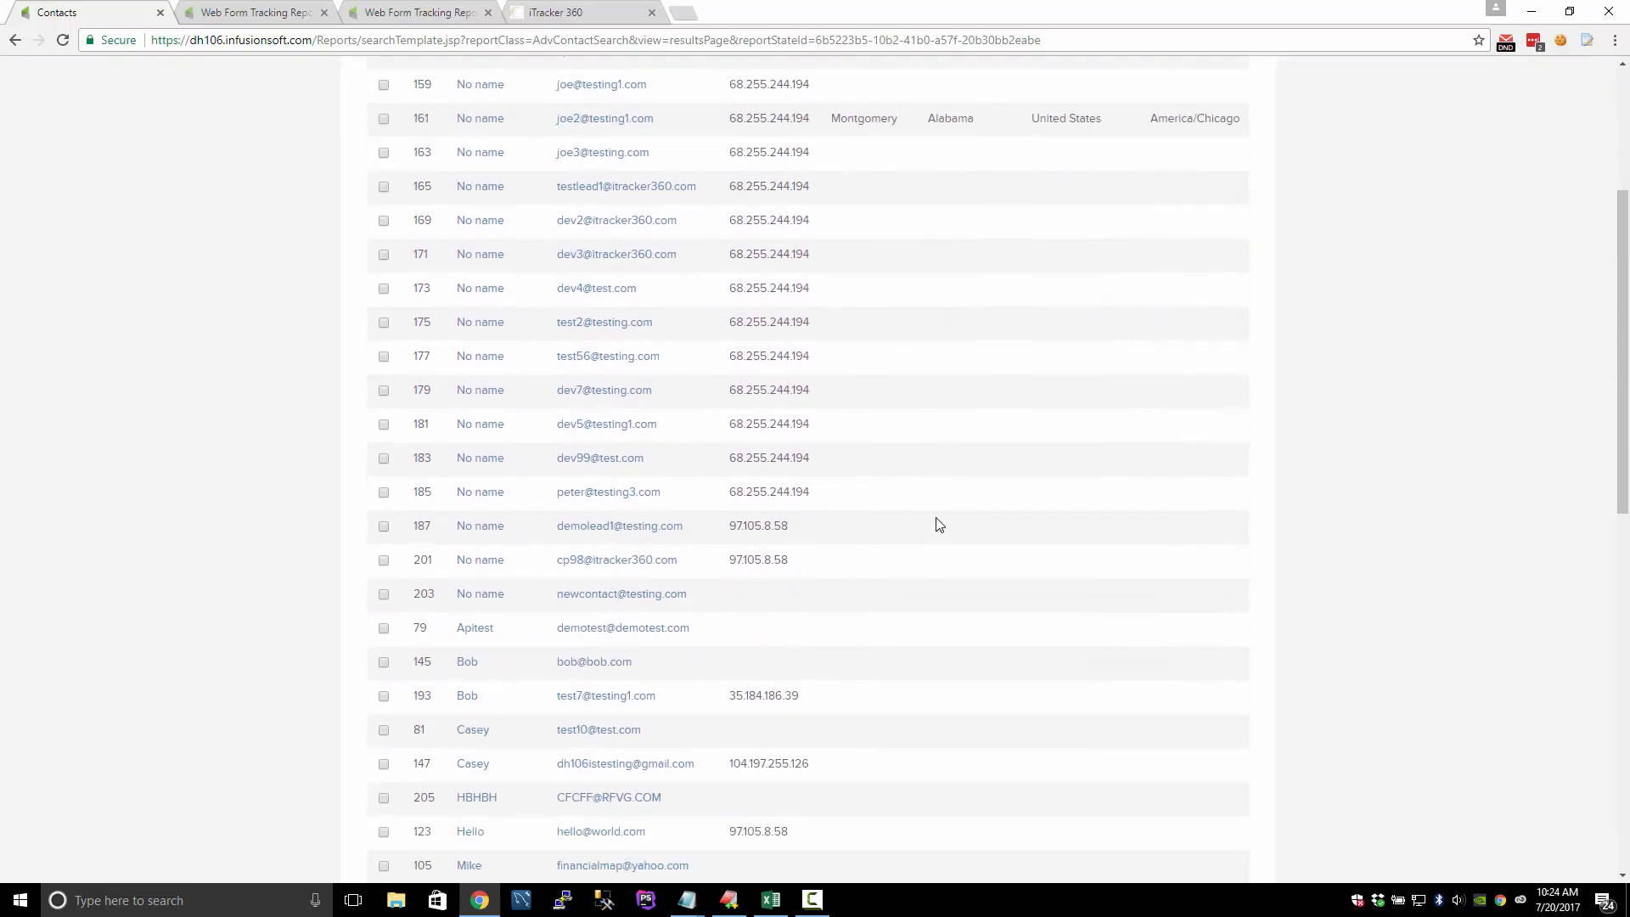
{"action": "scroll", "scroll_direction": "up", "scroll_amount": 3}
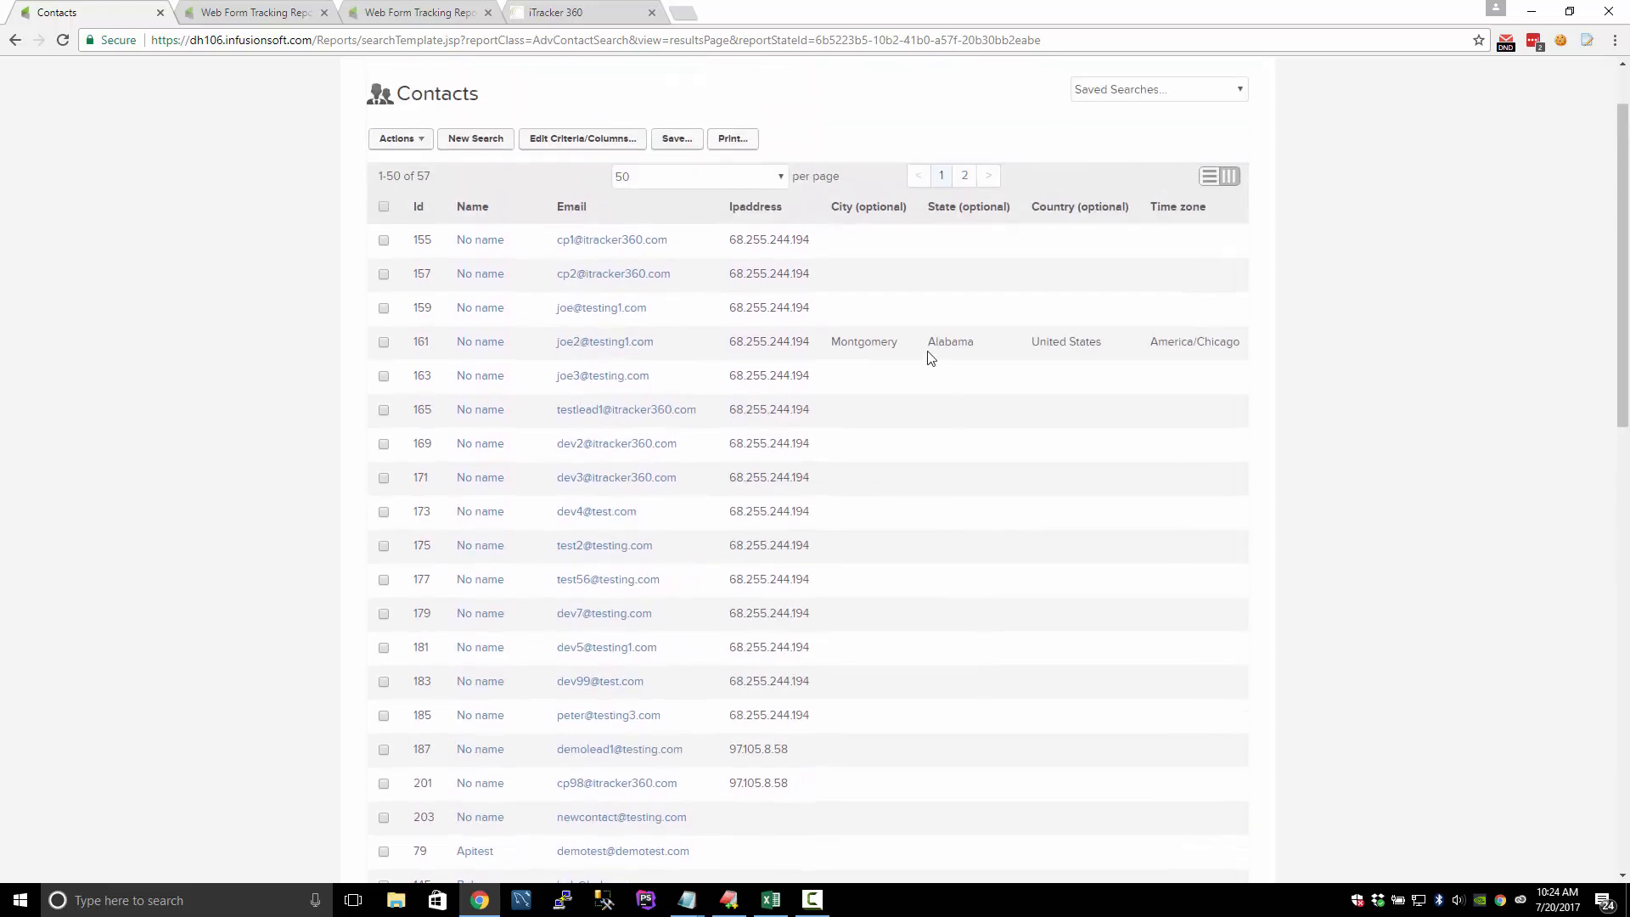
{"action": "mouse_move", "coordinate": [1117, 347]}
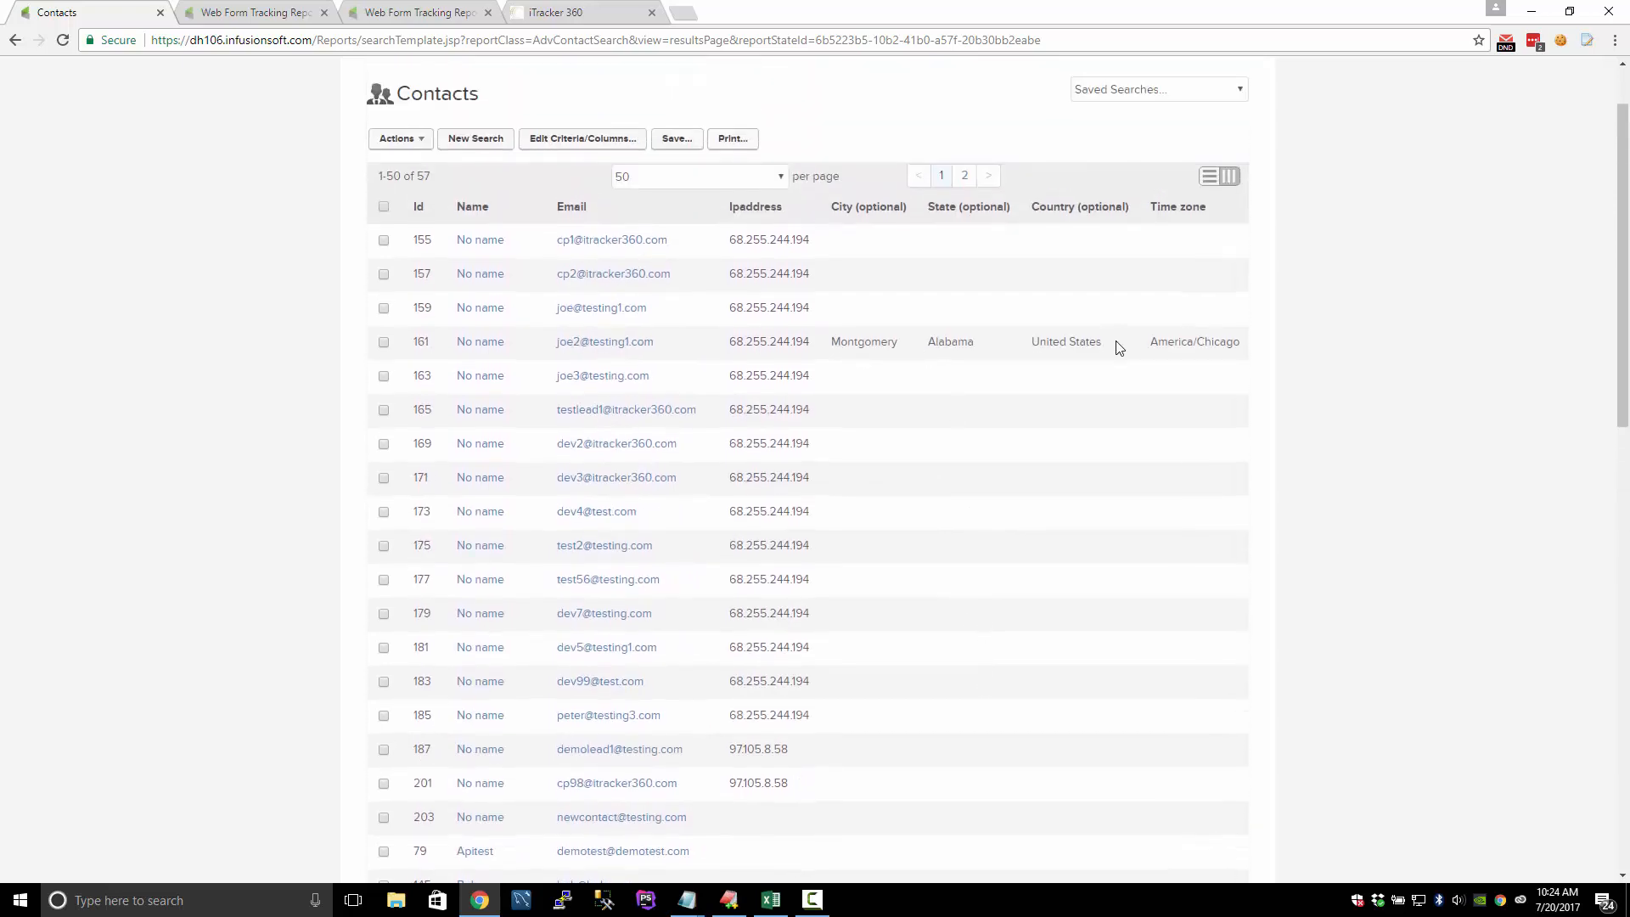